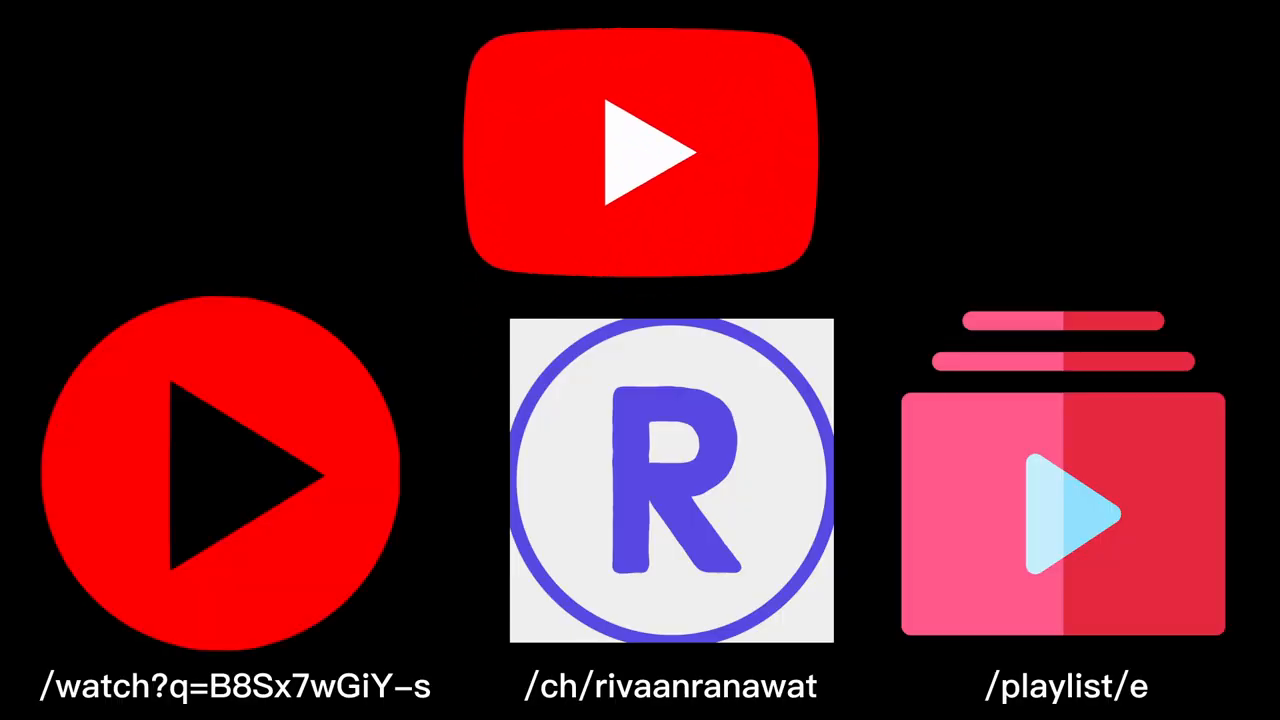
Start the app under the Flutter debugger and inspect user_screen.dart's cancel button
{"action": "left_click", "coordinate": [804, 423]}
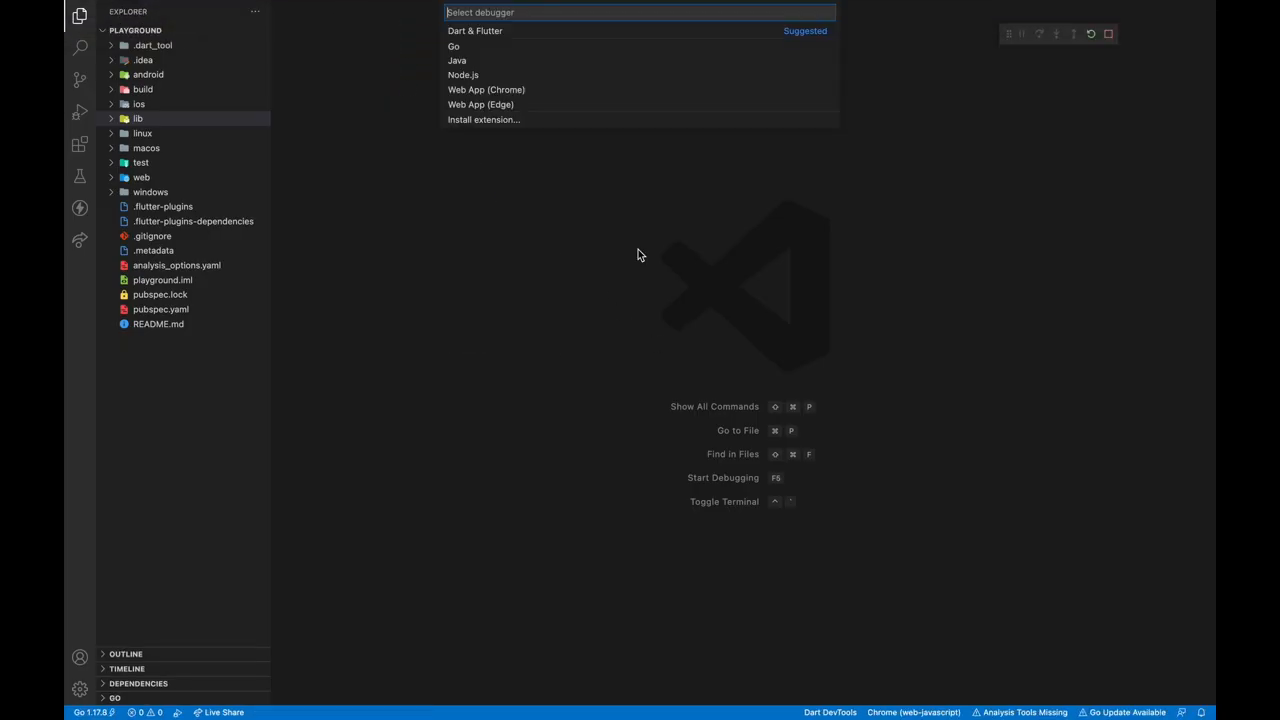
{"action": "left_click", "coordinate": [475, 31]}
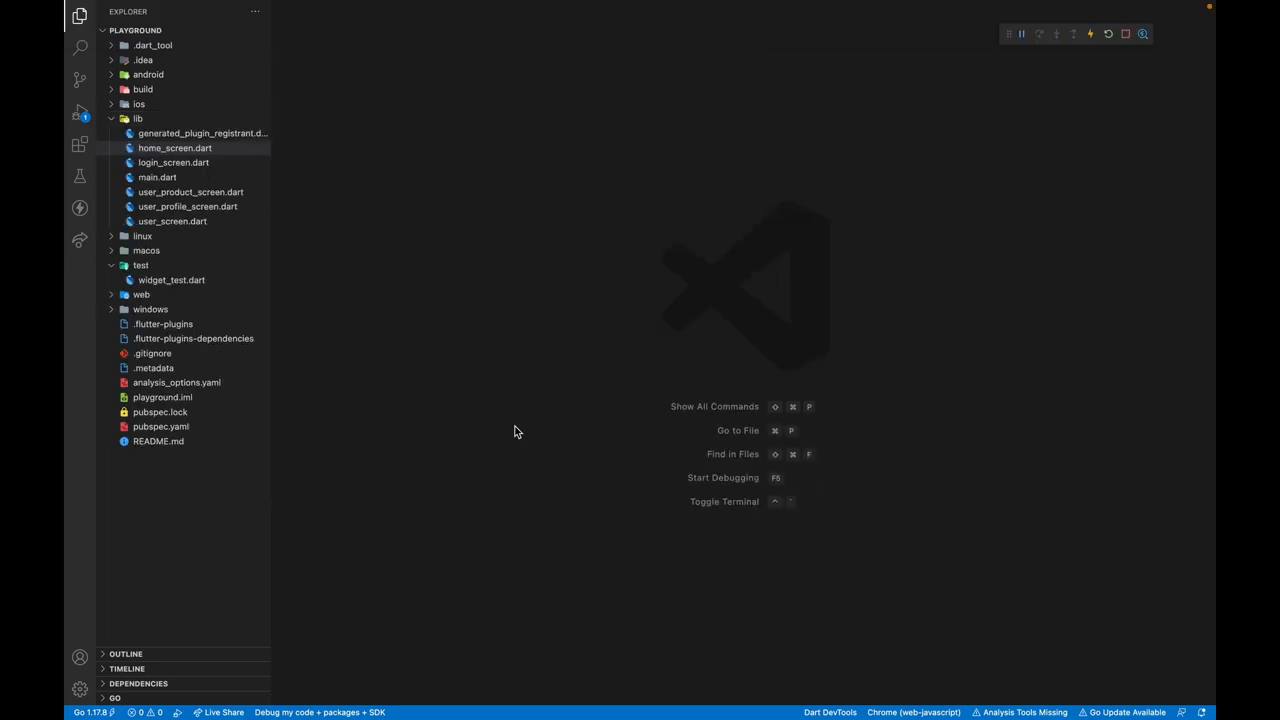
{"action": "left_click", "coordinate": [172, 221]}
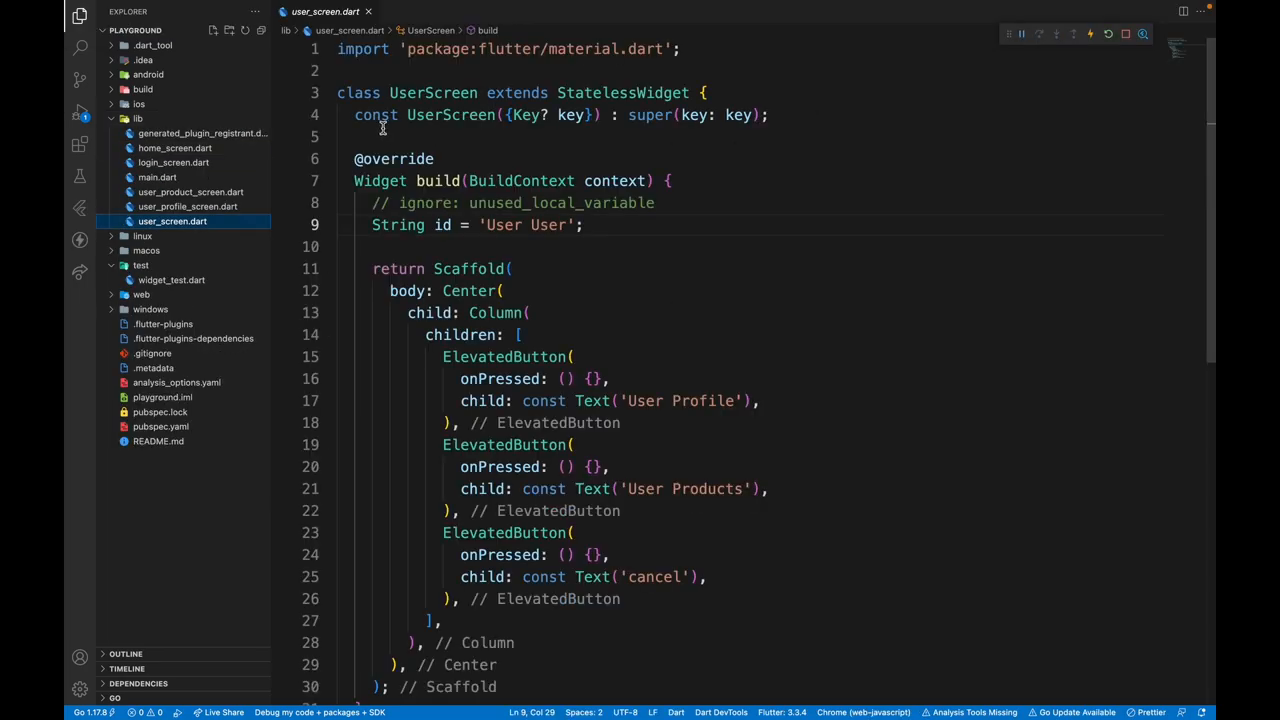
{"action": "left_click", "coordinate": [443, 444]}
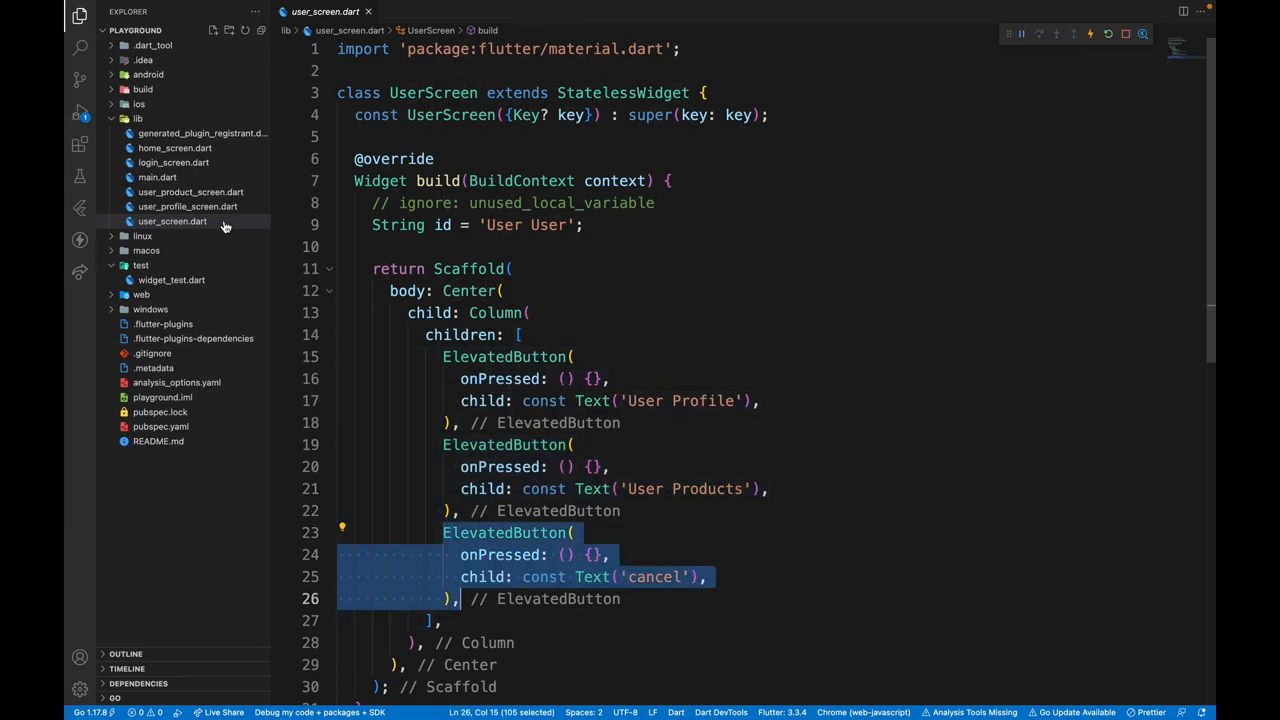
Look over user_profile_screen, user_product_screen, login_screen, home_screen and main.dart
{"action": "left_click", "coordinate": [187, 206]}
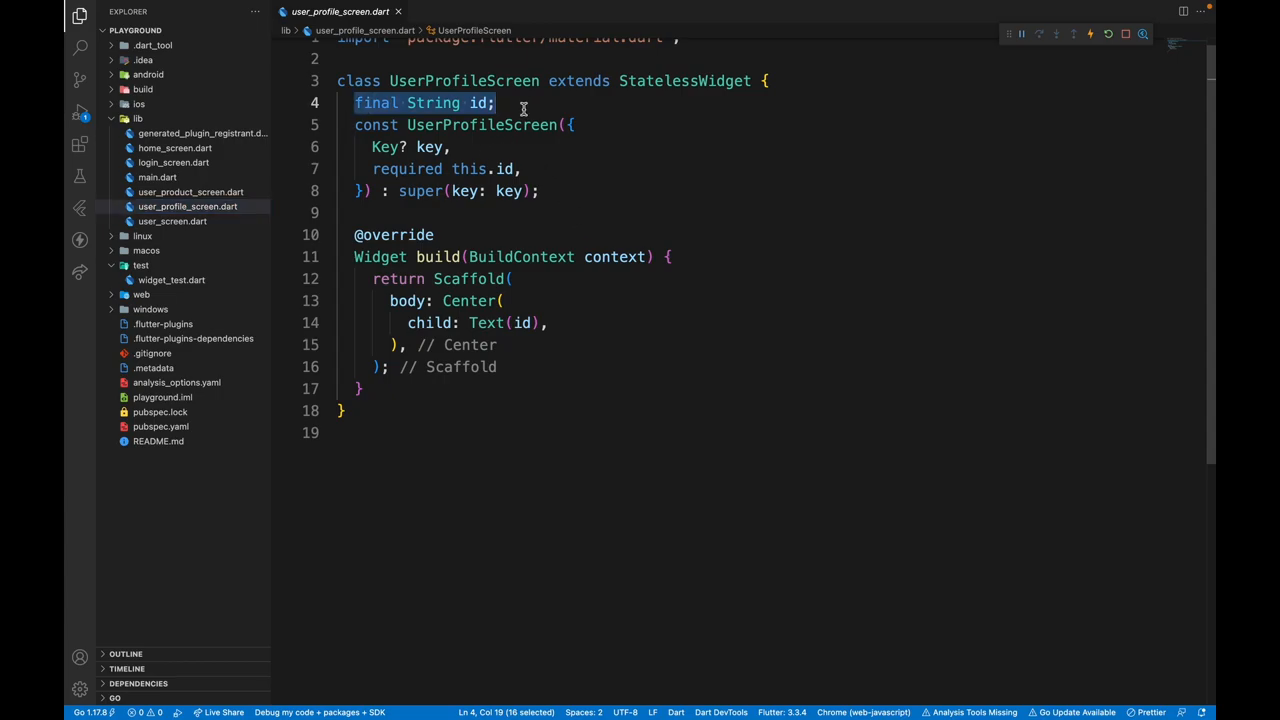
{"action": "left_click", "coordinate": [190, 191]}
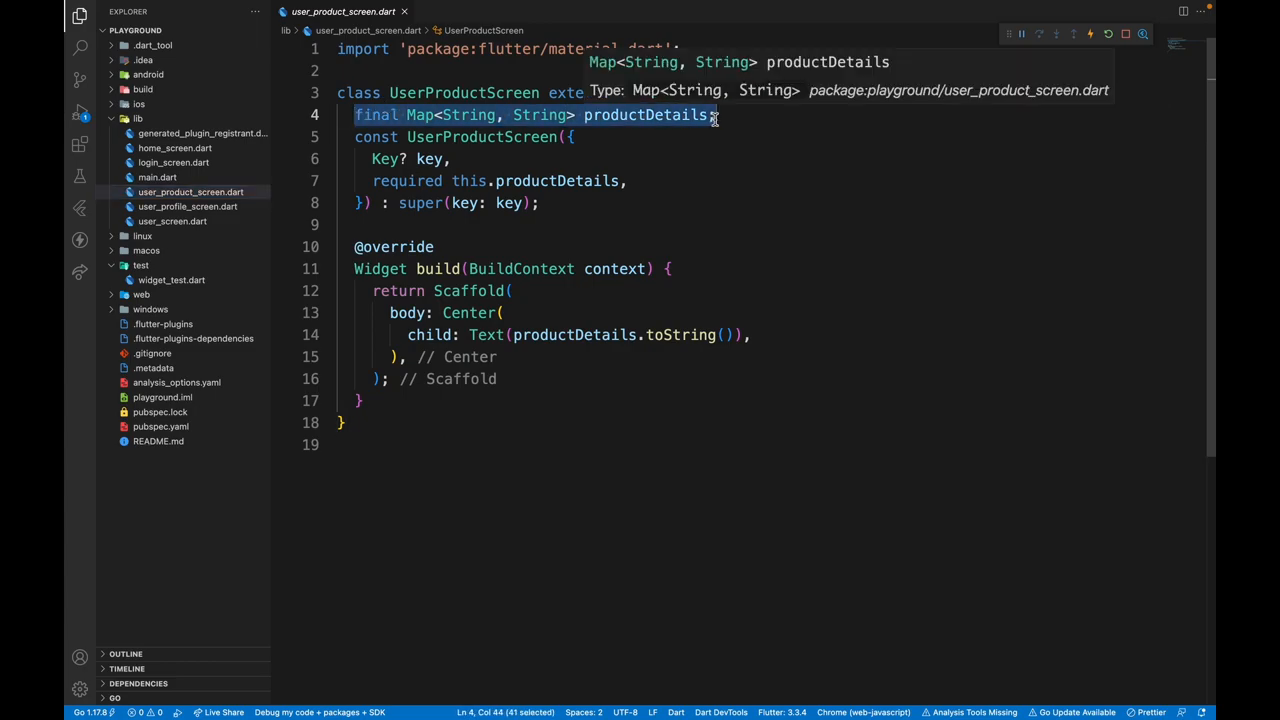
{"action": "left_click", "coordinate": [173, 162]}
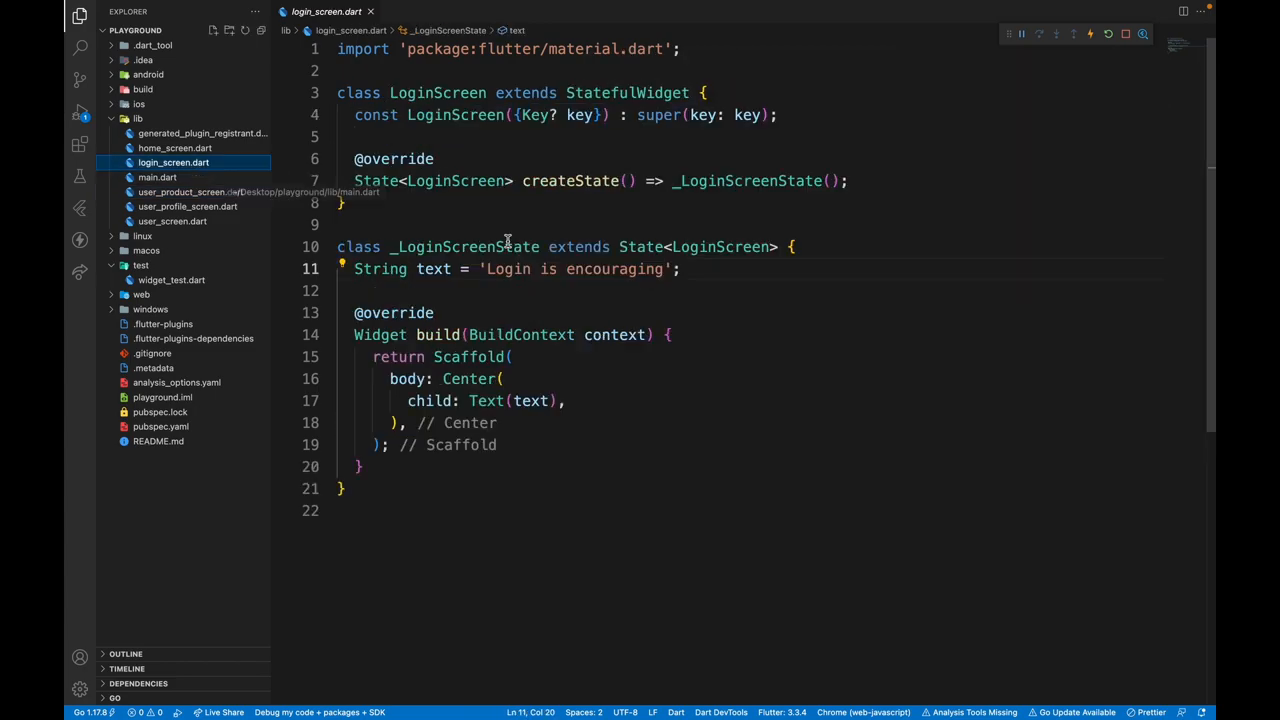
{"action": "mouse_move", "coordinate": [483, 247]}
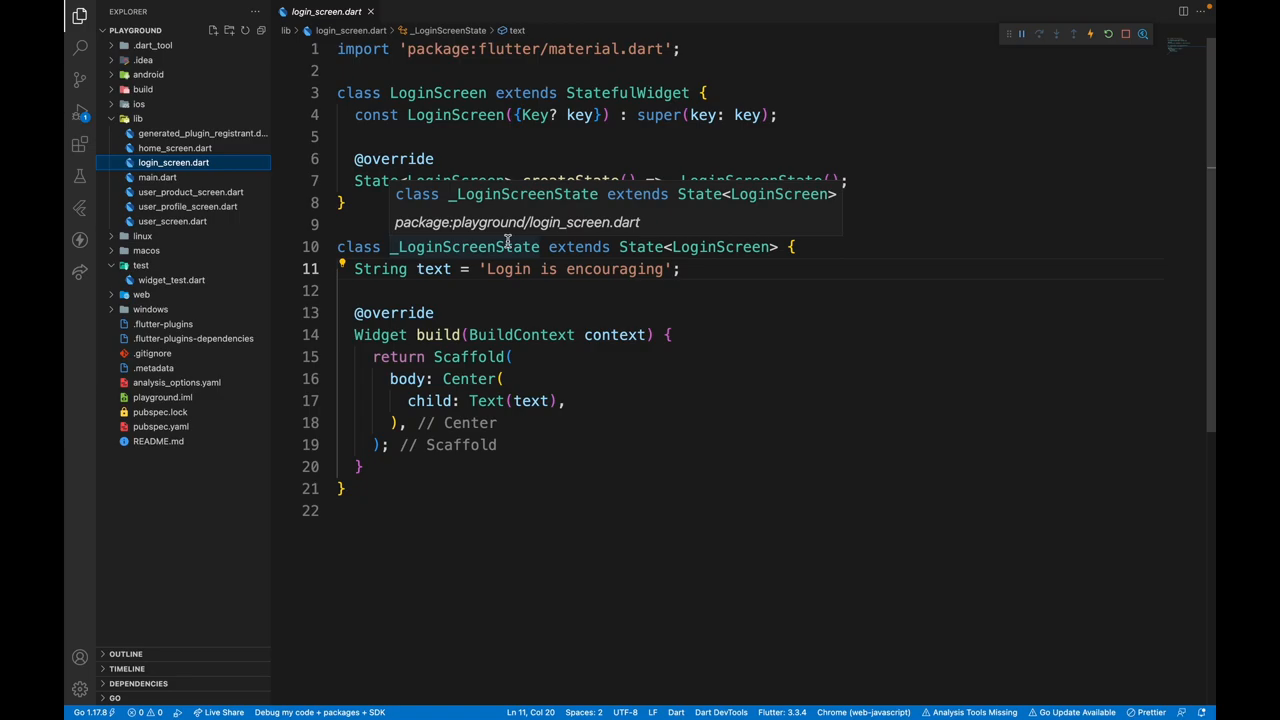
{"action": "mouse_move", "coordinate": [304, 180]}
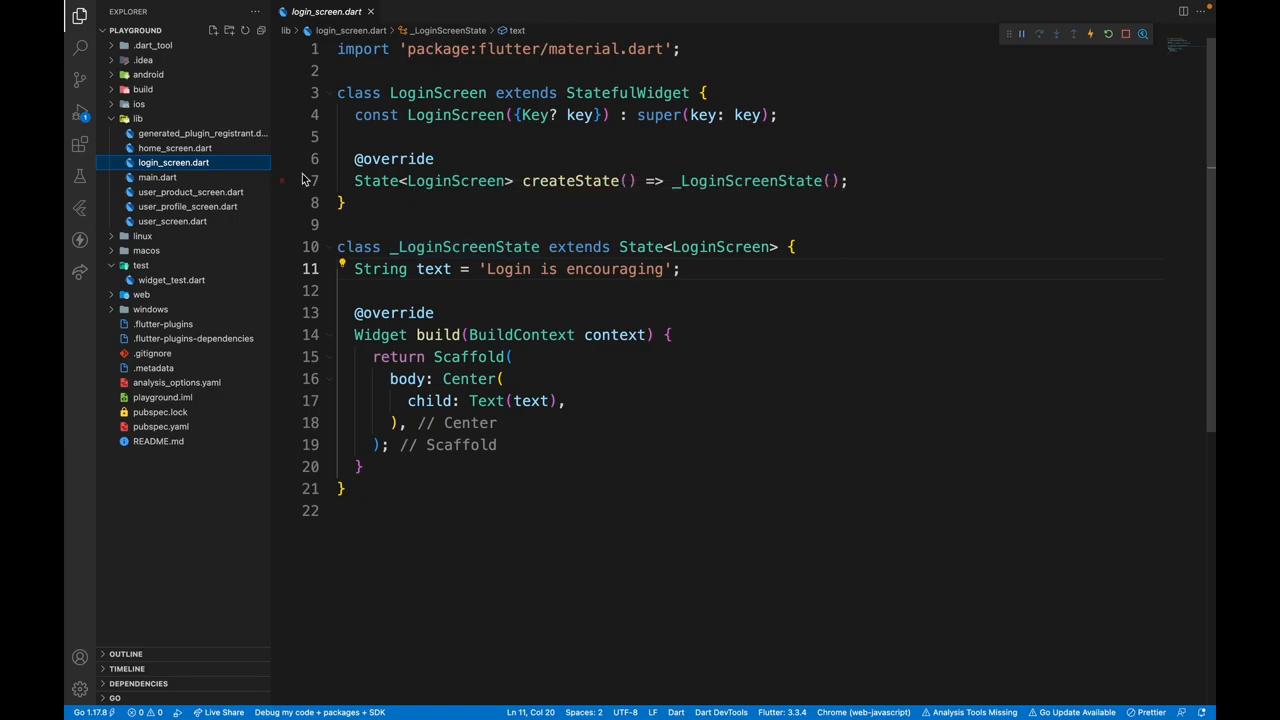
{"action": "left_click", "coordinate": [175, 148]}
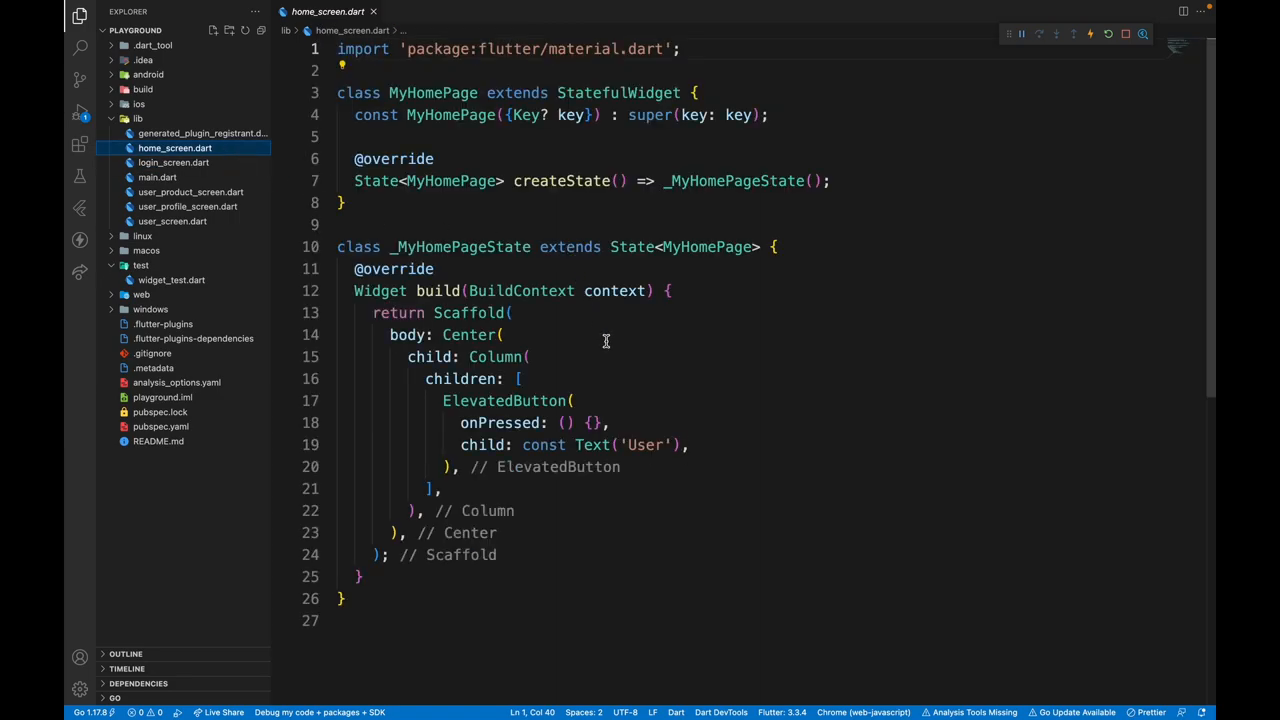
{"action": "left_click", "coordinate": [157, 177]}
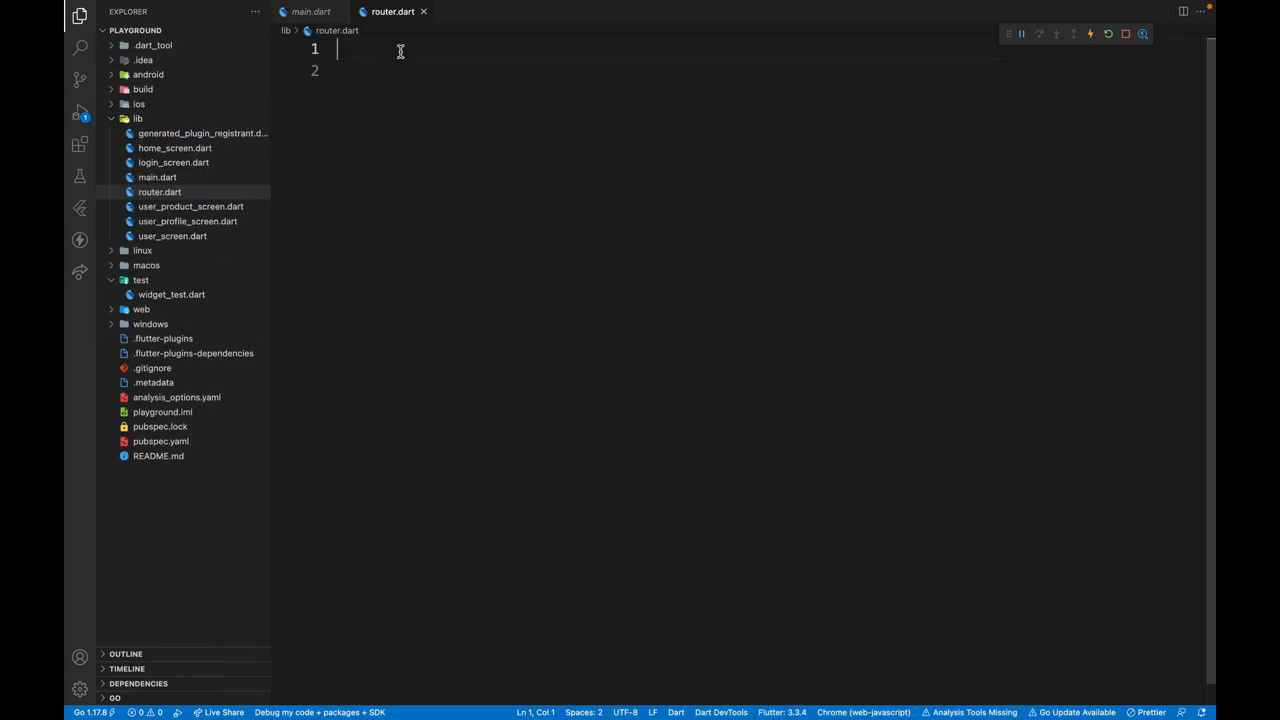
Declare AppRouter with a GoRouter whose routes list holds GoRoute(path: '/')
{"action": "type", "text": "cla"}
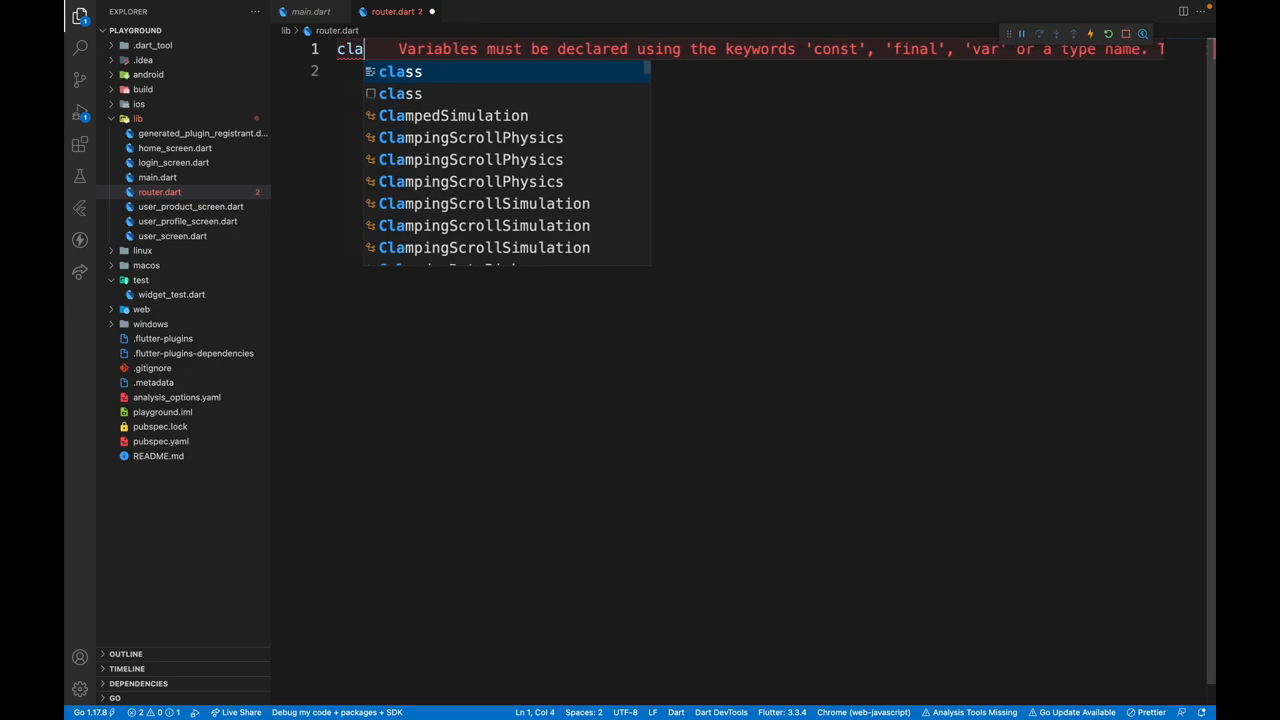
{"action": "type", "text": "ss Router"}
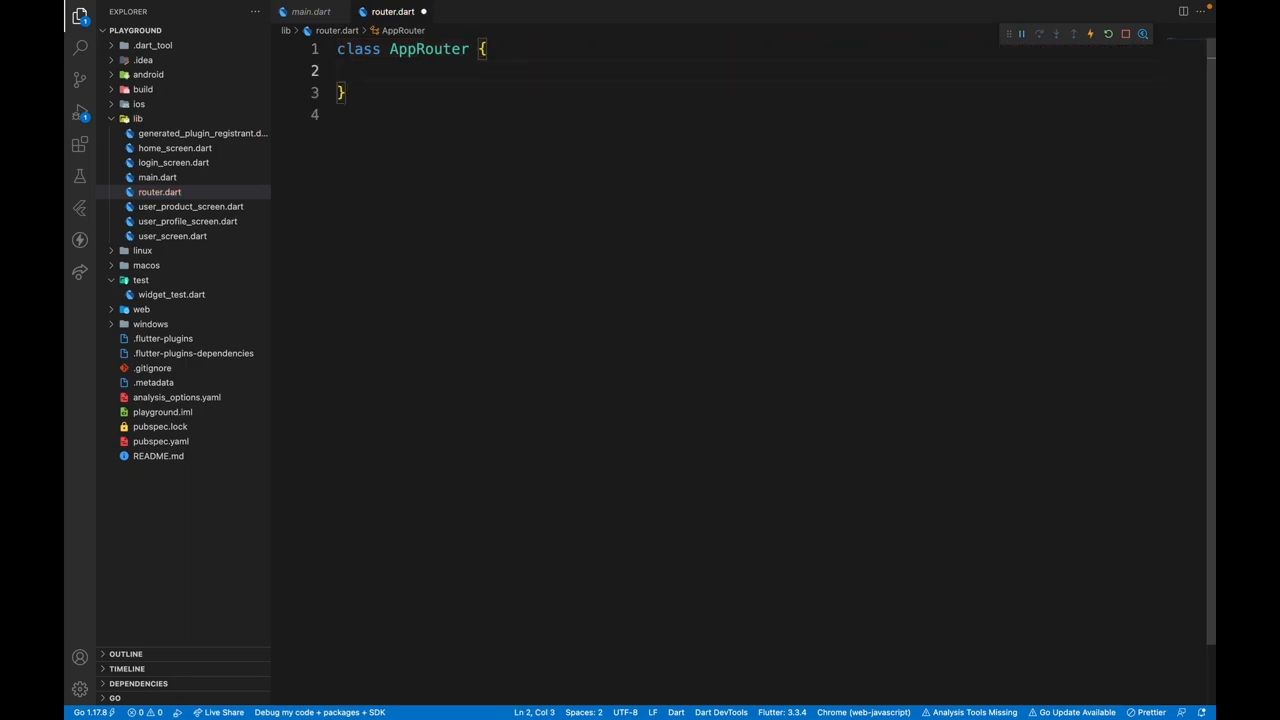
{"action": "type", "text": "G"}
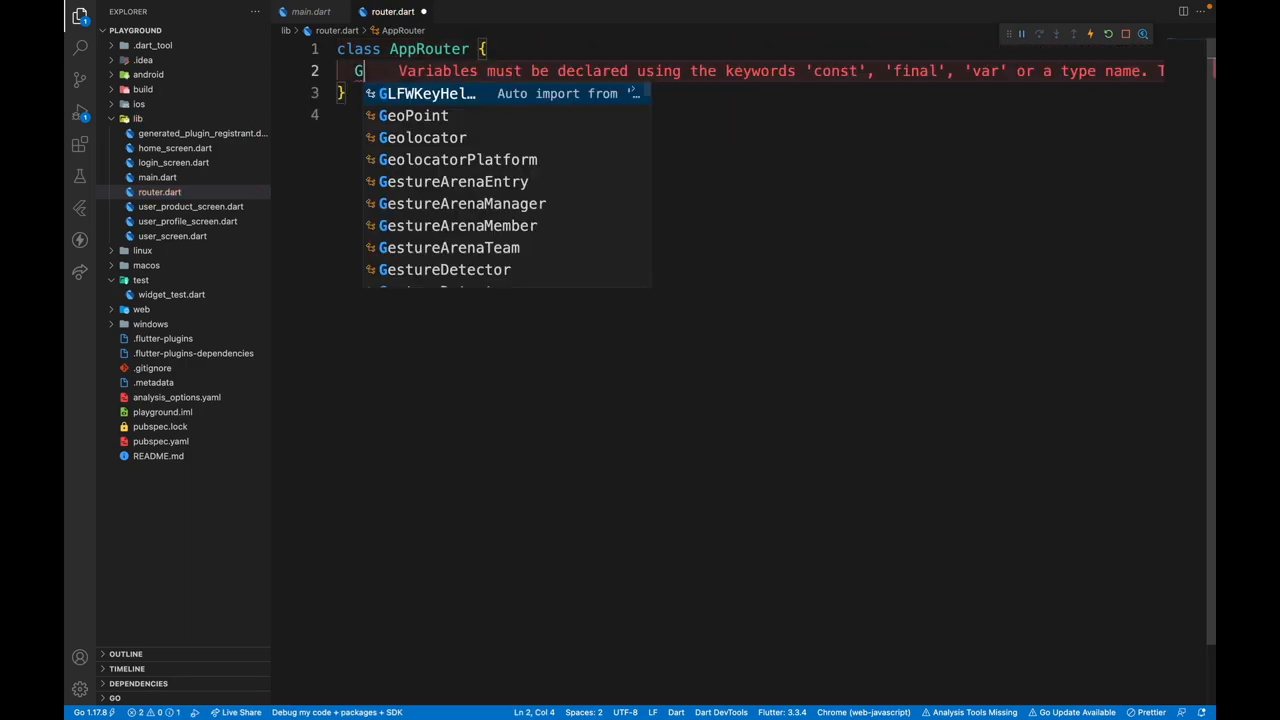
{"action": "type", "text": "oRouter router = GoRouter(routes: routes)"}
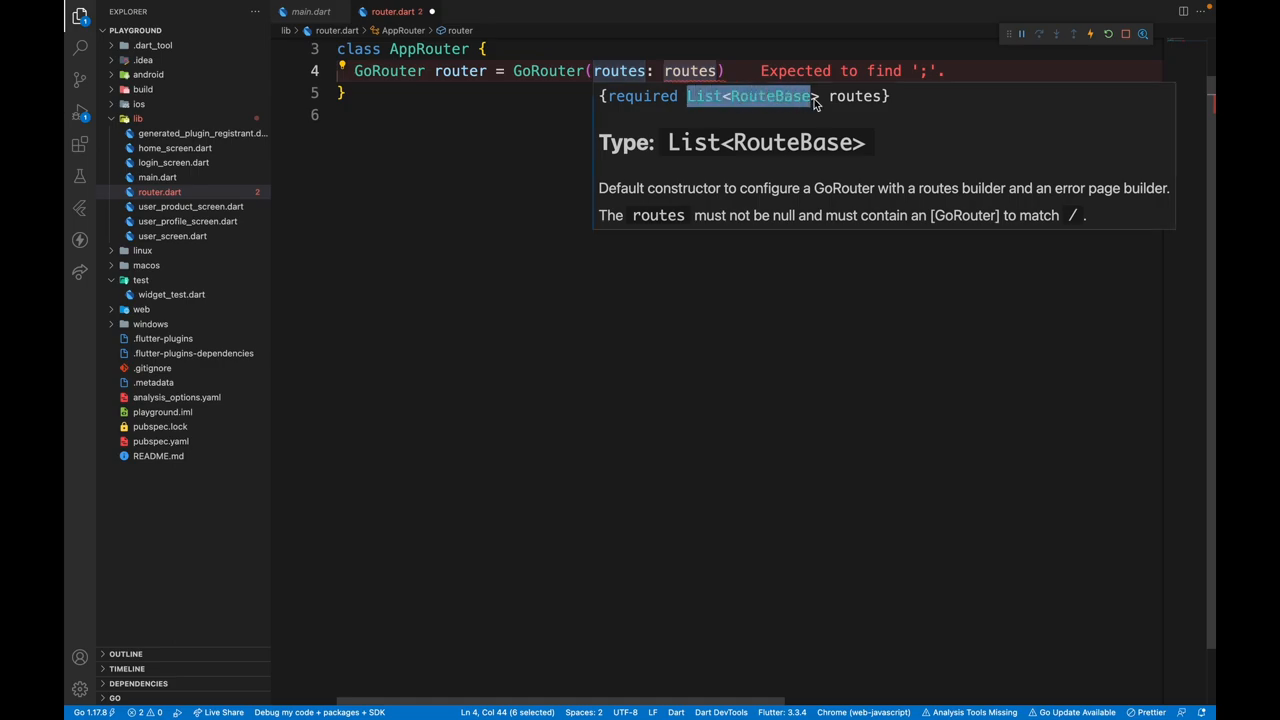
{"action": "type", "text": "routes: [],);"}
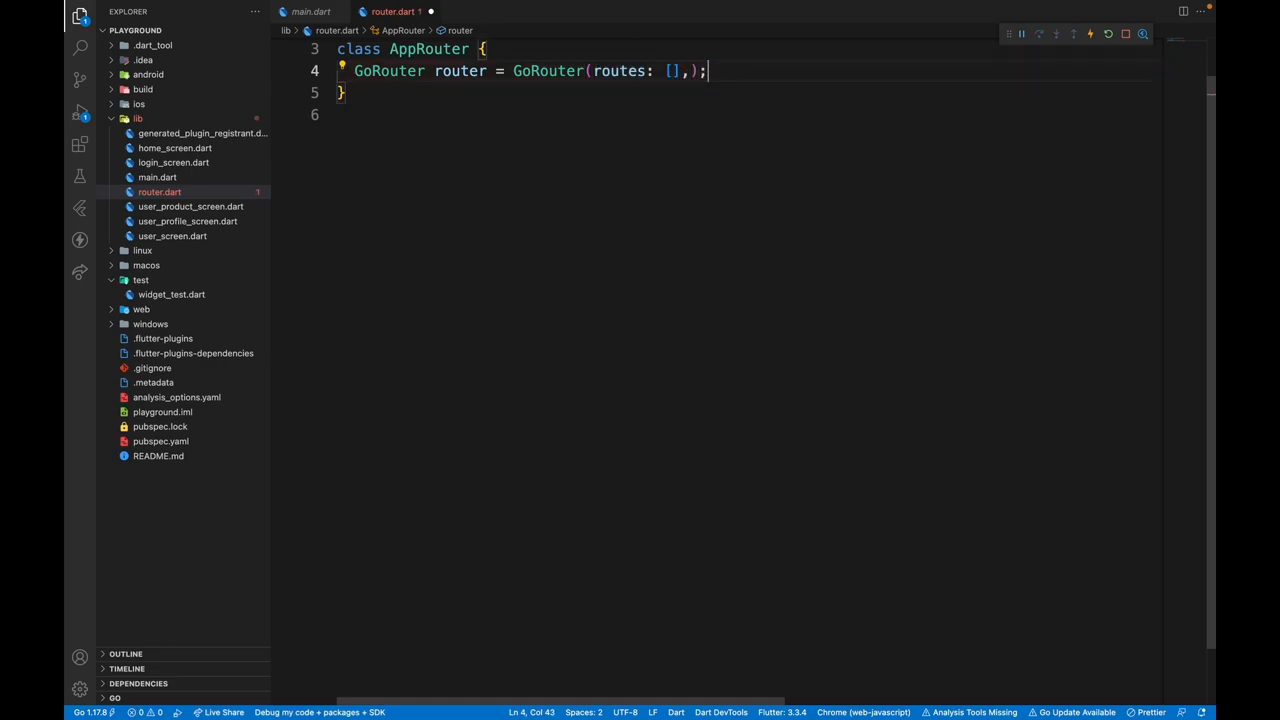
{"action": "type", "text": "Gour"}
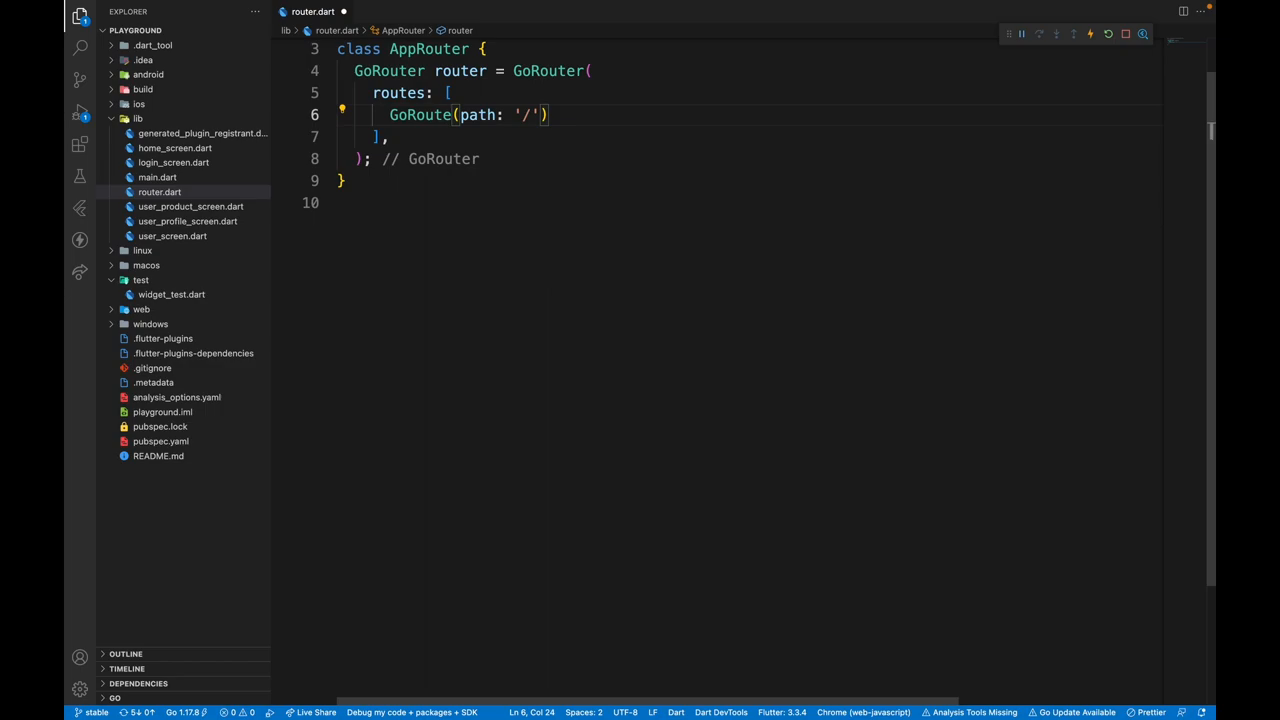
{"action": "double_click", "coordinate": [419, 114]}
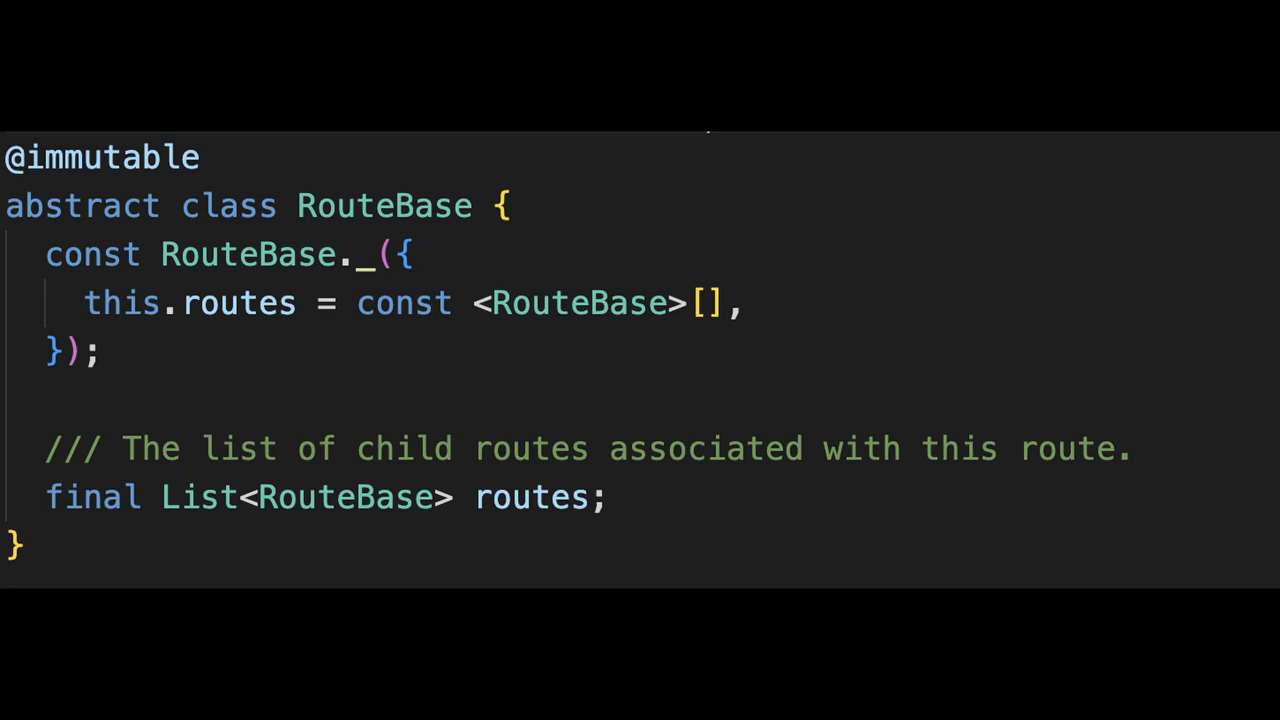
{"action": "scroll", "scroll_direction": "down", "scroll_amount": 3}
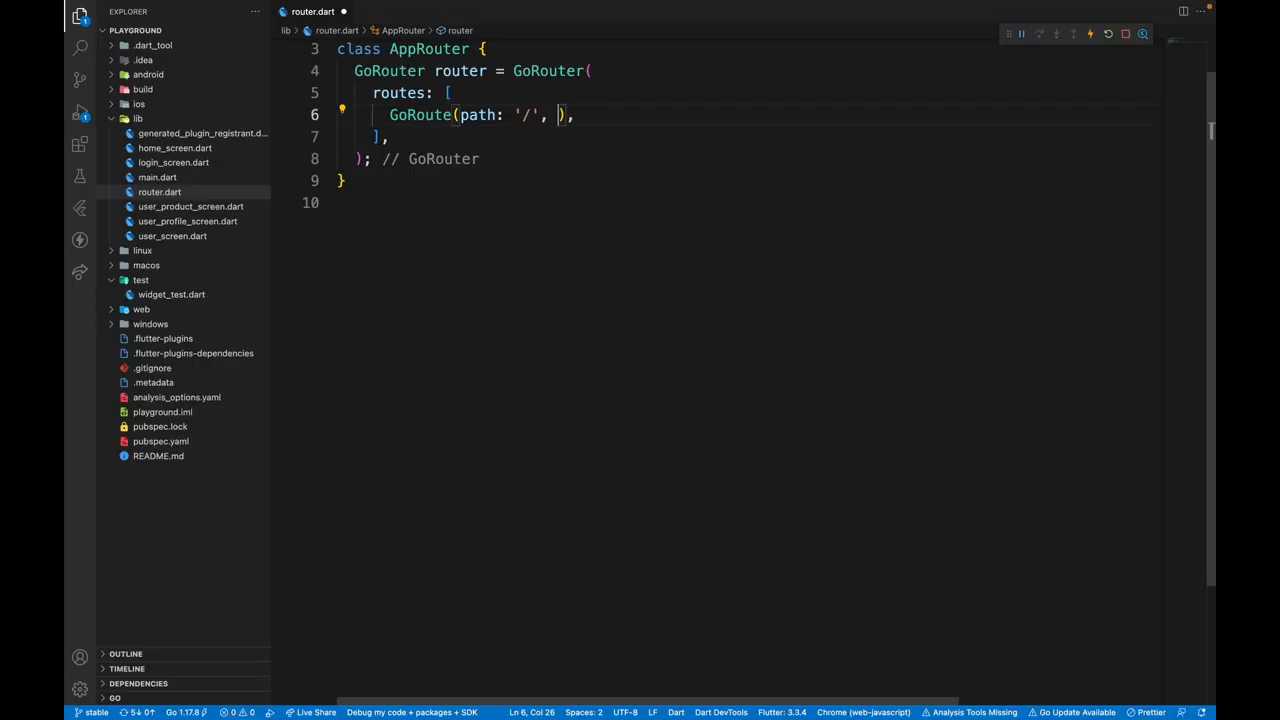
Give the '/' GoRoute a (context, state) pageBuilder returning a MaterialPage with the home page
{"action": "type", "text": "pageBuilder:"}
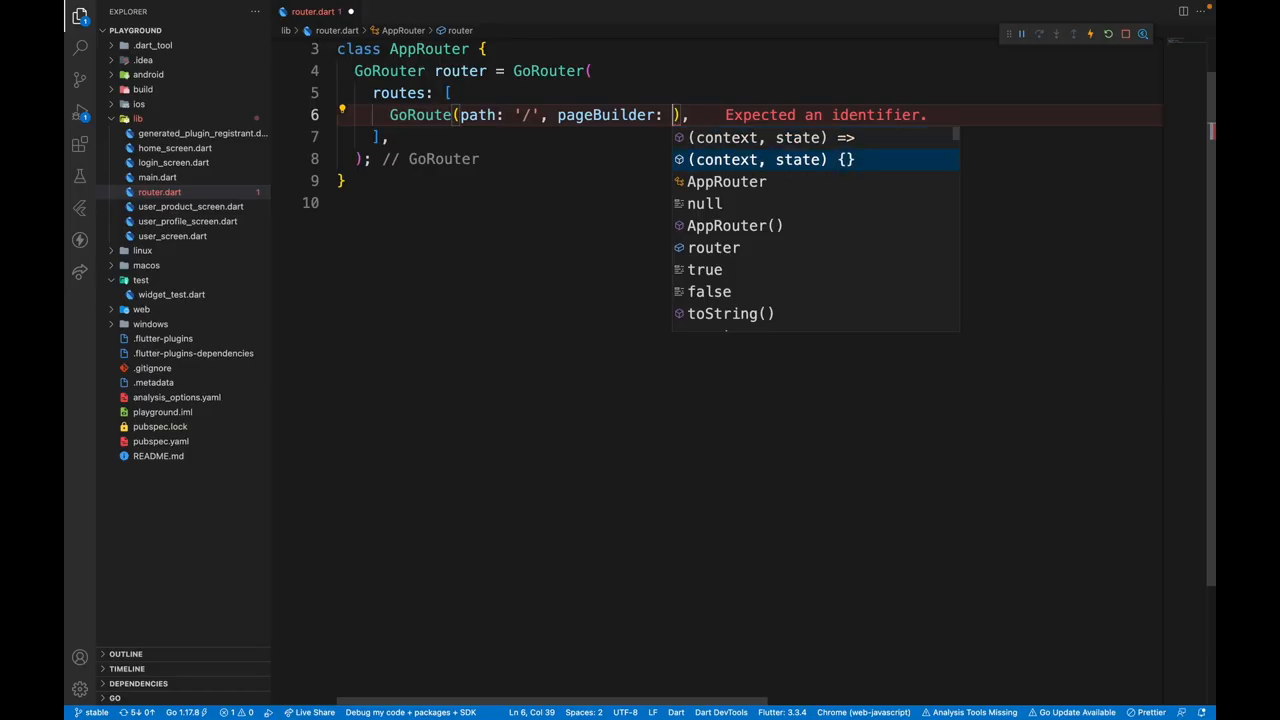
{"action": "left_click", "coordinate": [765, 159]}
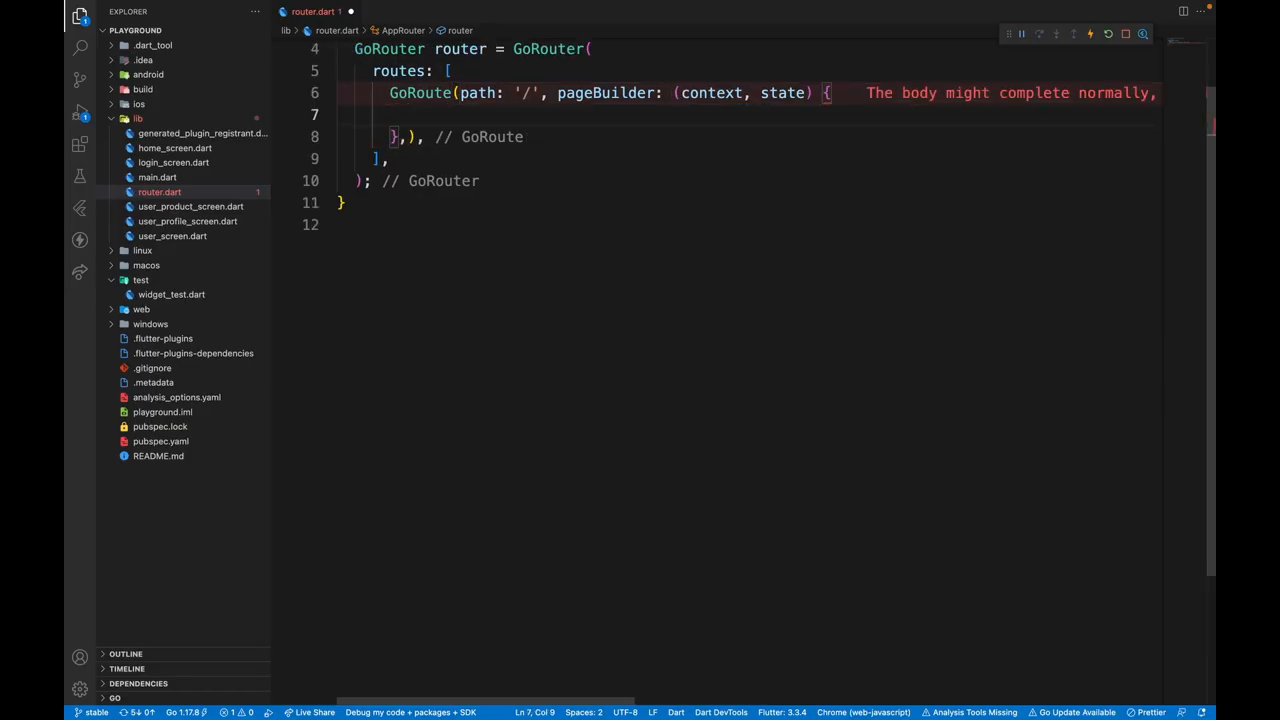
{"action": "type", "text": "return"}
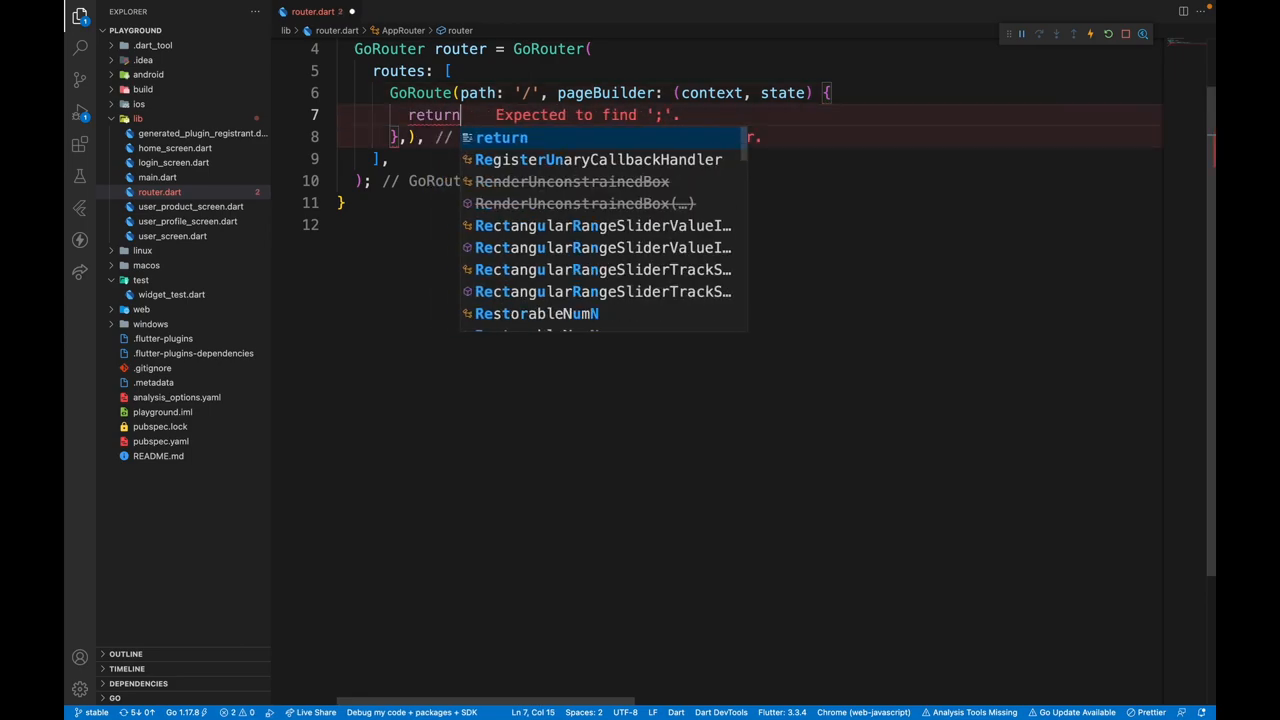
{"action": "type", "text": "MaterialPage(child: child)"}
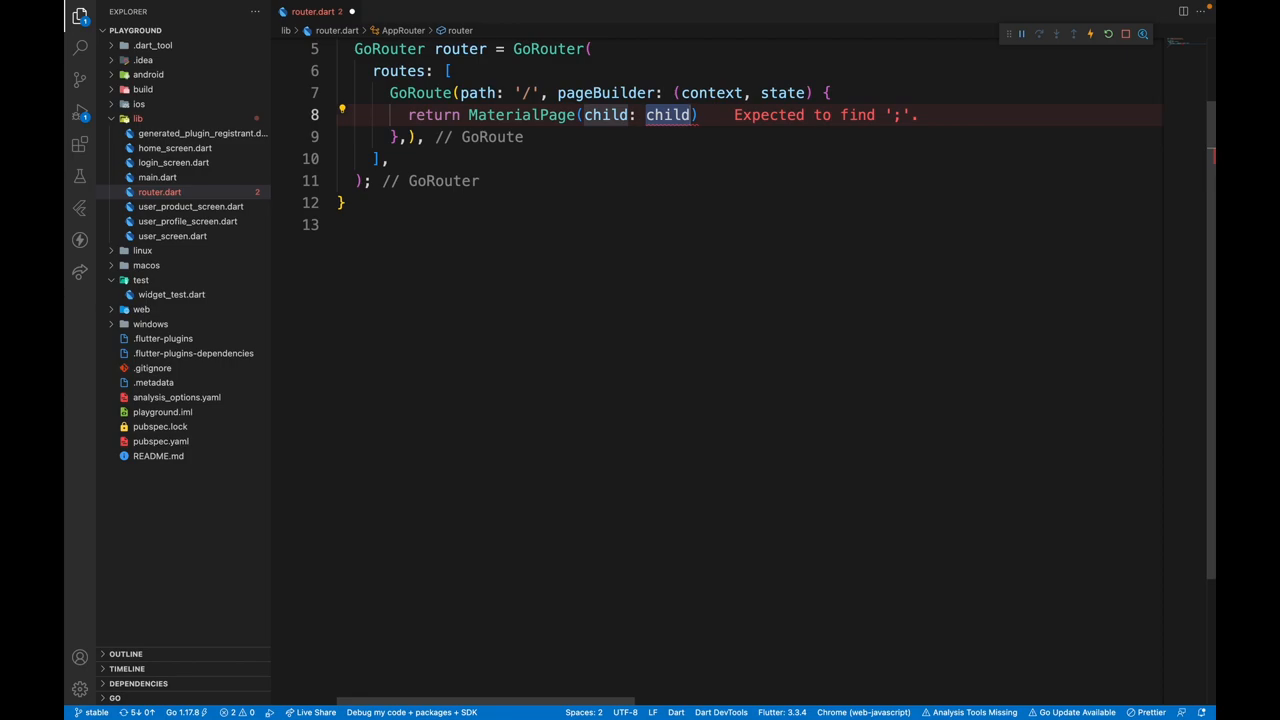
{"action": "type", "text": "Homesc"}
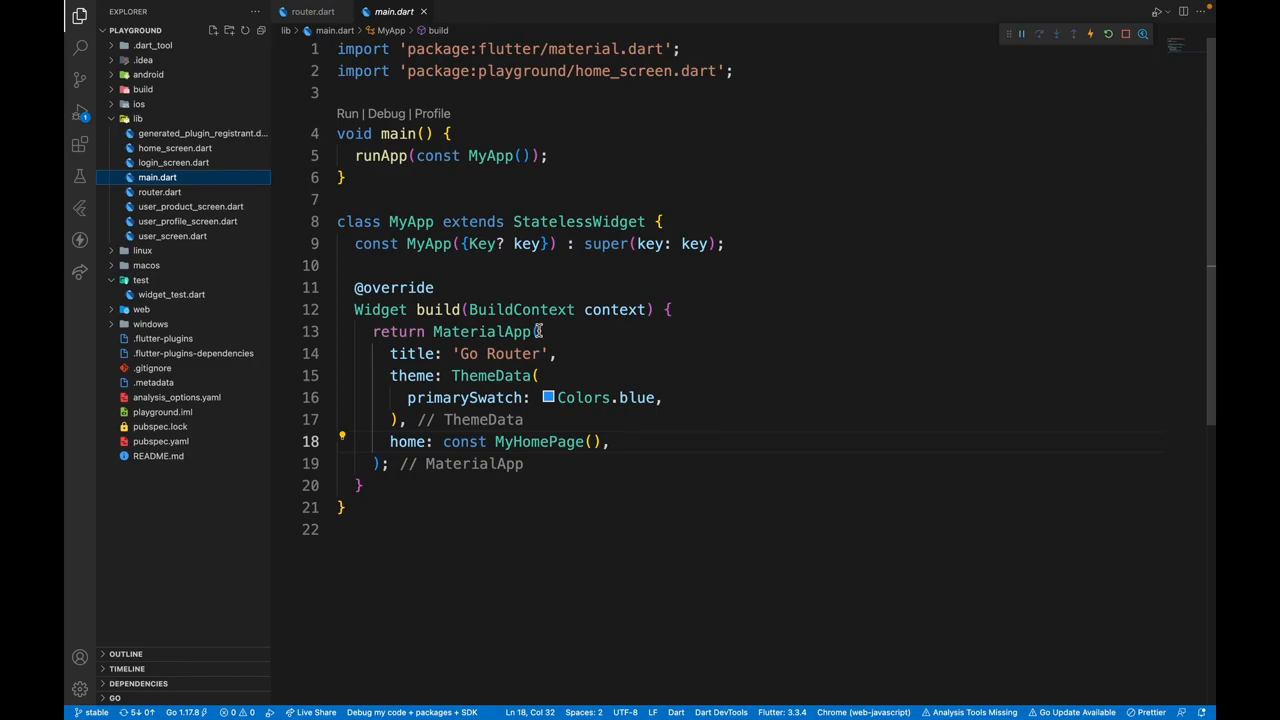
Switch main.dart to MaterialApp.router using AppRouter().router.routeInformationParser
{"action": "type", "text": ".router"}
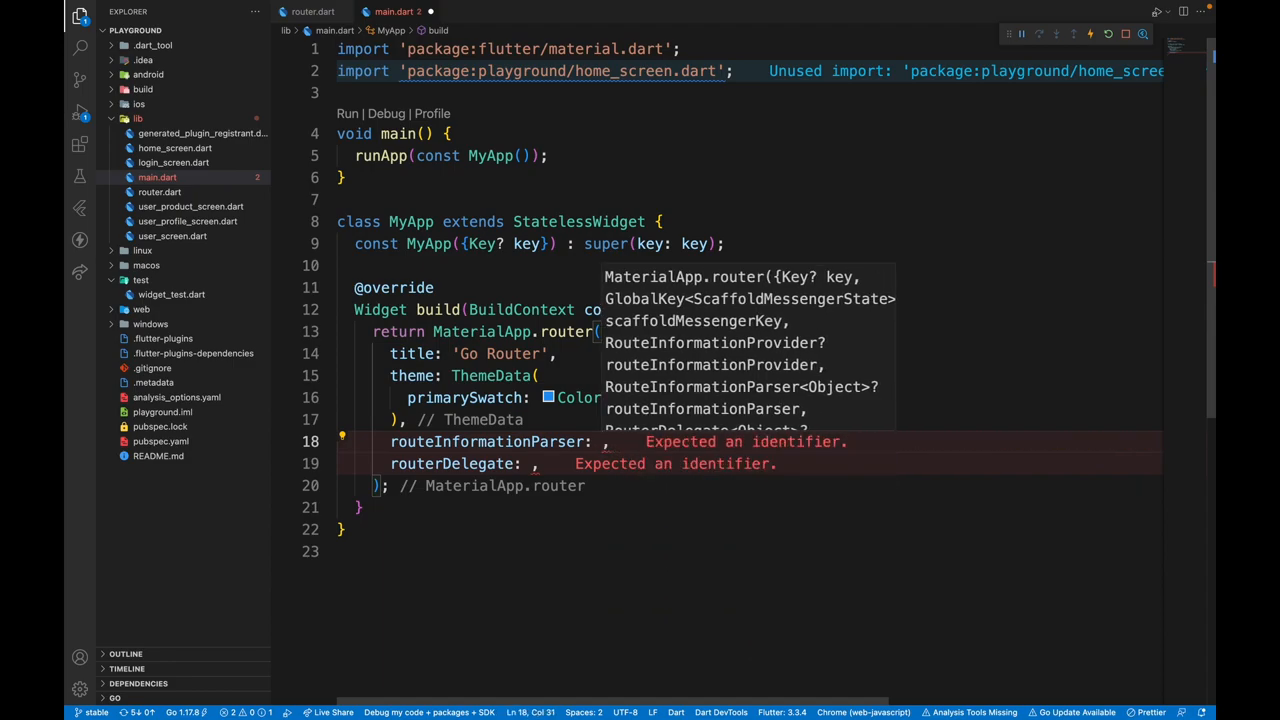
{"action": "type", "text": "Approuter().router"}
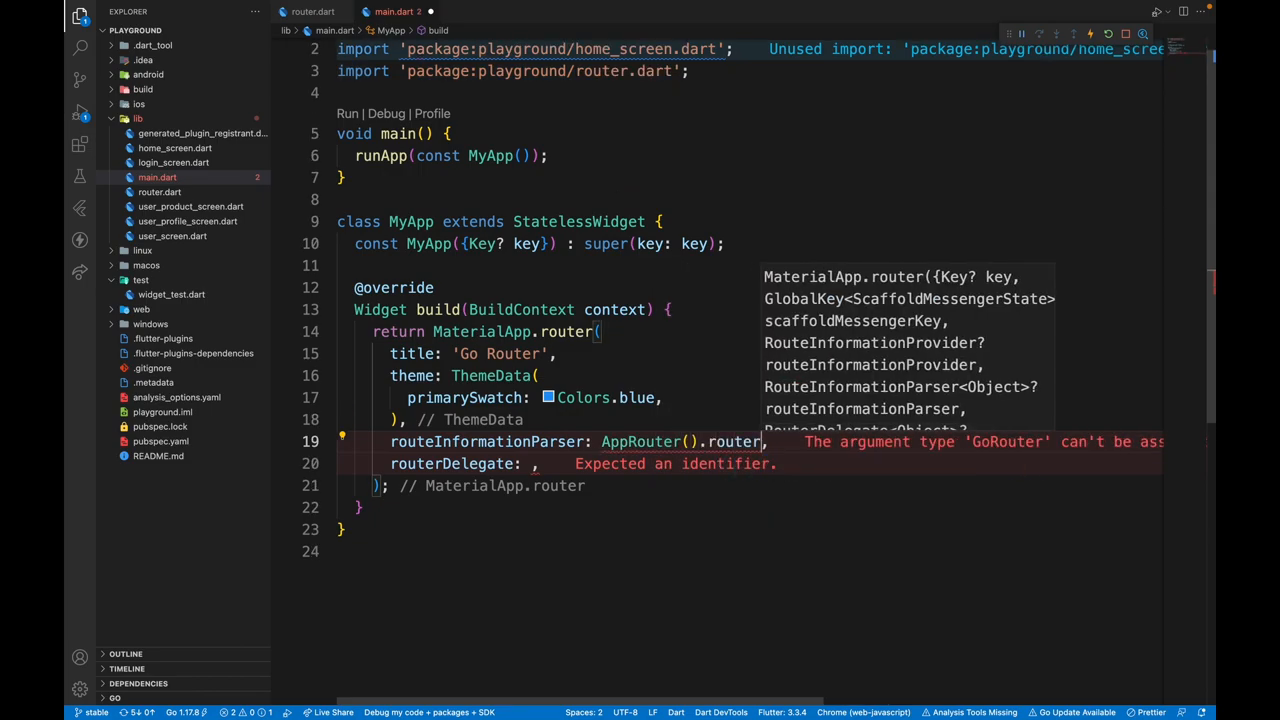
{"action": "type", "text": ".routeInformationParser"}
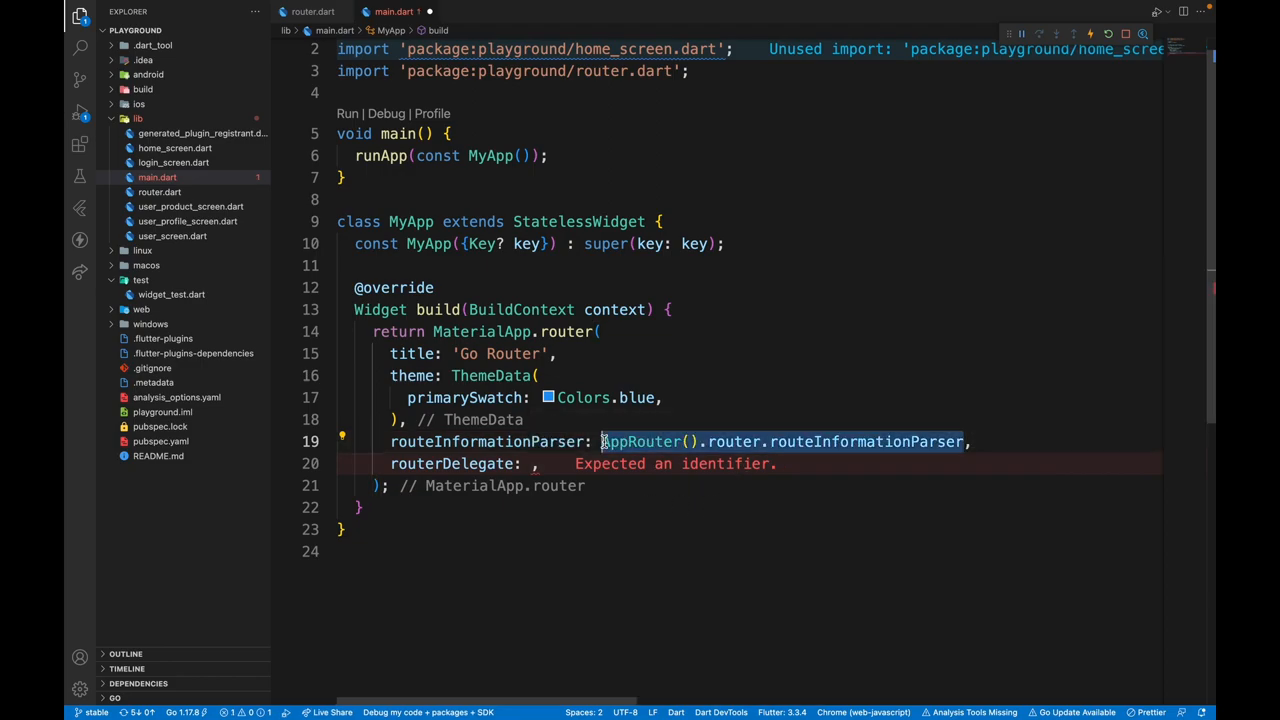
{"action": "type", "text": "AppRouter().router.routeInformationParser"}
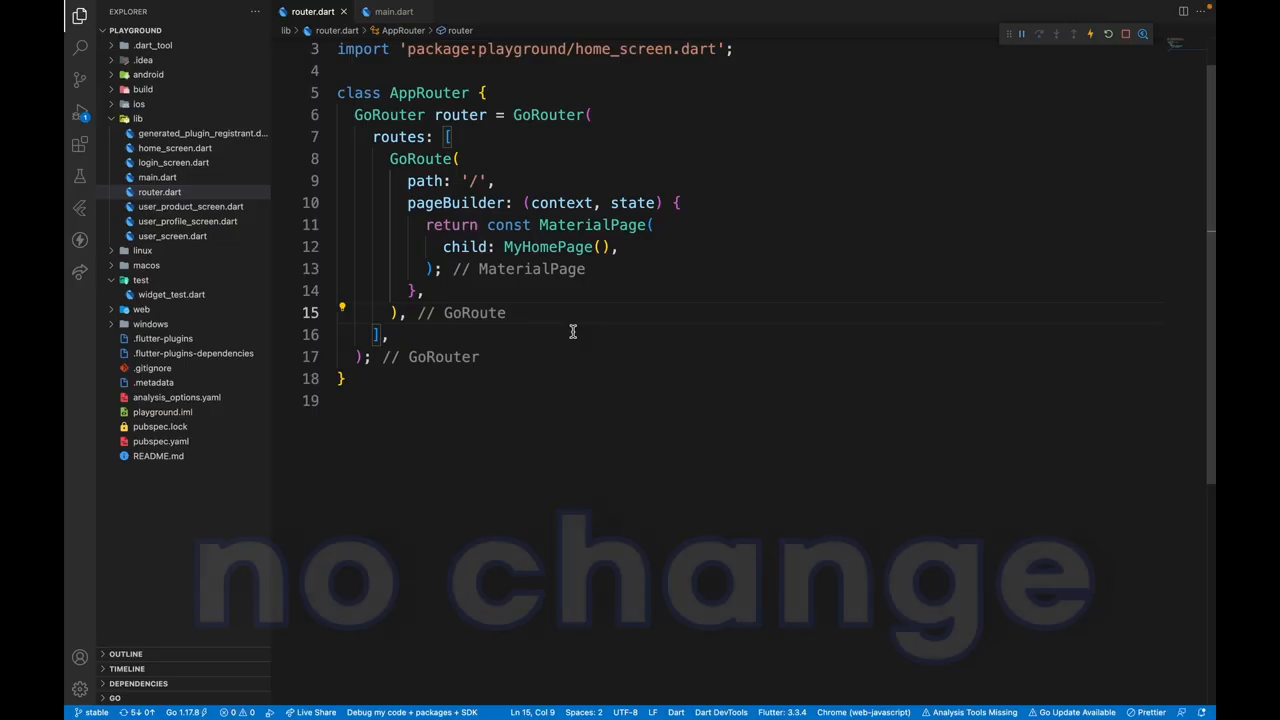
{"action": "left_click", "coordinate": [478, 181]}
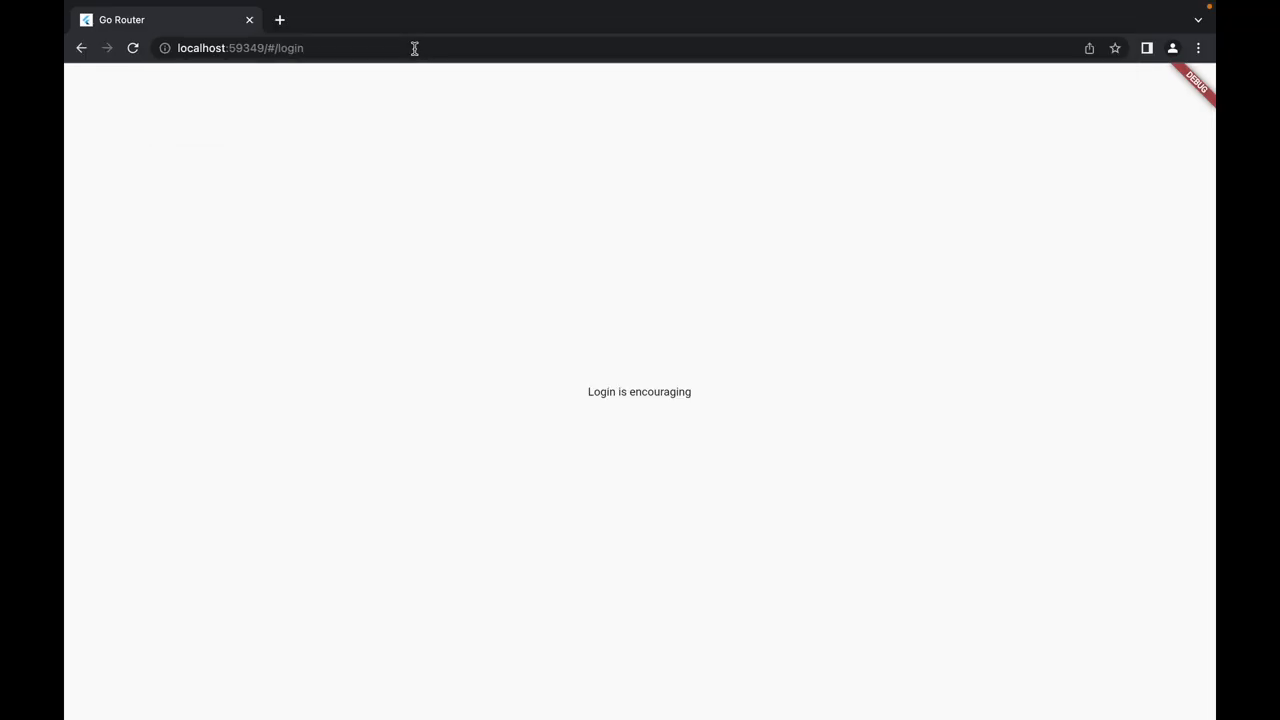
{"action": "mouse_move", "coordinate": [682, 416]}
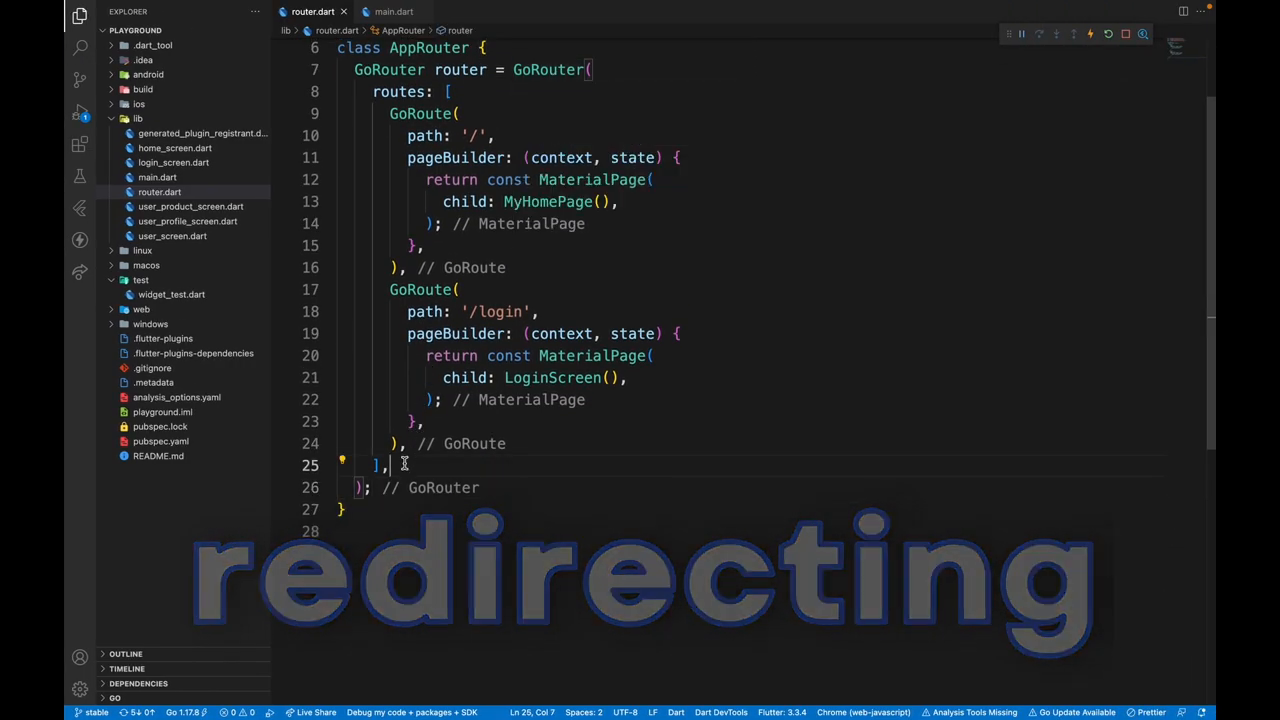
Add an async redirect with isAuthenticated = false that returns '/login' when unauthenticated
{"action": "type", "text": "redirect: (context, state) {"}
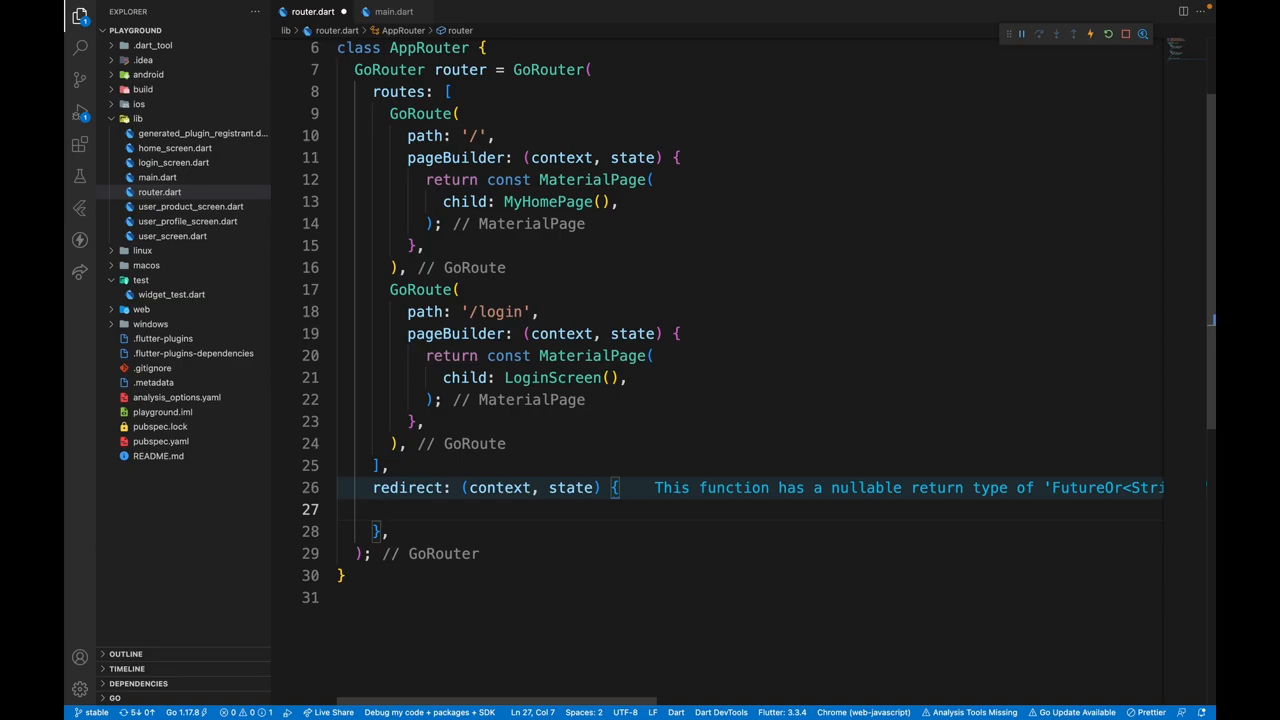
{"action": "double_click", "coordinate": [499, 487]}
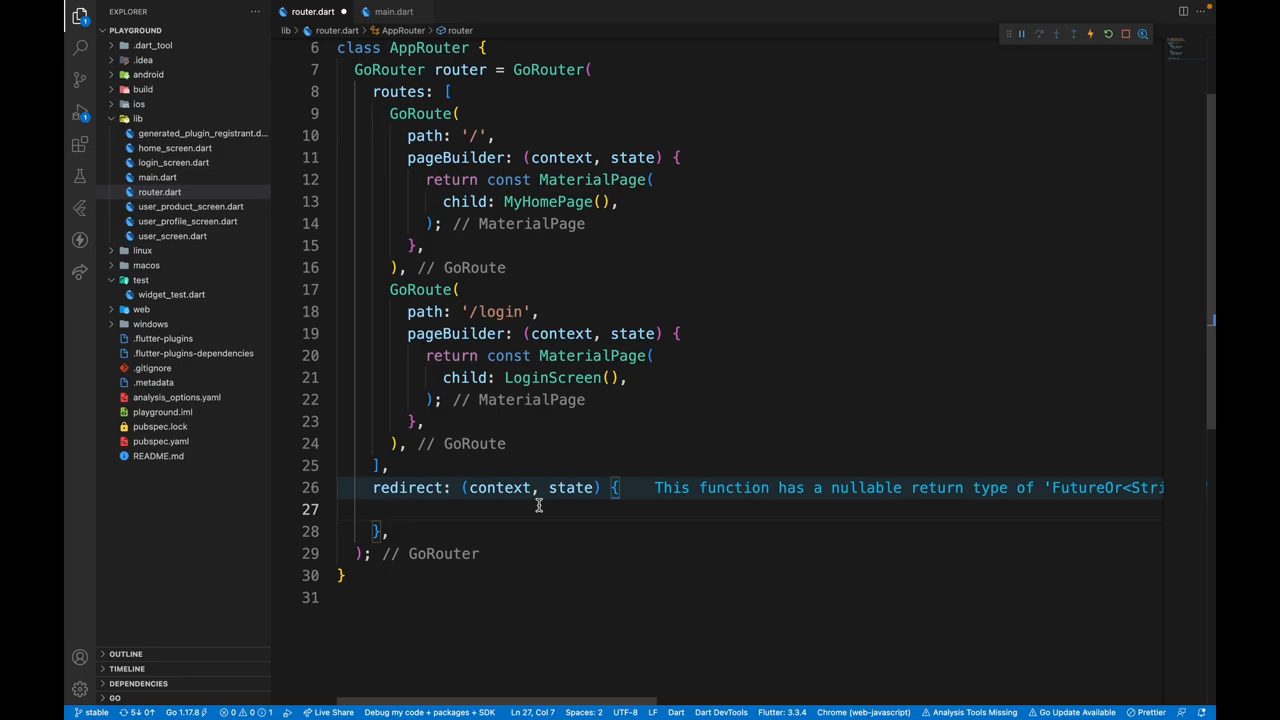
{"action": "type", "text": "bool"}
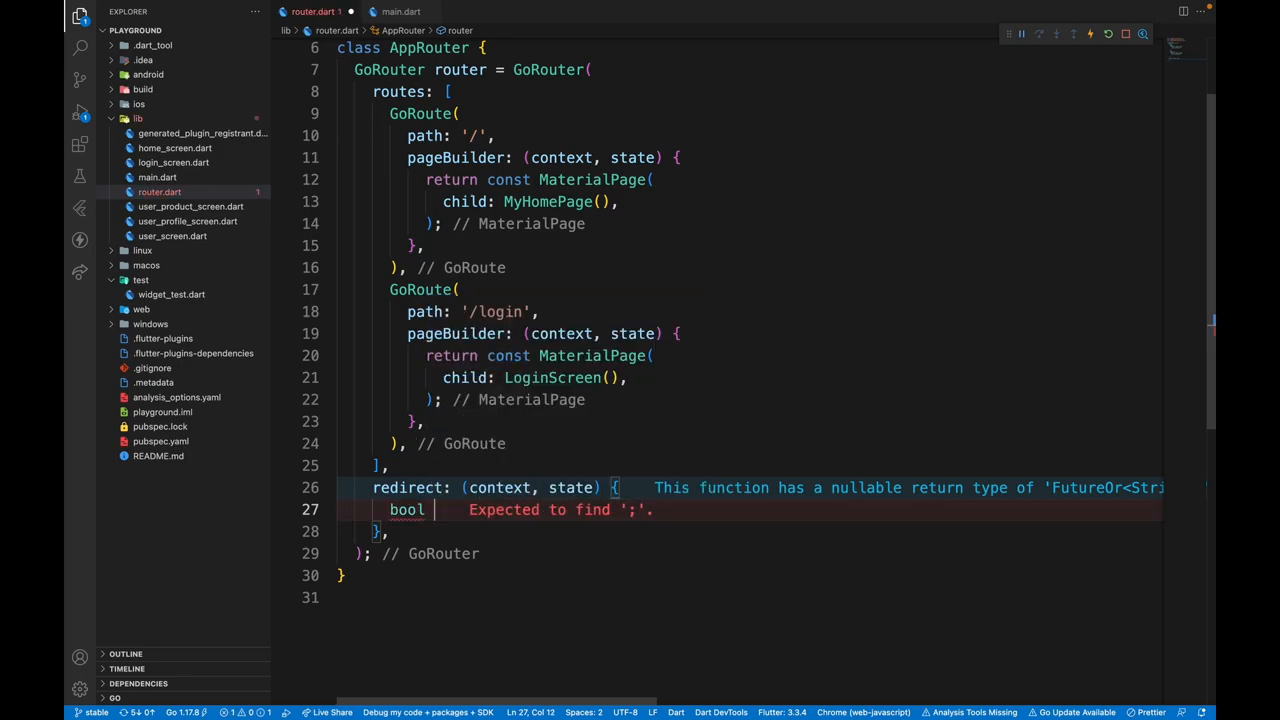
{"action": "type", "text": "isAuthenticated = false;"}
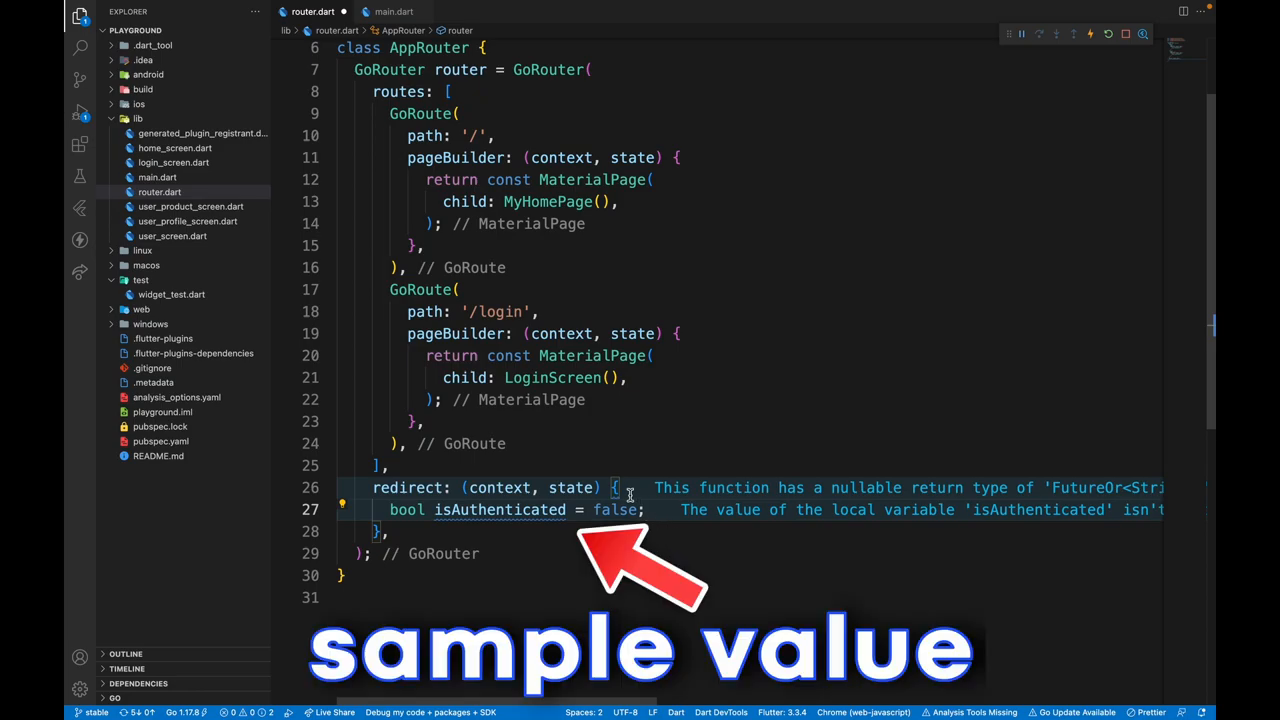
{"action": "type", "text": "async"}
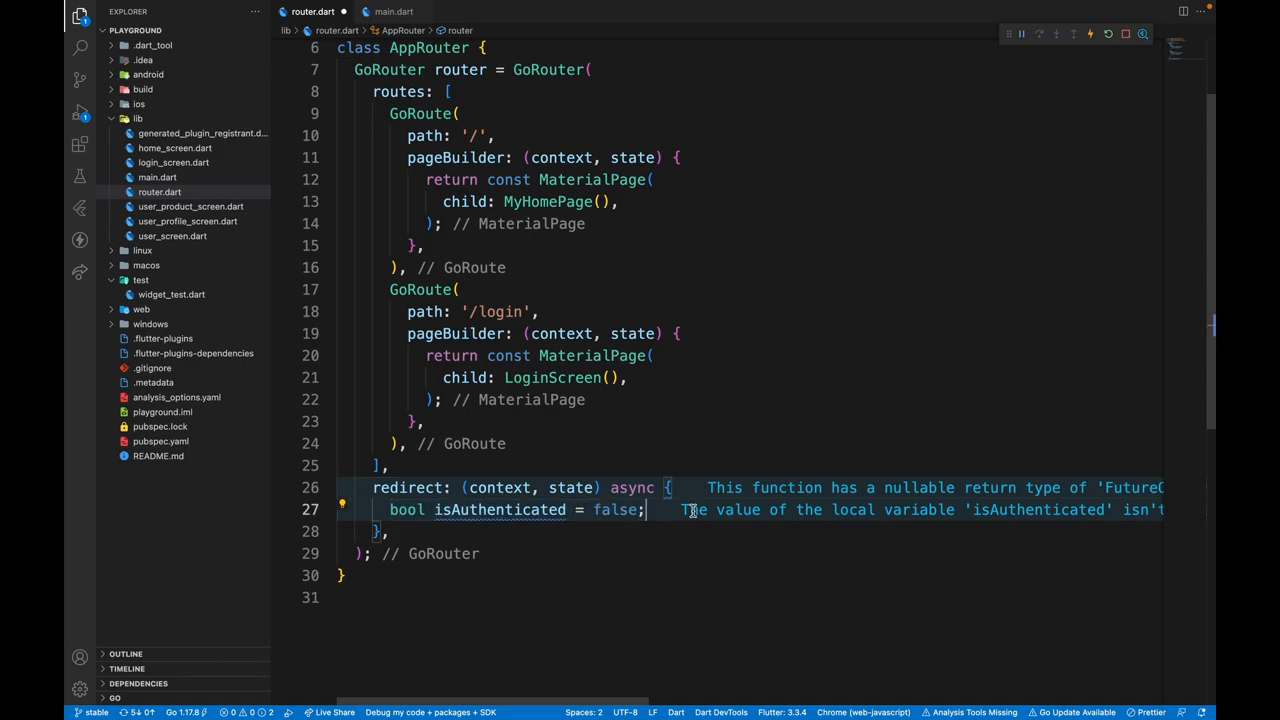
{"action": "type", "text": "if(!isa"}
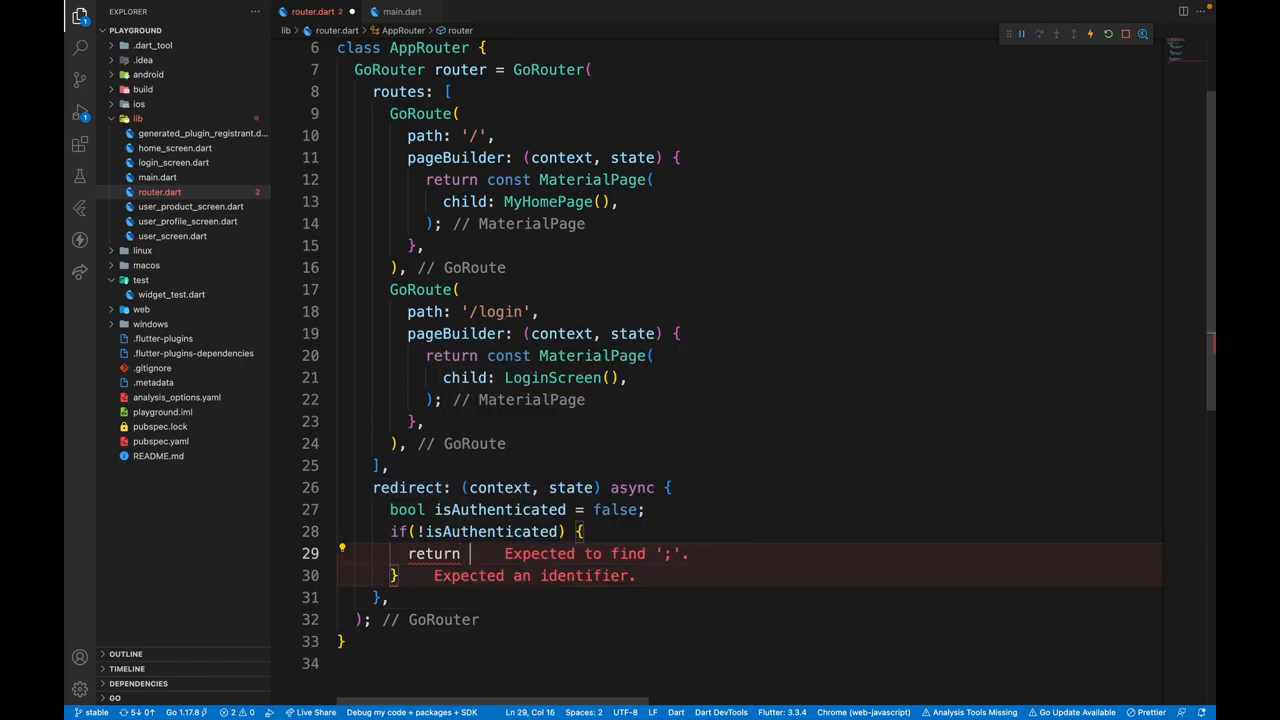
{"action": "type", "text": "re"}
{"action": "type", "text": " '/login';"}
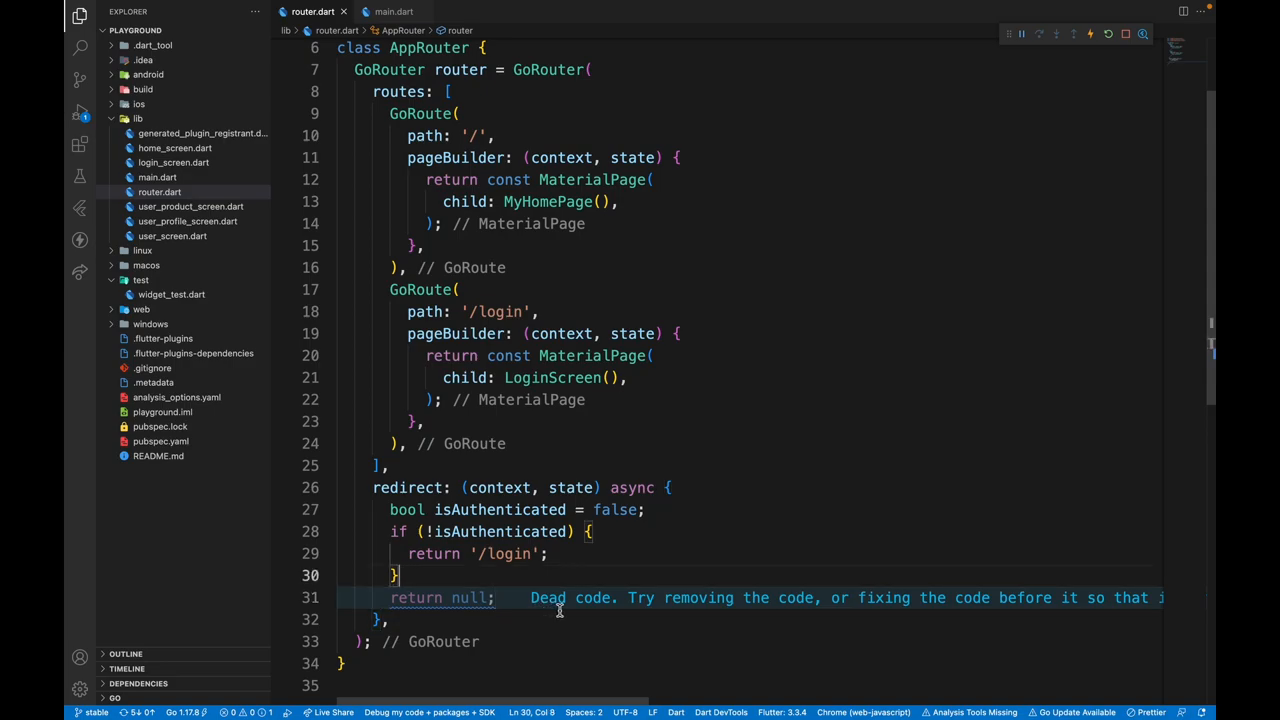
{"action": "double_click", "coordinate": [499, 509]}
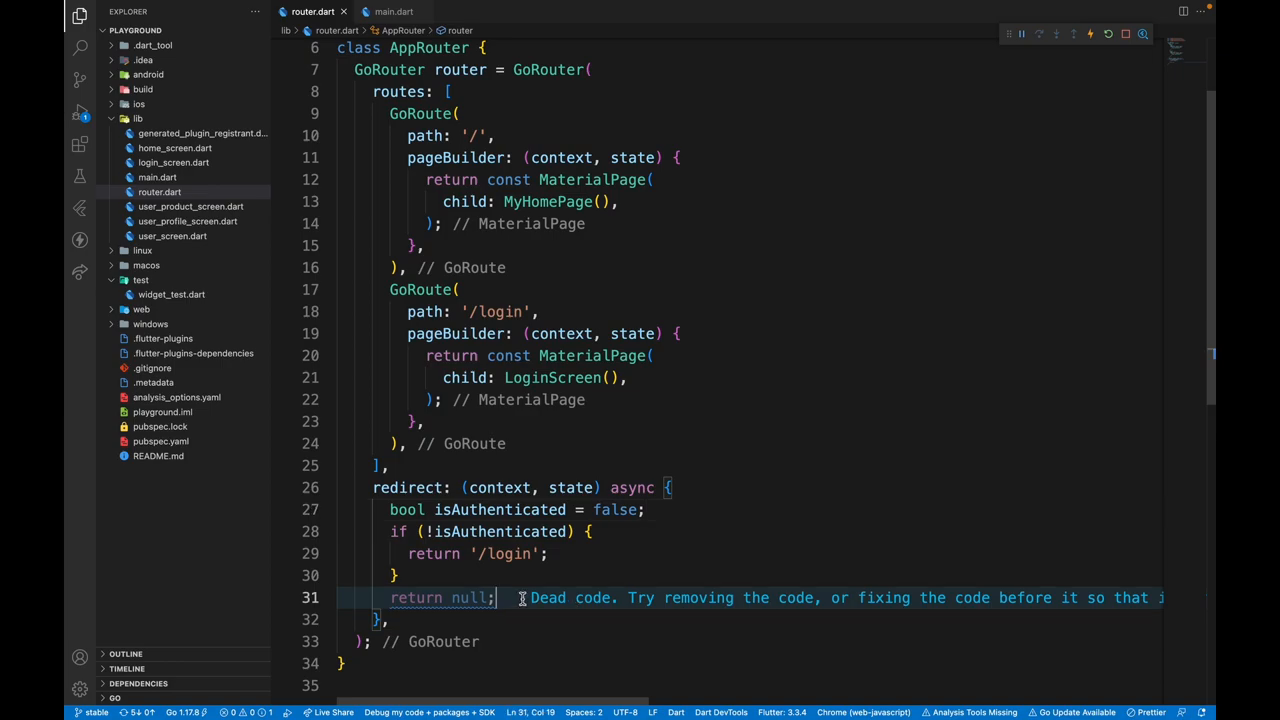
Suppress the dead_code warning and limit the redirect check to state.subloc == '/'
{"action": "left_click", "coordinate": [522, 598]}
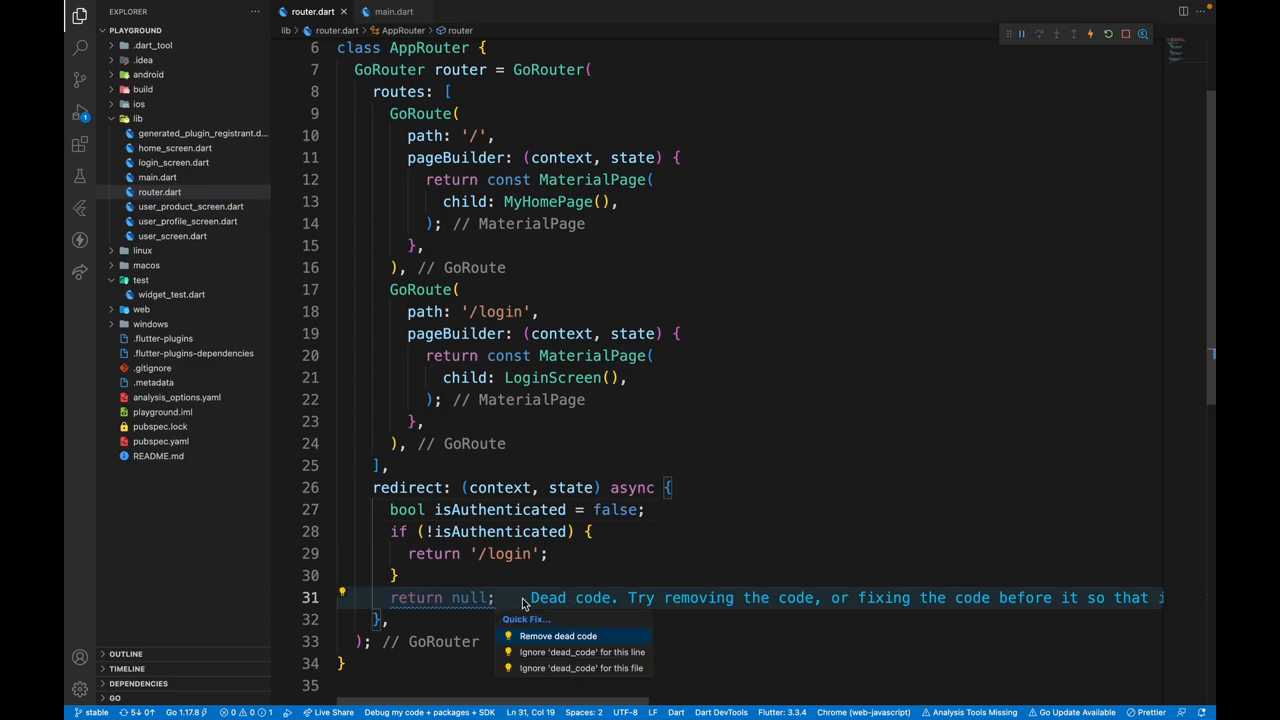
{"action": "left_click", "coordinate": [582, 651]}
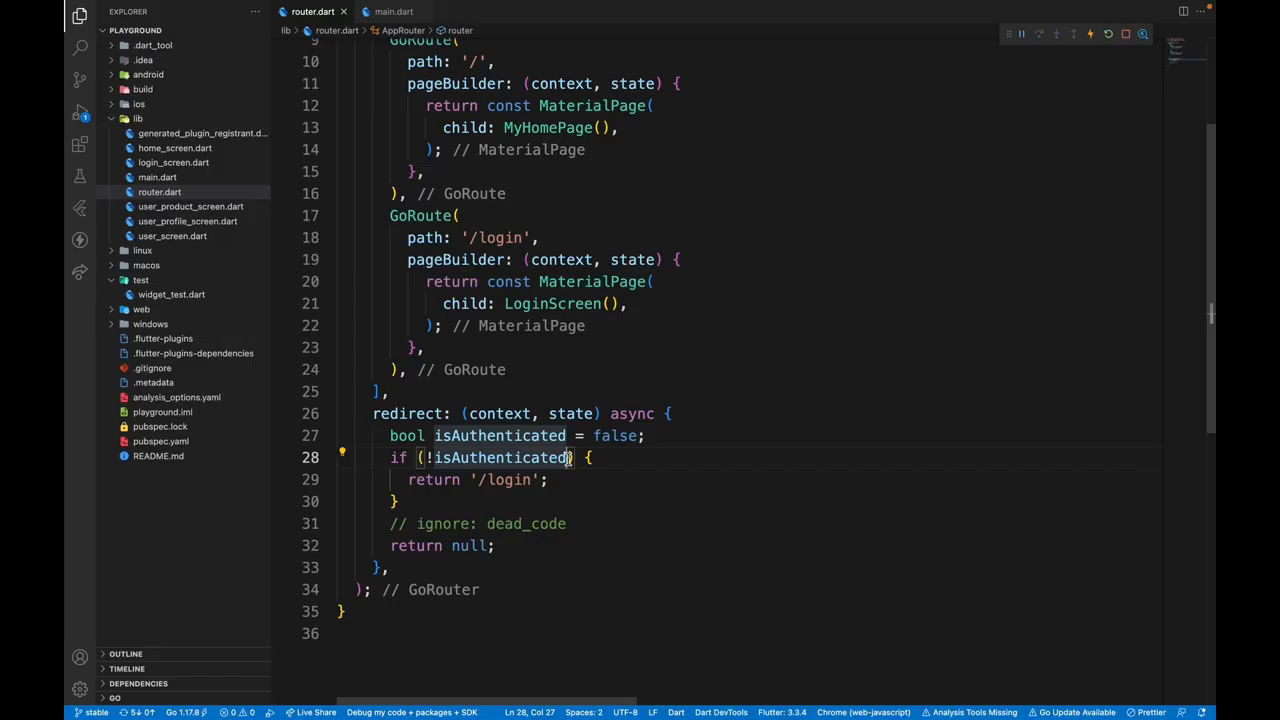
{"action": "type", "text": "&& s"}
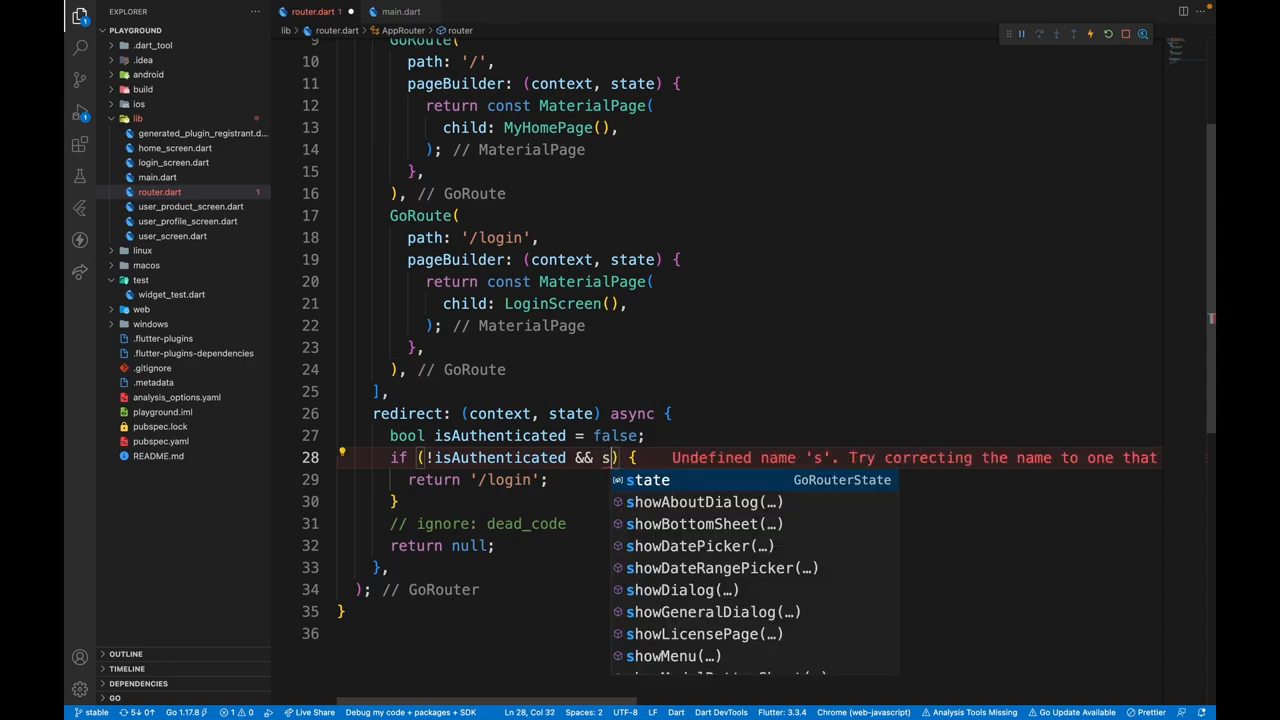
{"action": "type", "text": "tate."}
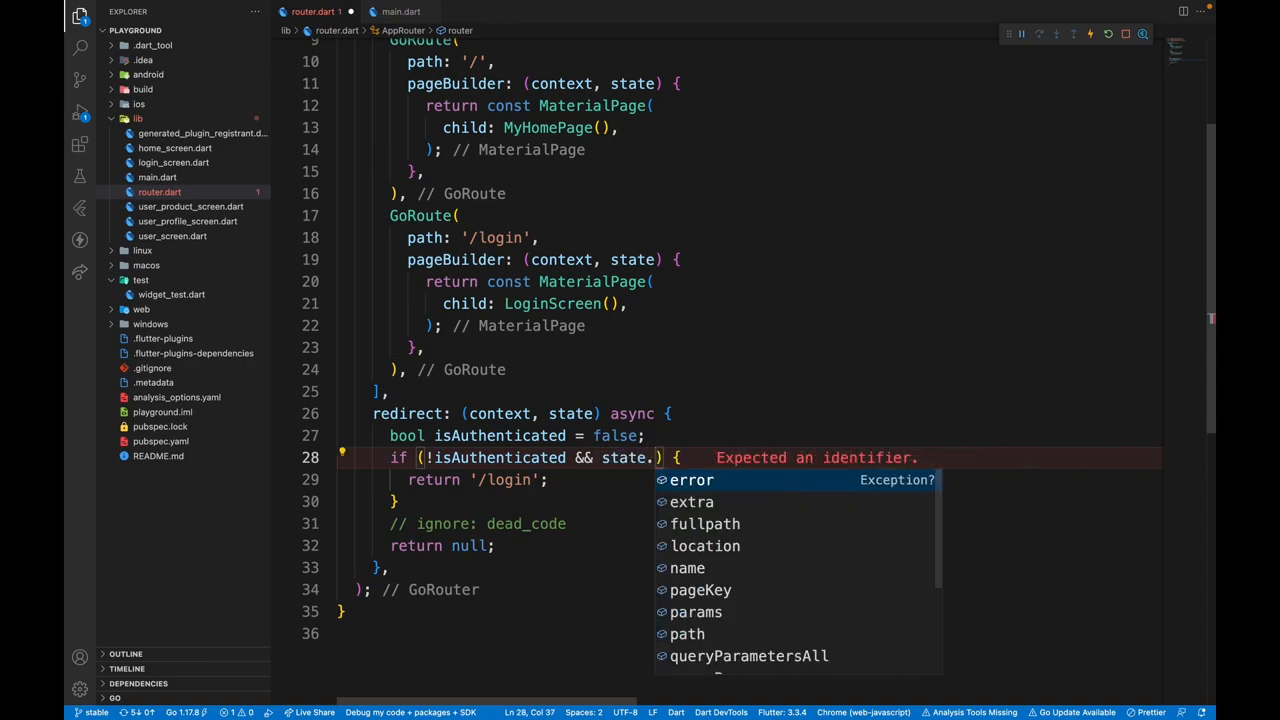
{"action": "type", "text": "subloc == '/"}
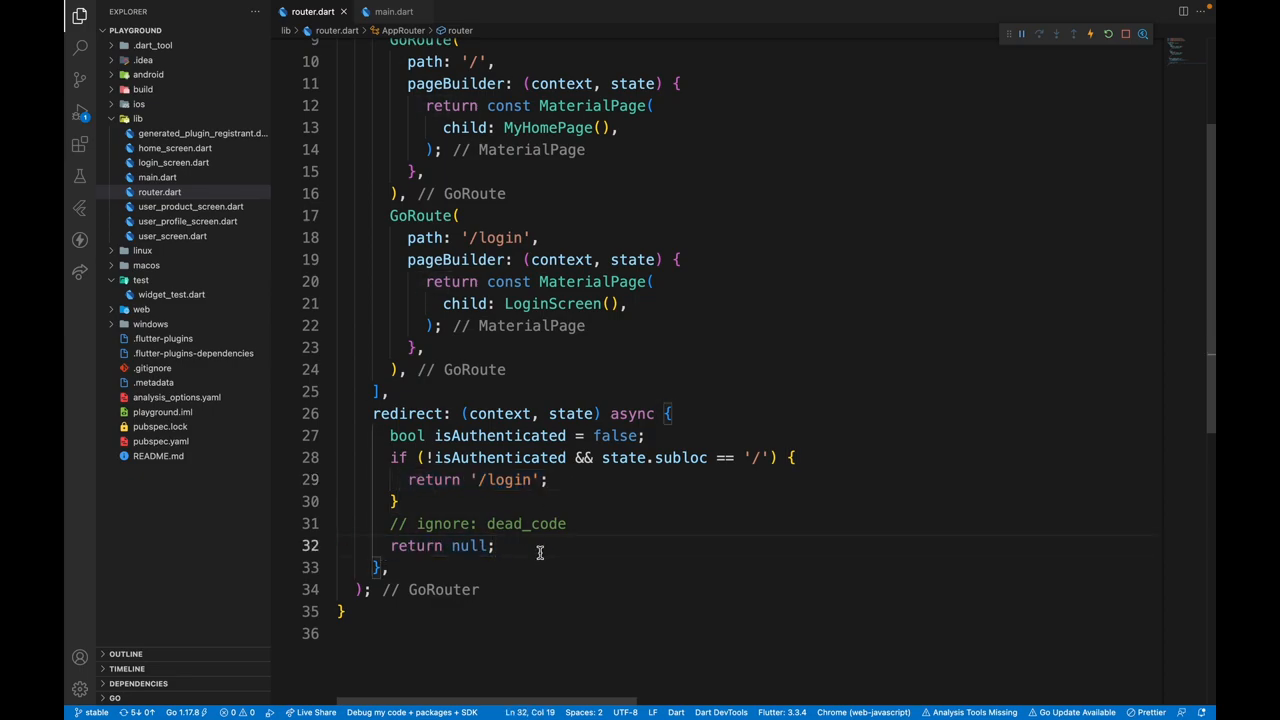
{"action": "left_click", "coordinate": [646, 435]}
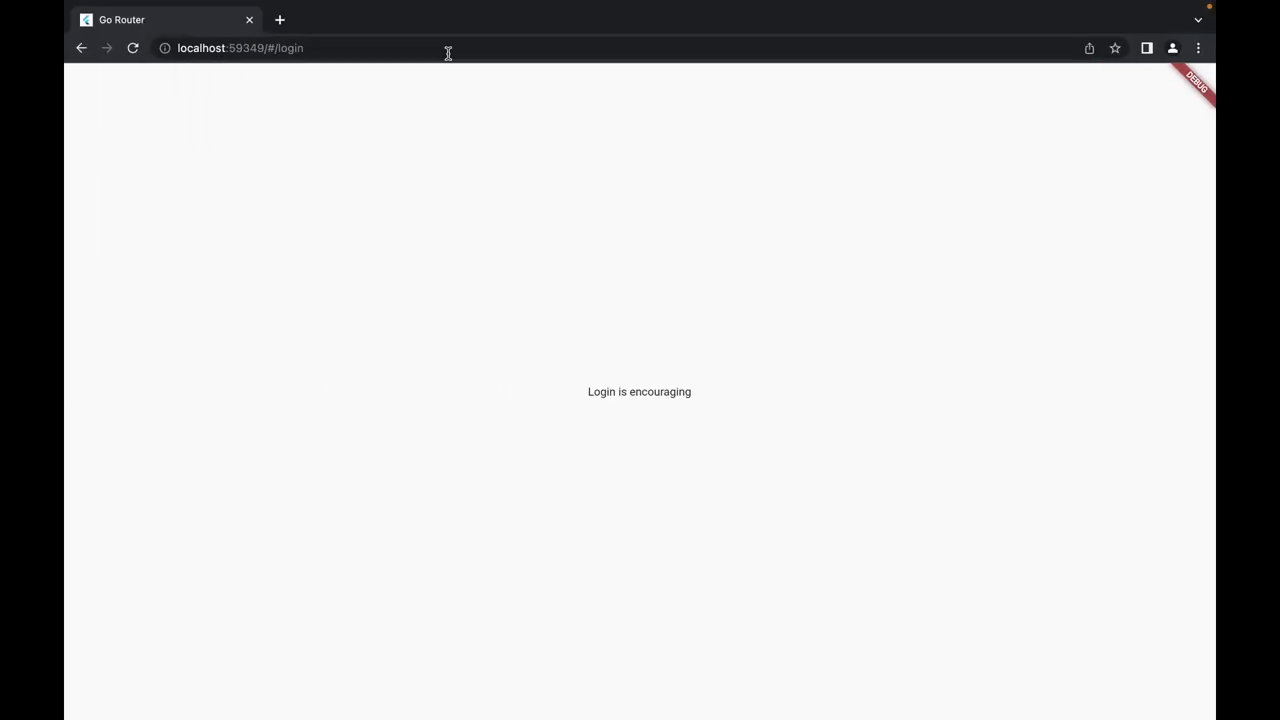
{"action": "mouse_move", "coordinate": [643, 290]}
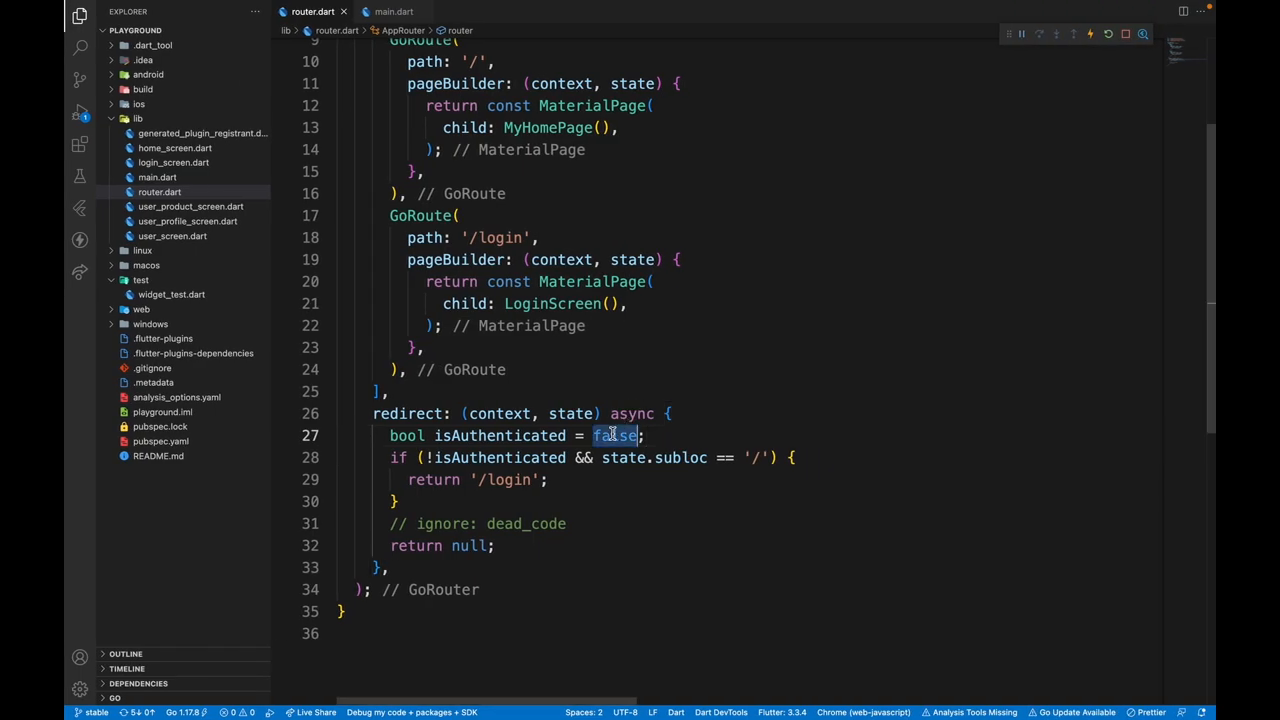
Set isAuthenticated to true in the redirect
{"action": "type", "text": "true"}
{"action": "type", "text": "con"}
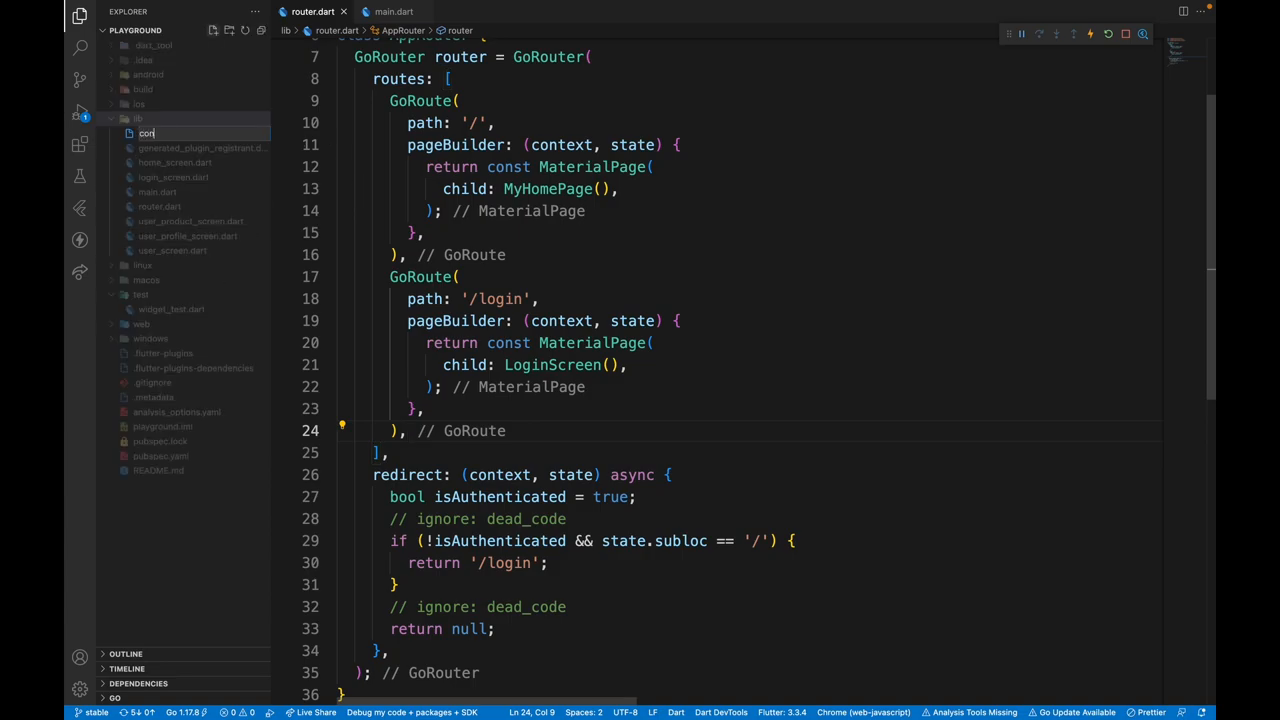
Create route_constants.dart and name the home and login GoRoutes with RouteConstants
{"action": "type", "text": "route_constant"}
{"action": "type", "text": "name: ,"}
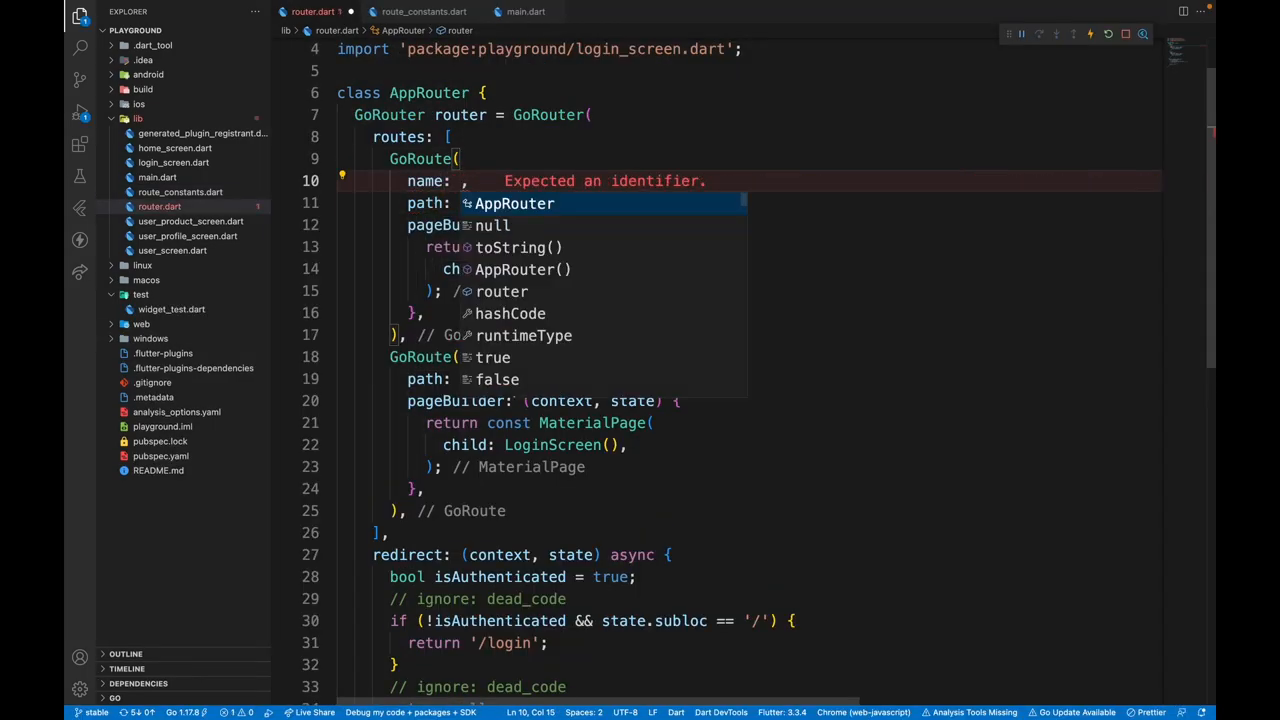
{"action": "type", "text": "RouteConstants.home"}
{"action": "type", "text": "name: ,"}
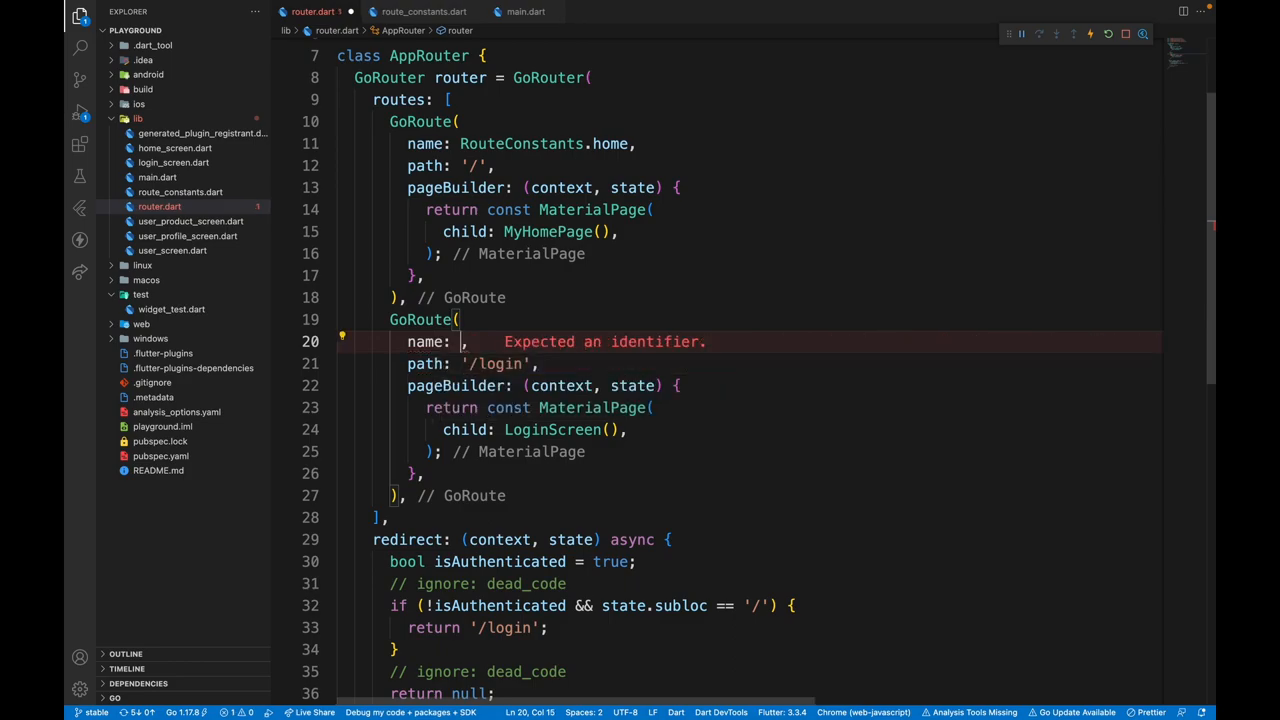
{"action": "type", "text": "RouteConstants.login"}
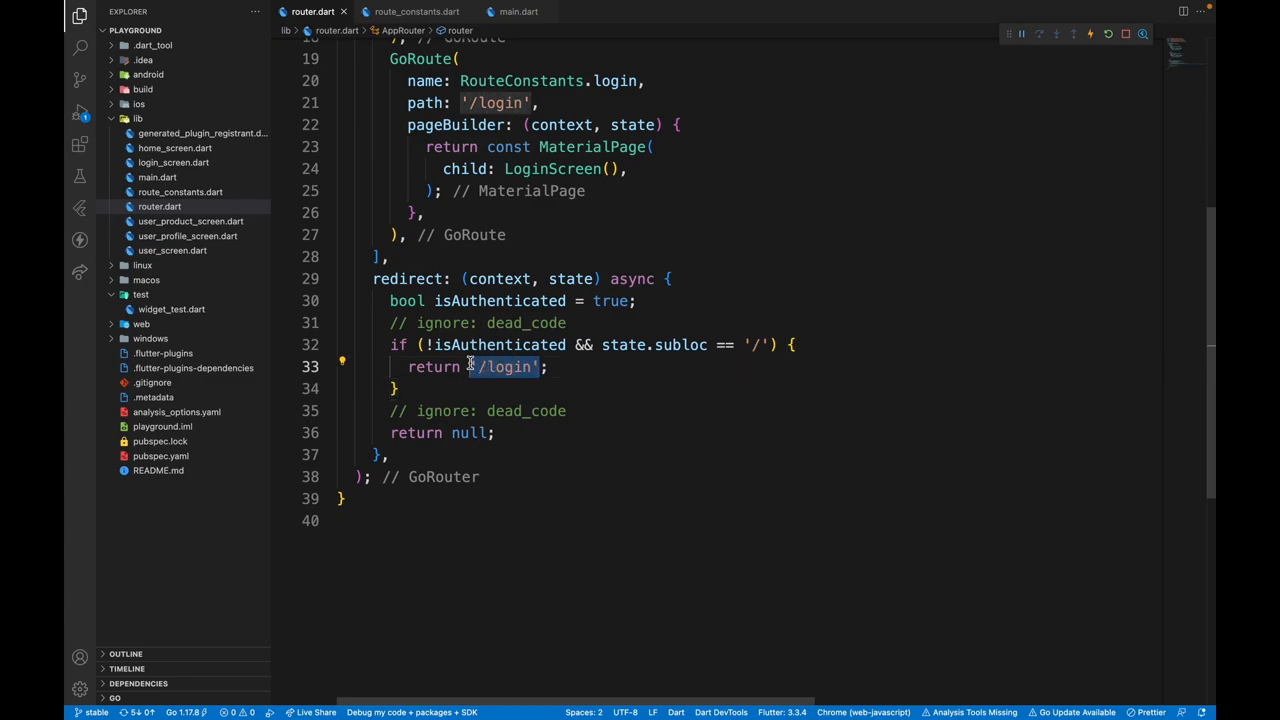
Make the redirect return state.namedLocation(RouteConstants.login)
{"action": "type", "text": "state.namedLocation(name"}
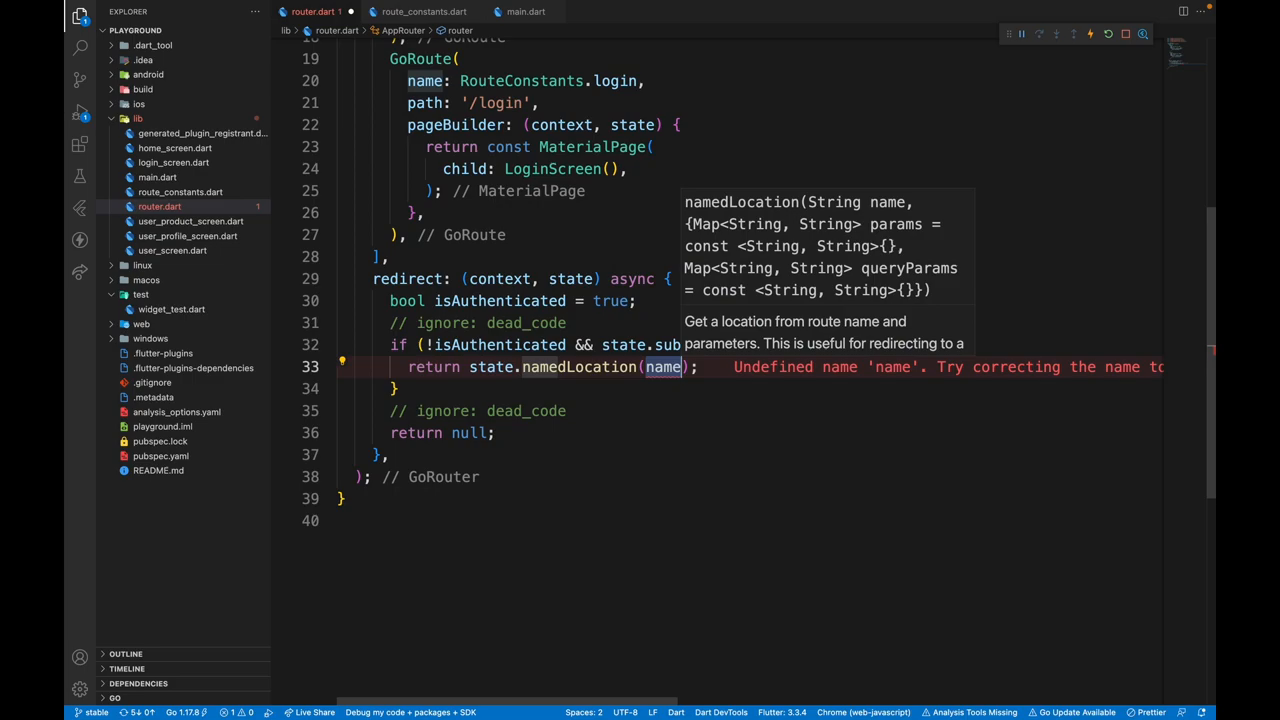
{"action": "type", "text": "RouteConstants.login"}
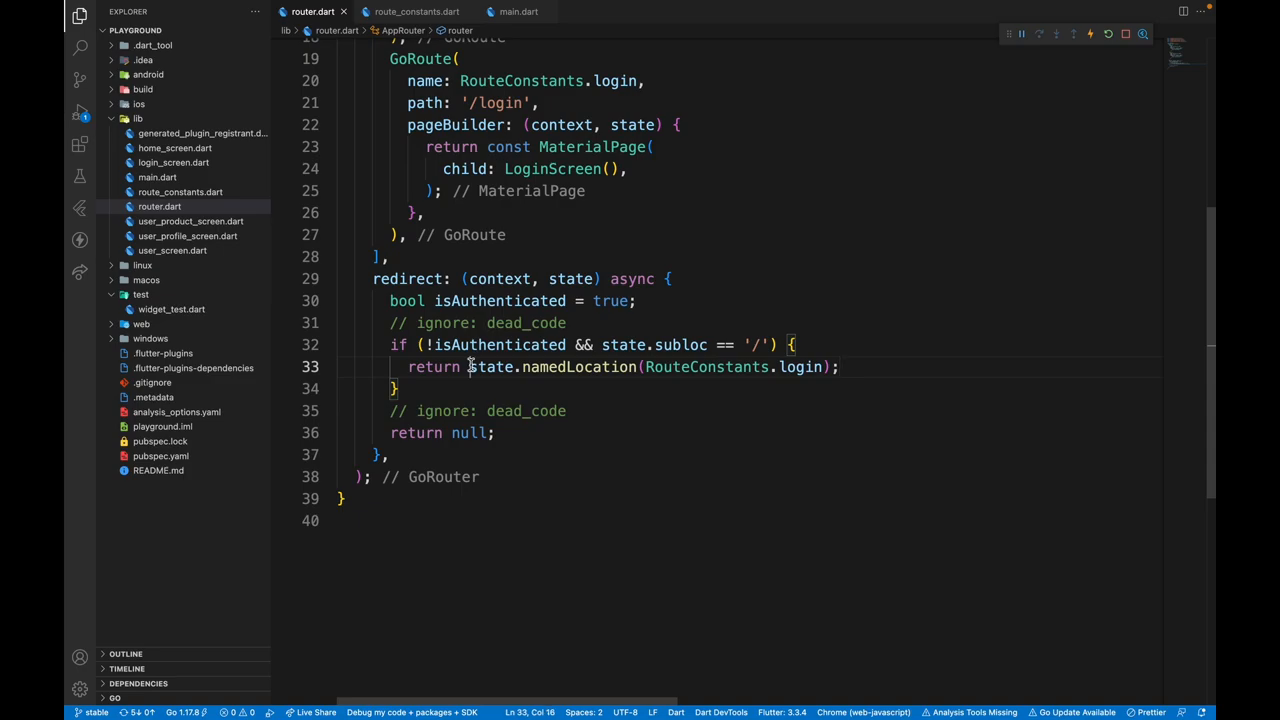
{"action": "left_click_drag", "start_coordinate": [468, 366], "coordinate": [715, 366]}
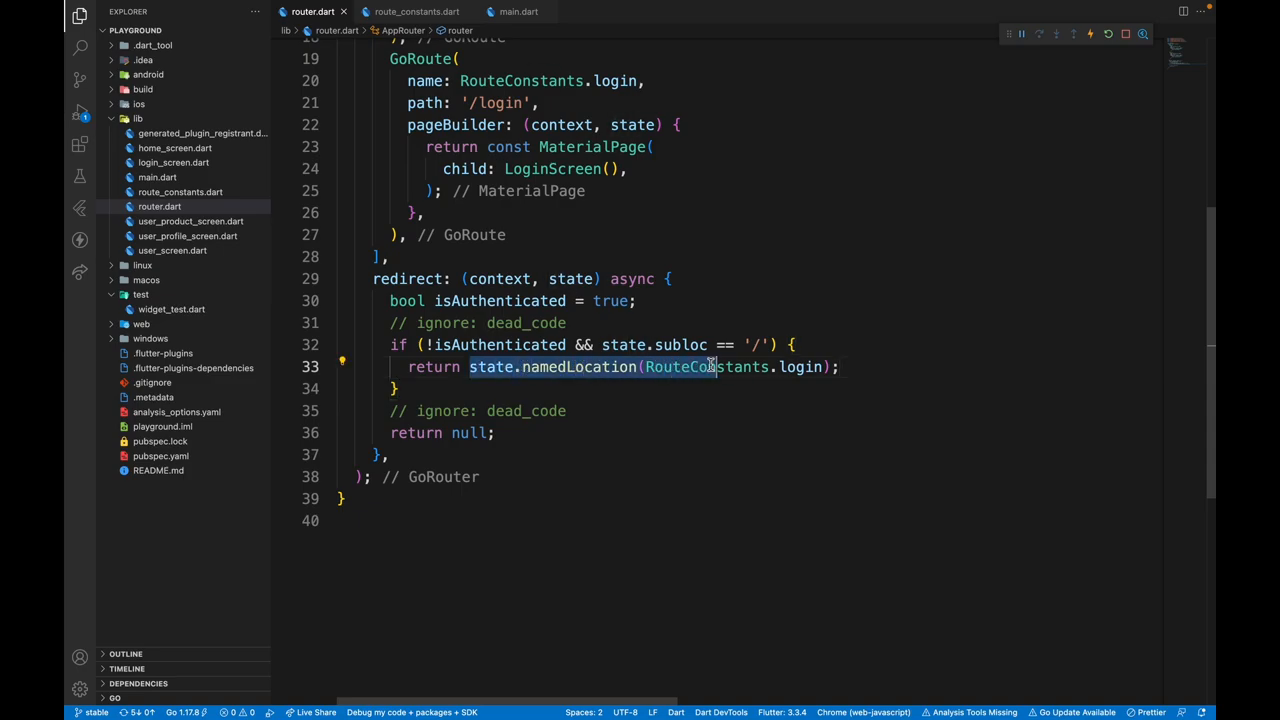
{"action": "left_click", "coordinate": [590, 367]}
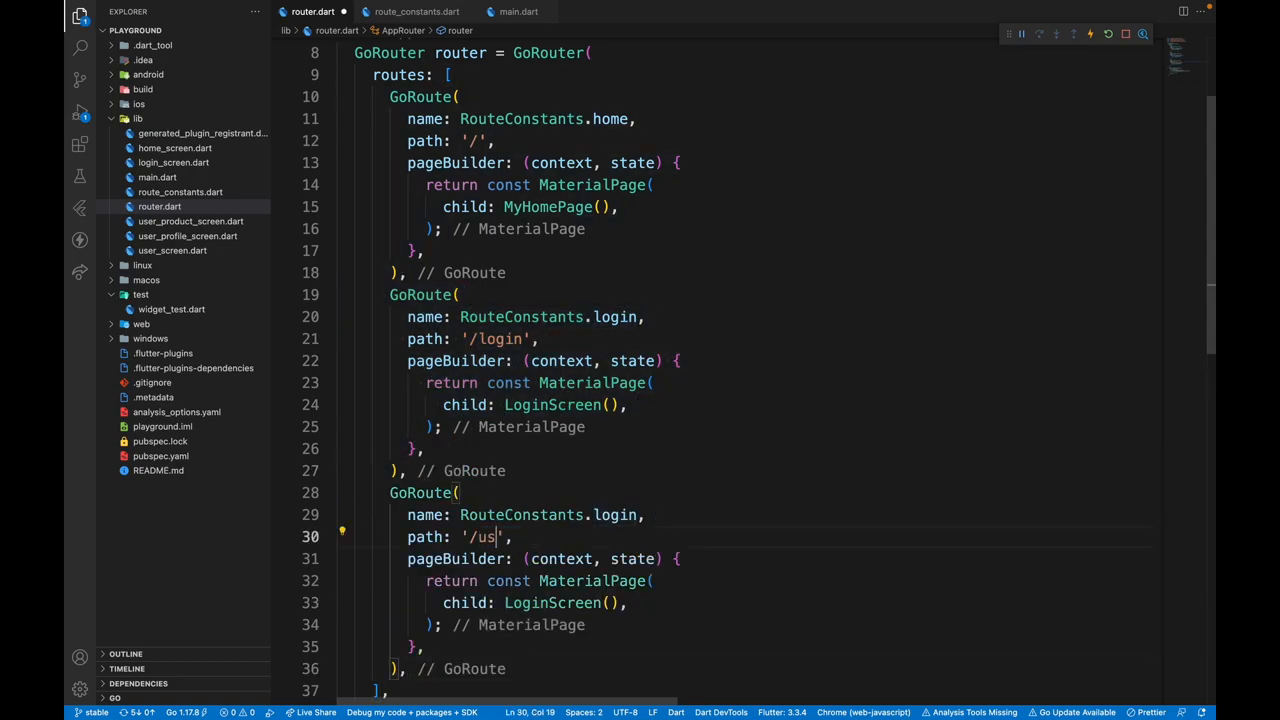
Duplicate the login GoRoute as RouteConstants.user with path '/user'
{"action": "type", "text": "er"}
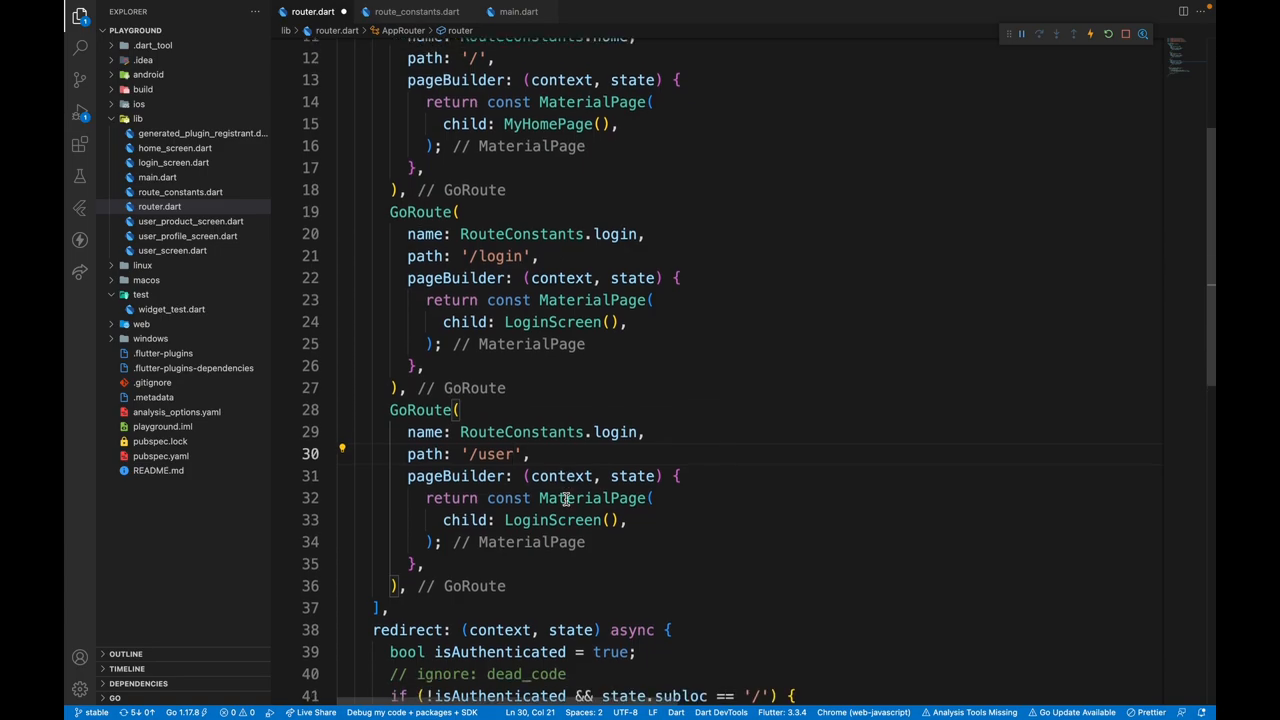
{"action": "type", "text": "user"}
{"action": "left_click", "coordinate": [535, 520]}
{"action": "type", "text": "Hom"}
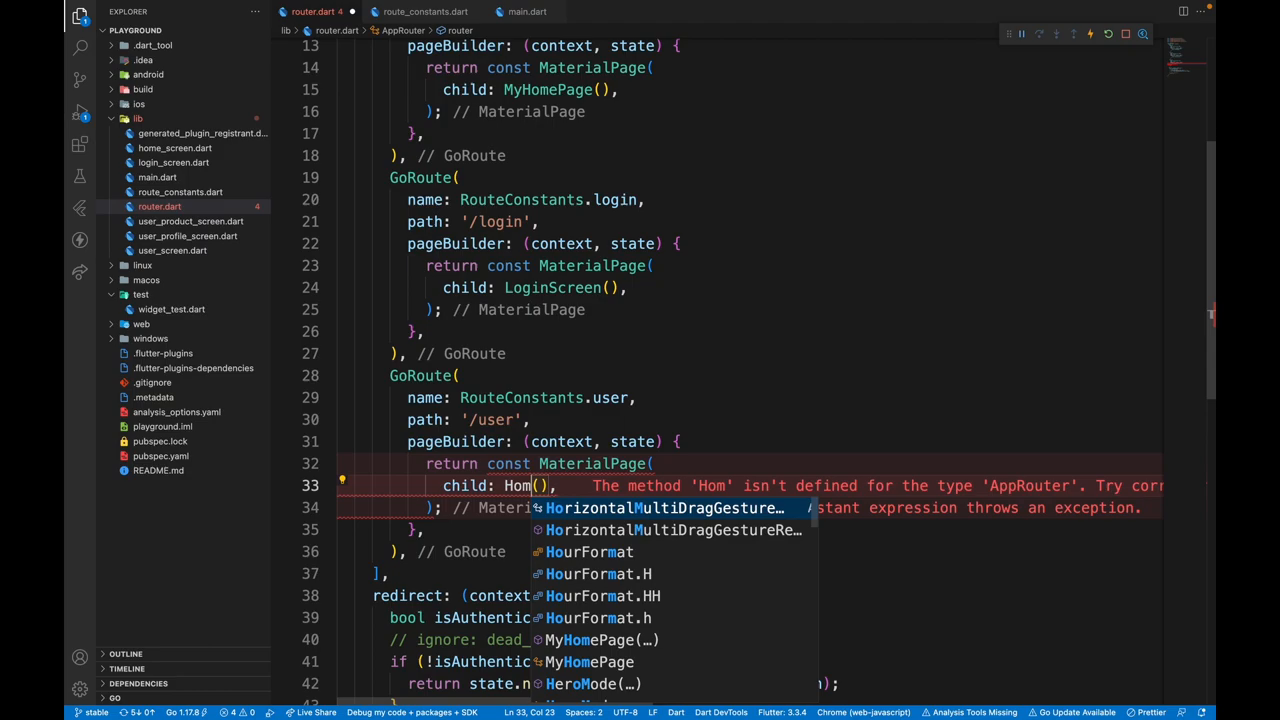
{"action": "type", "text": "User'),"}
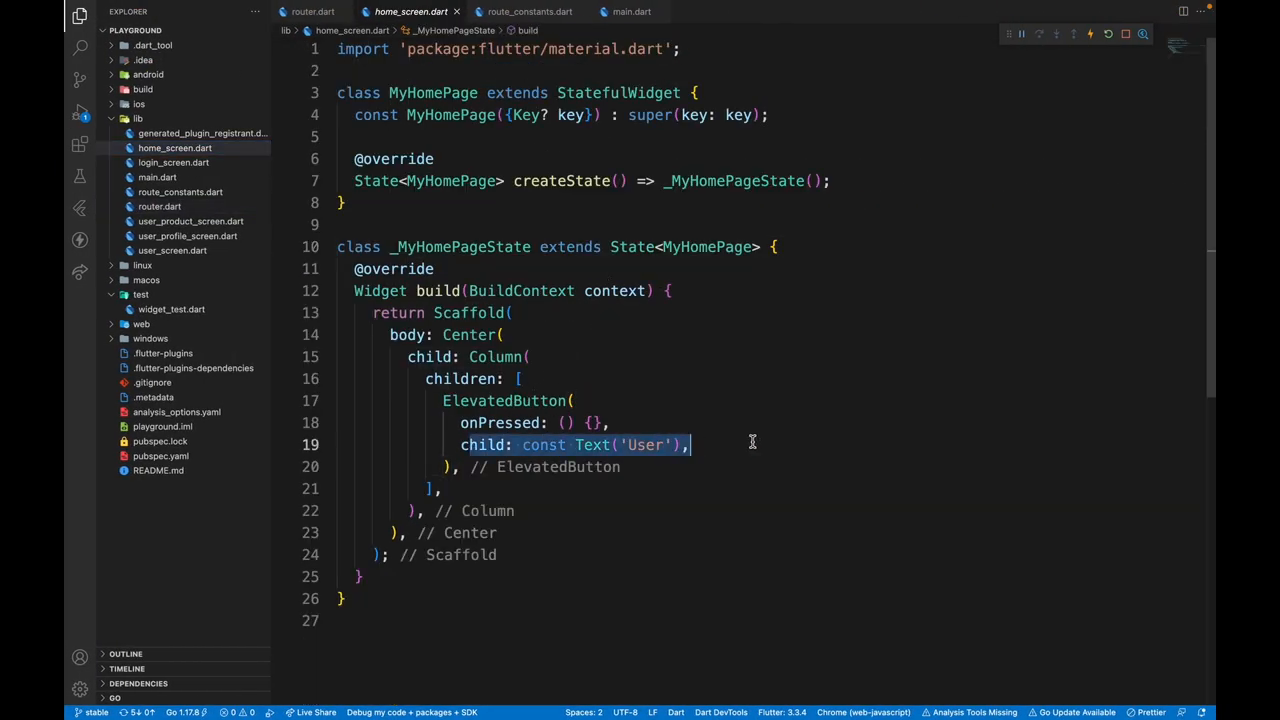
Have home_screen.dart's User button onPressed call context.pushNamed('/user')
{"action": "type", "text": "import '';"}
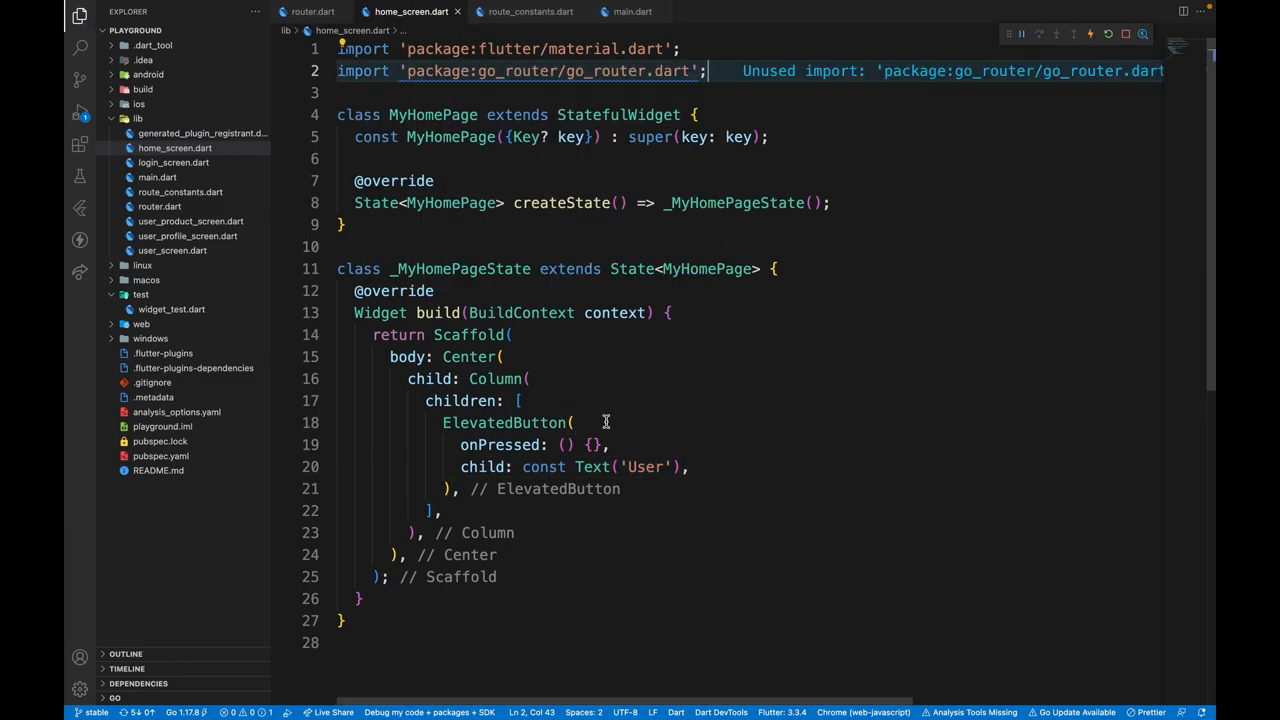
{"action": "type", "text": "context"}
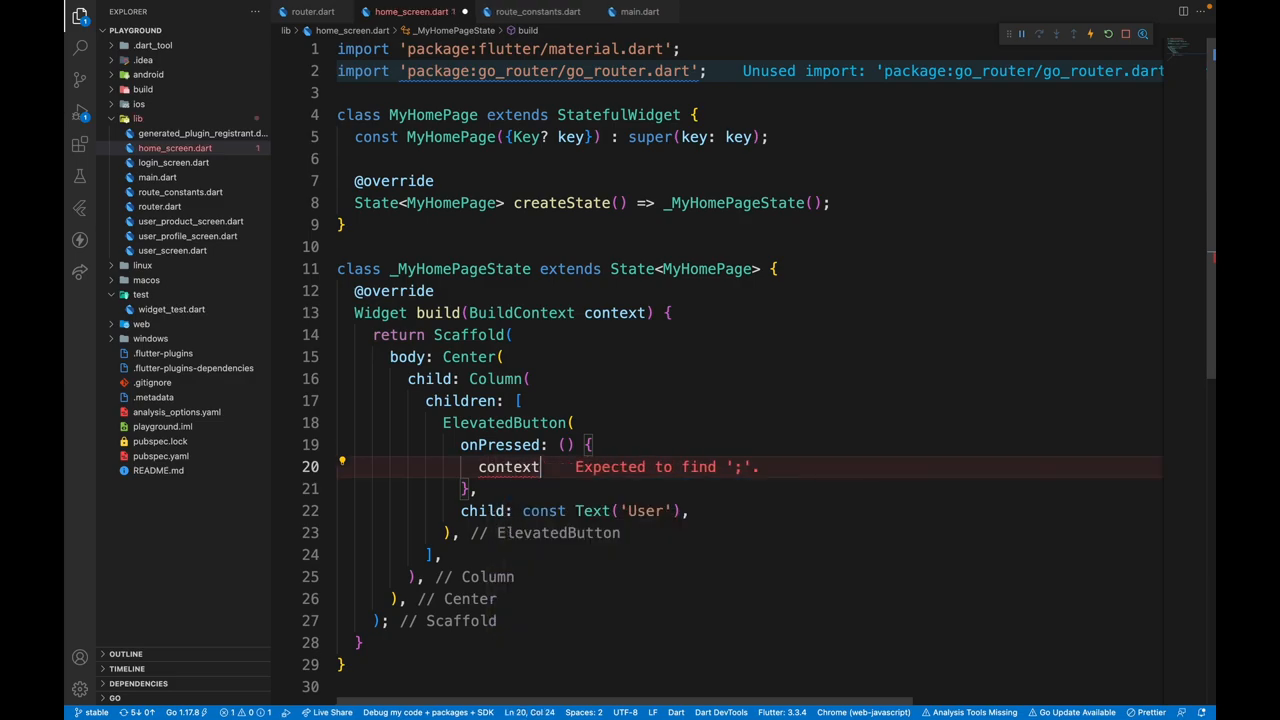
{"action": "type", "text": "."}
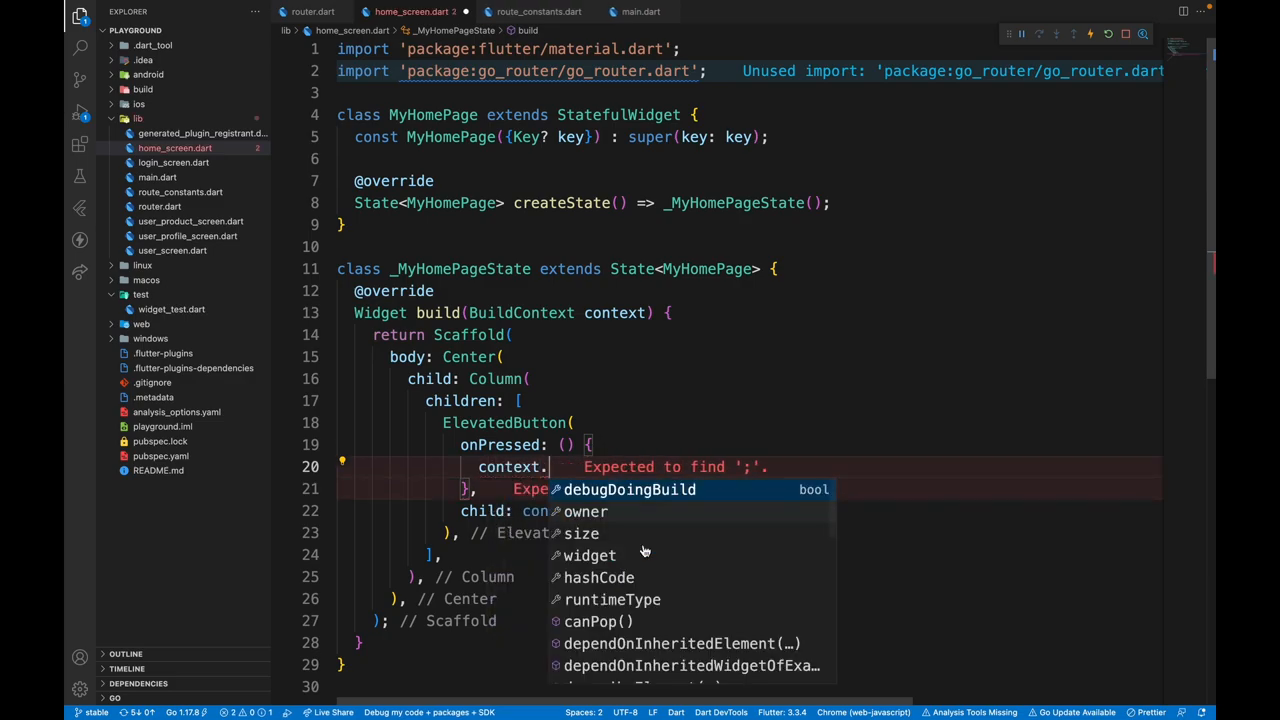
{"action": "type", "text": "pus"}
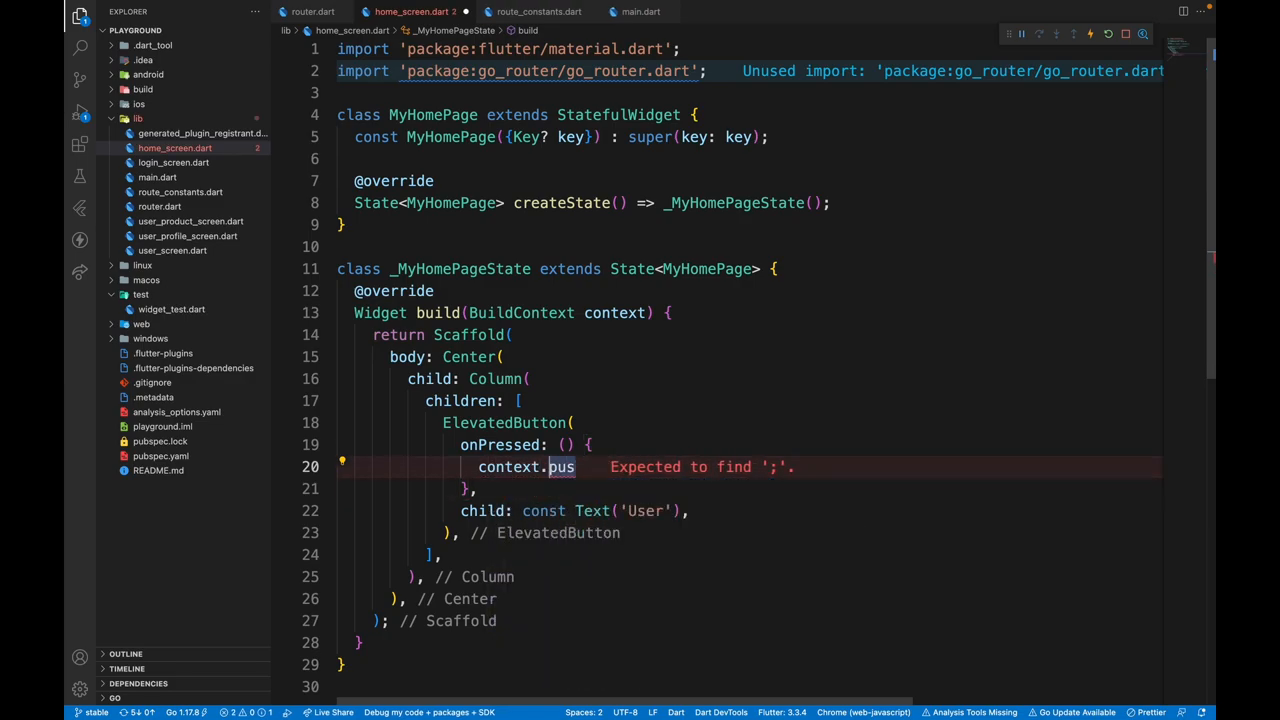
{"action": "type", "text": "re"}
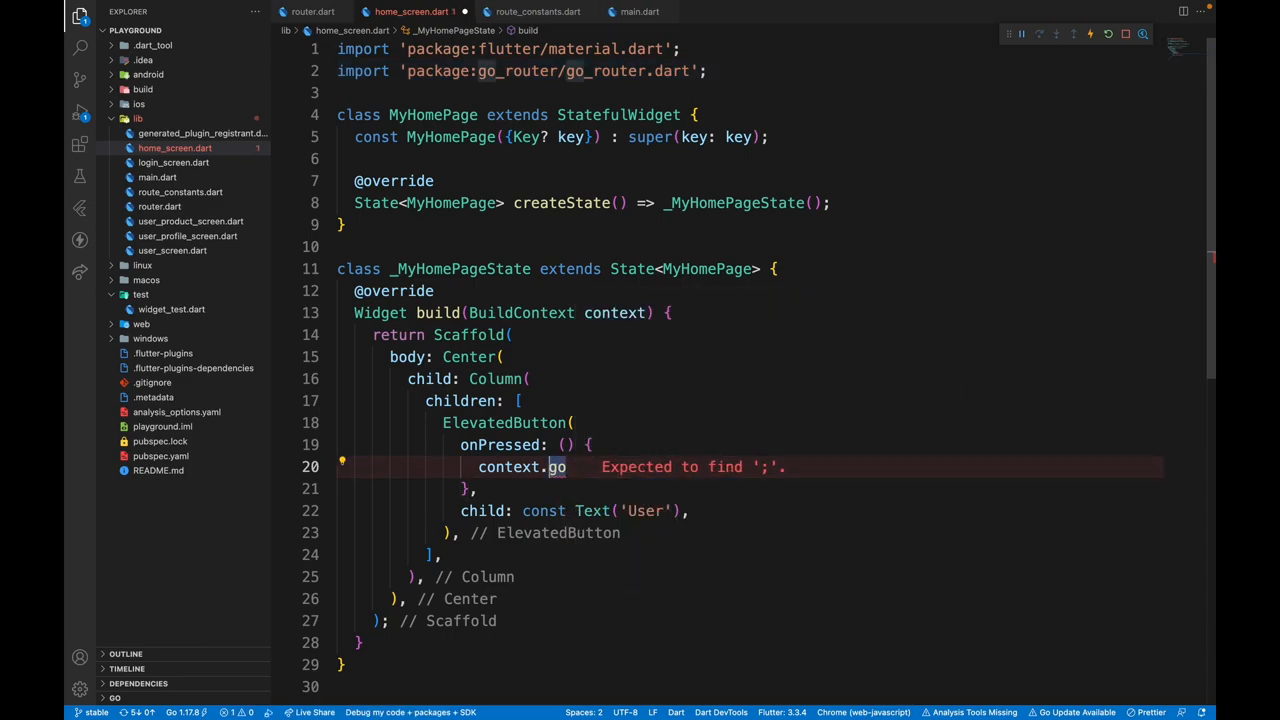
{"action": "type", "text": "push"}
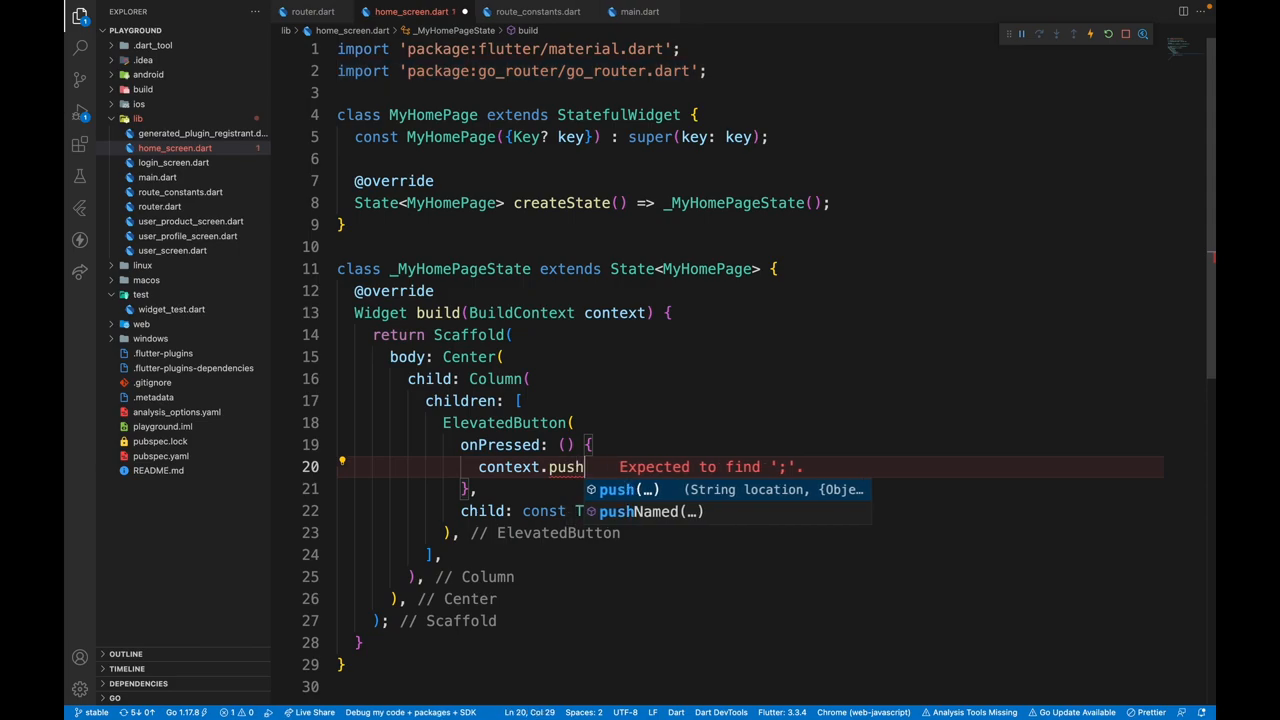
{"action": "type", "text": "("}
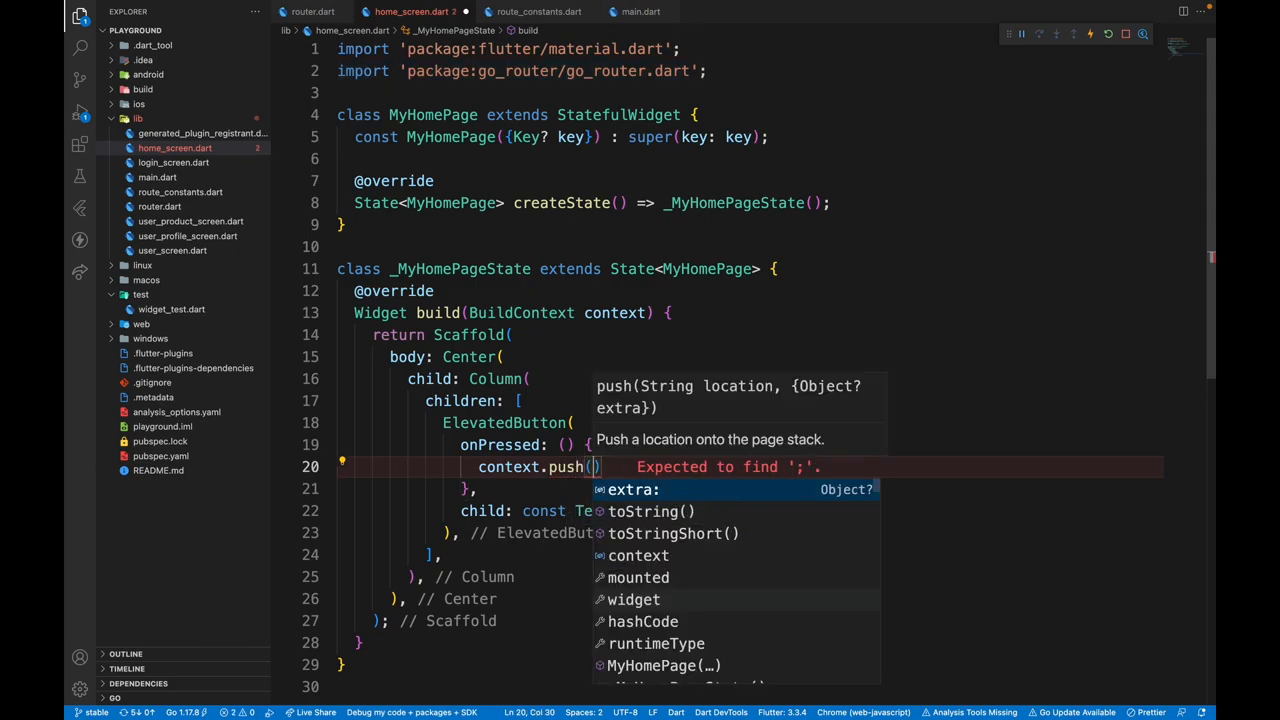
{"action": "type", "text": "'"}
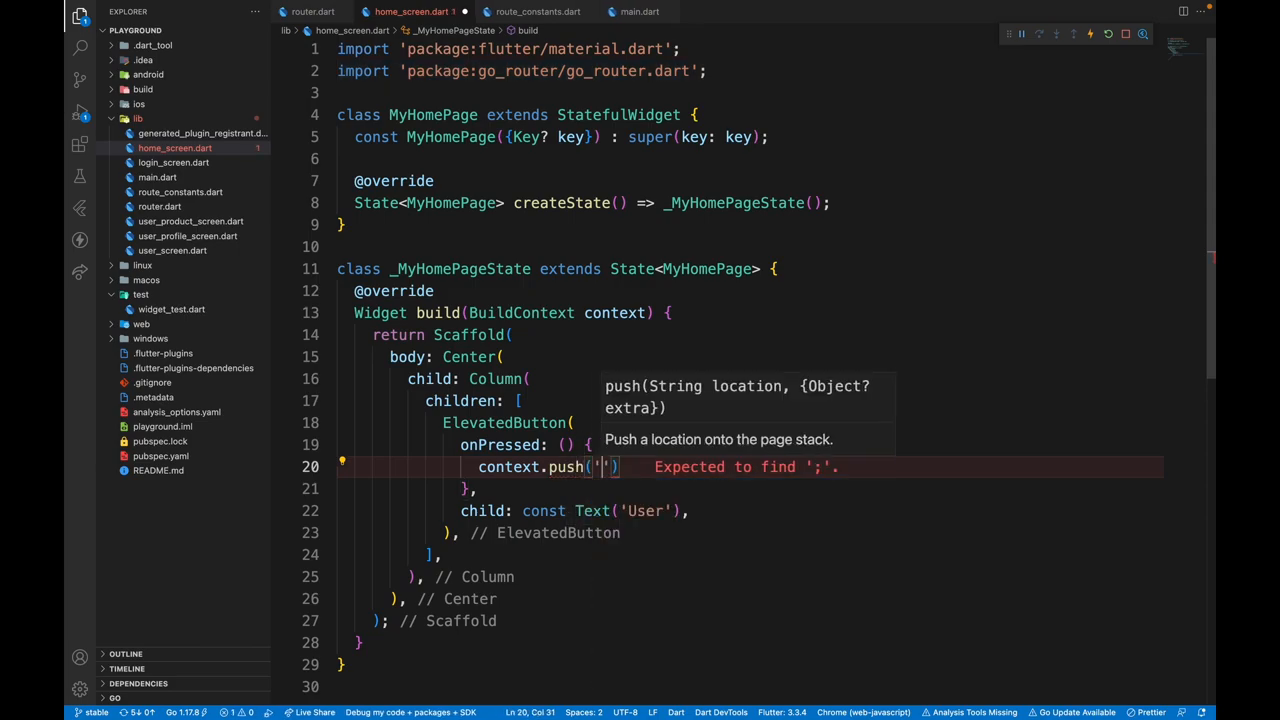
{"action": "type", "text": "/user');"}
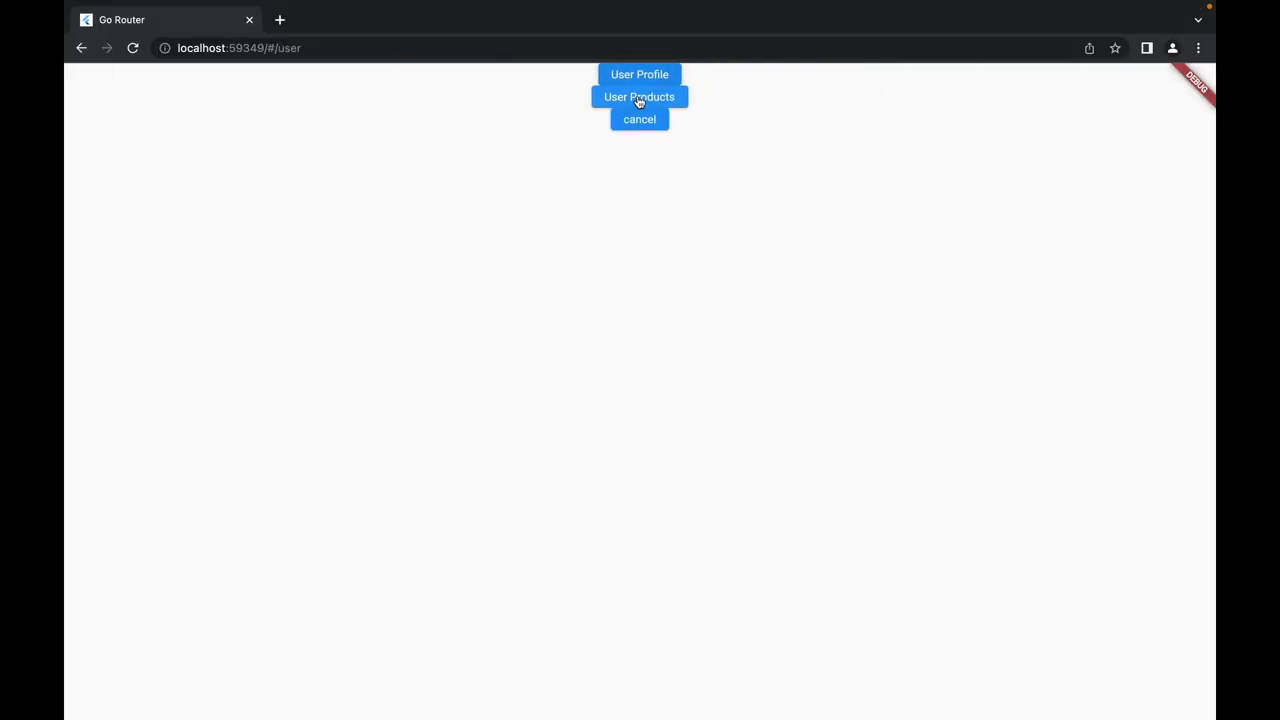
{"action": "mouse_move", "coordinate": [480, 98]}
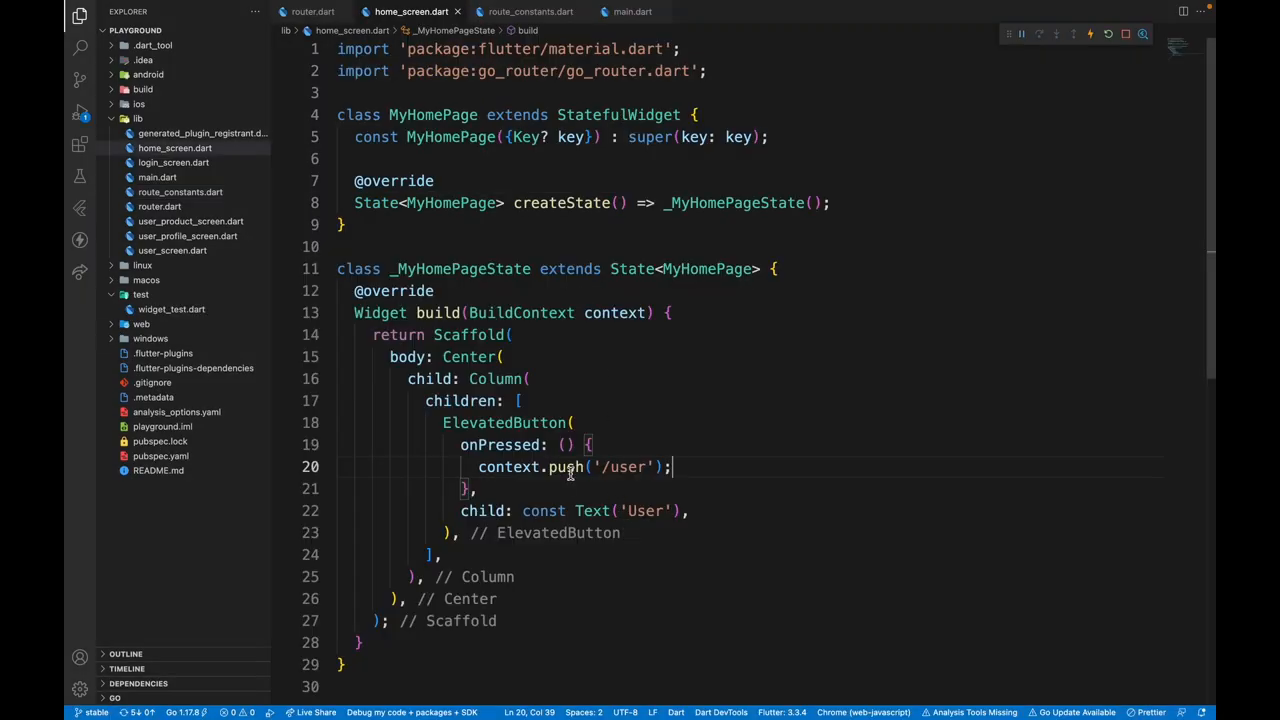
{"action": "type", "text": "Named"}
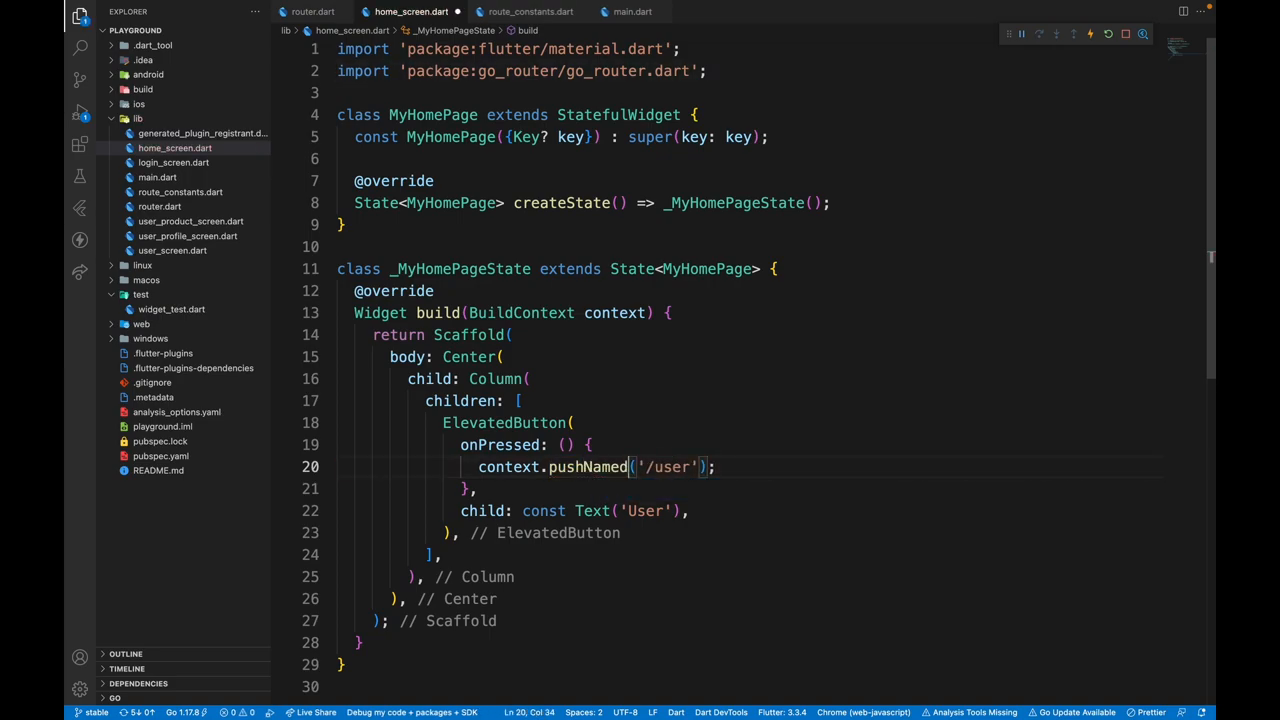
{"action": "type", "text": "user"}
{"action": "type", "text": "im"}
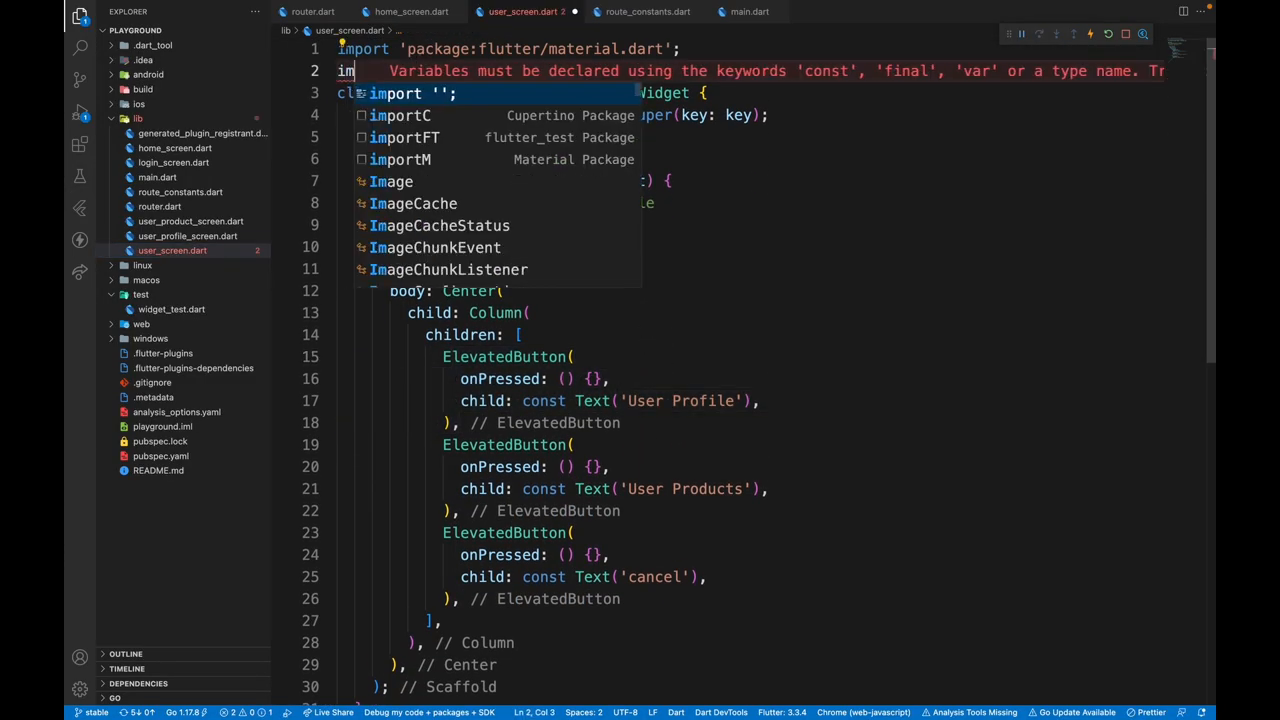
Make the user screen's cancel button call context.pop(), then open User in Chrome
{"action": "type", "text": "rout"}
{"action": "type", "text": "context.pop();"}
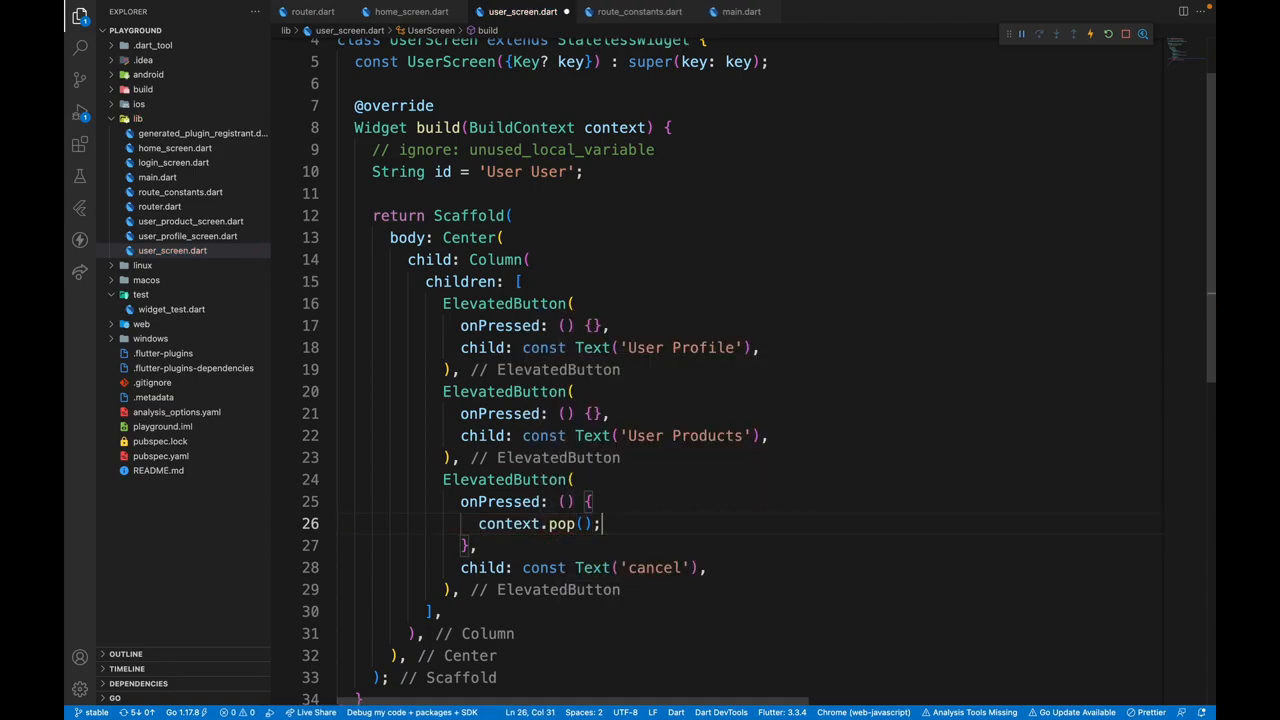
{"action": "left_click", "coordinate": [1088, 33]}
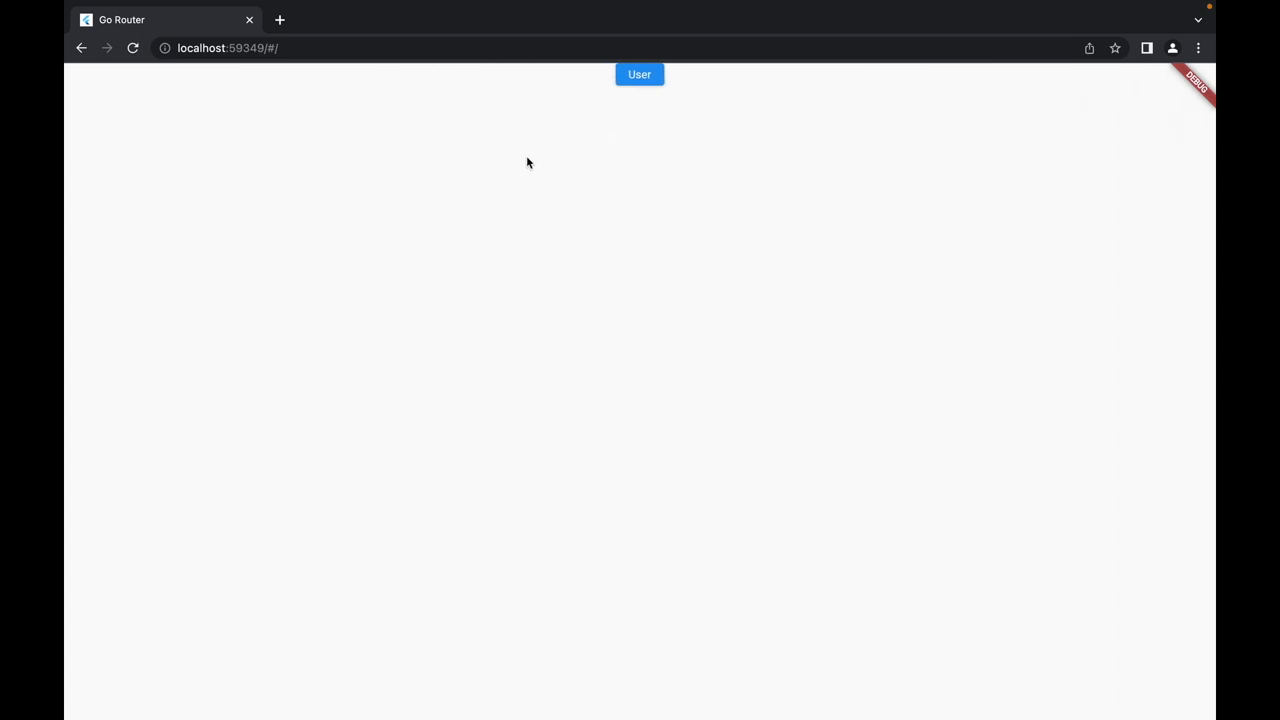
{"action": "left_click", "coordinate": [639, 74]}
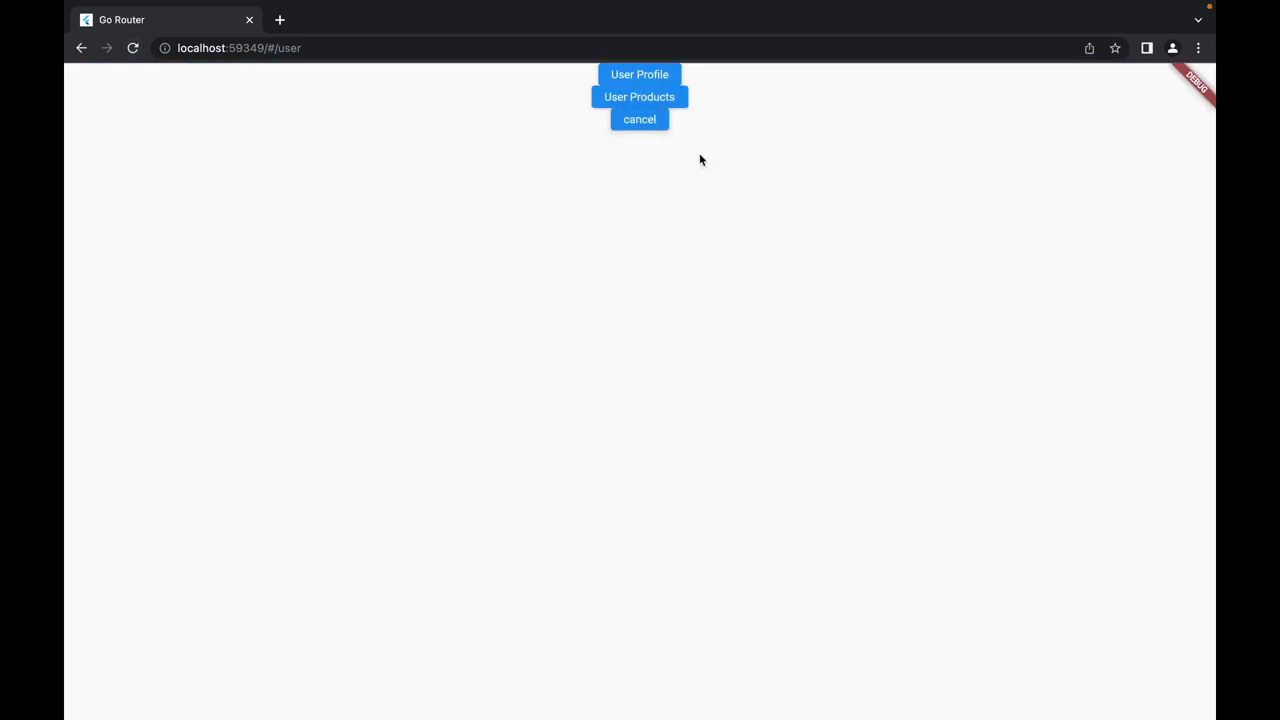
{"action": "mouse_move", "coordinate": [672, 171]}
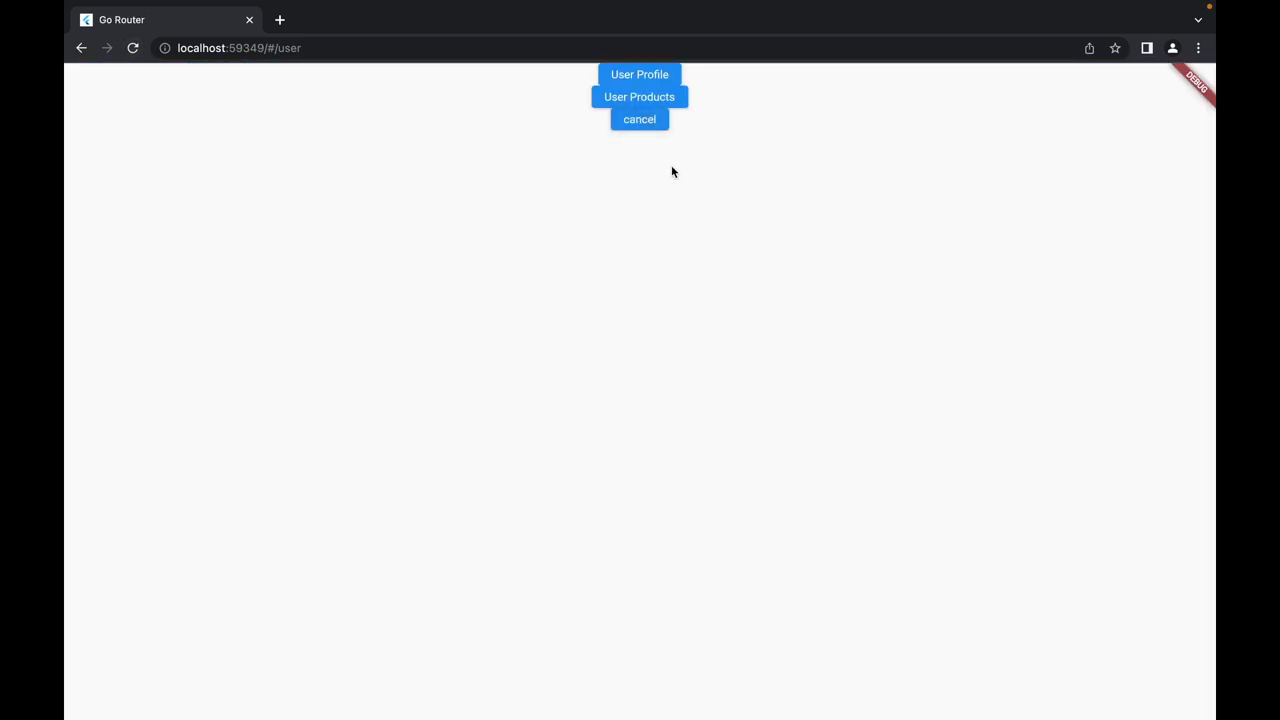
{"action": "mouse_move", "coordinate": [653, 135]}
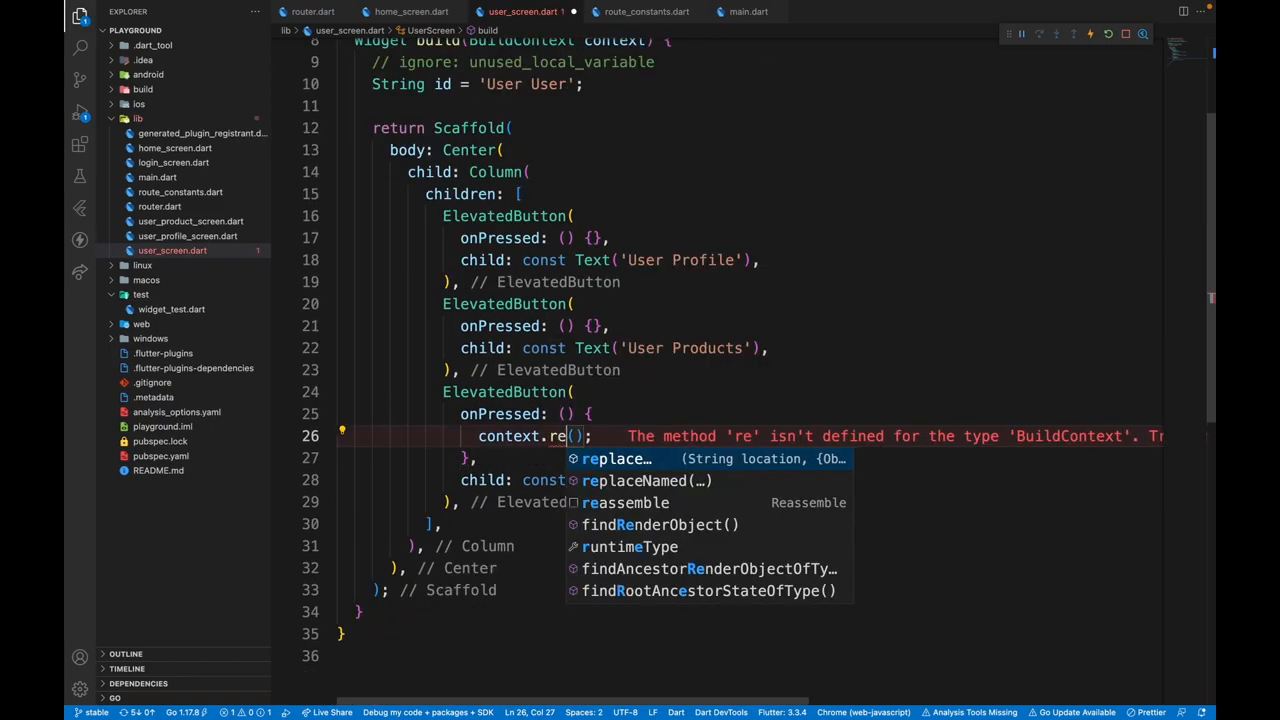
Make the cancel button call context.replaceNamed(RouteConstants.home) via autocomplete
{"action": "type", "text": "pla(RouteConstants.home"}
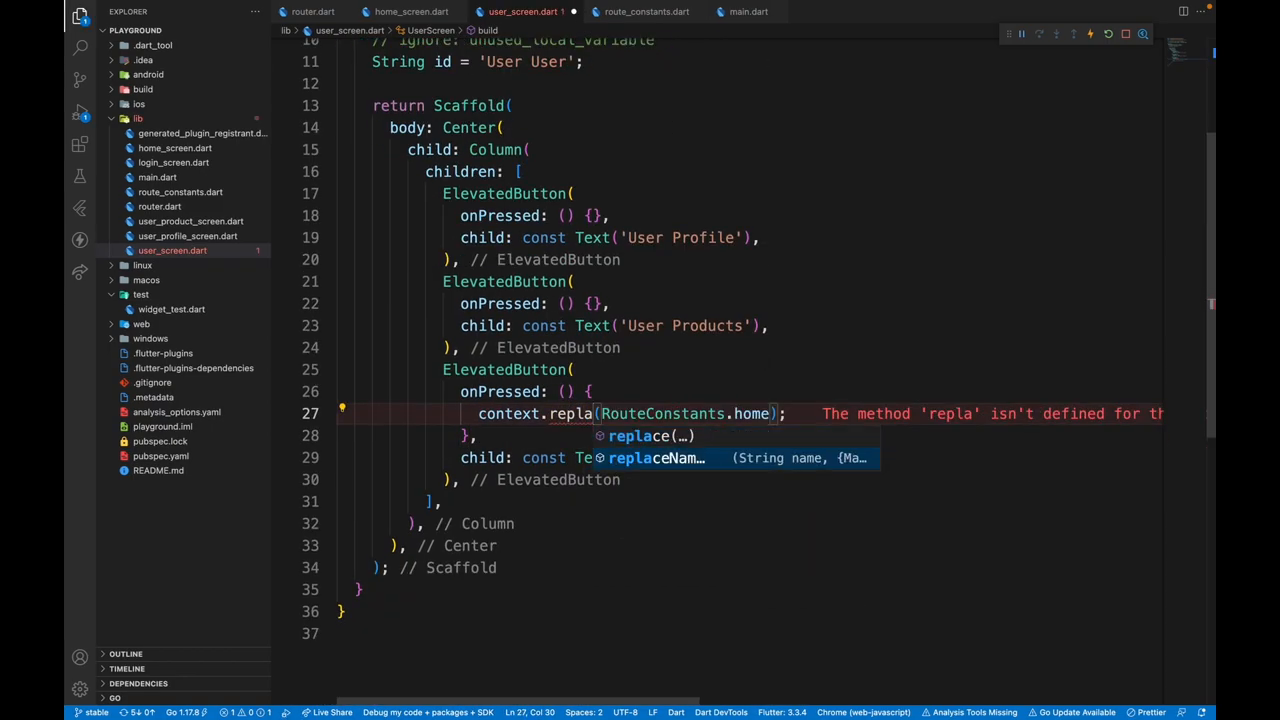
{"action": "left_click", "coordinate": [656, 458]}
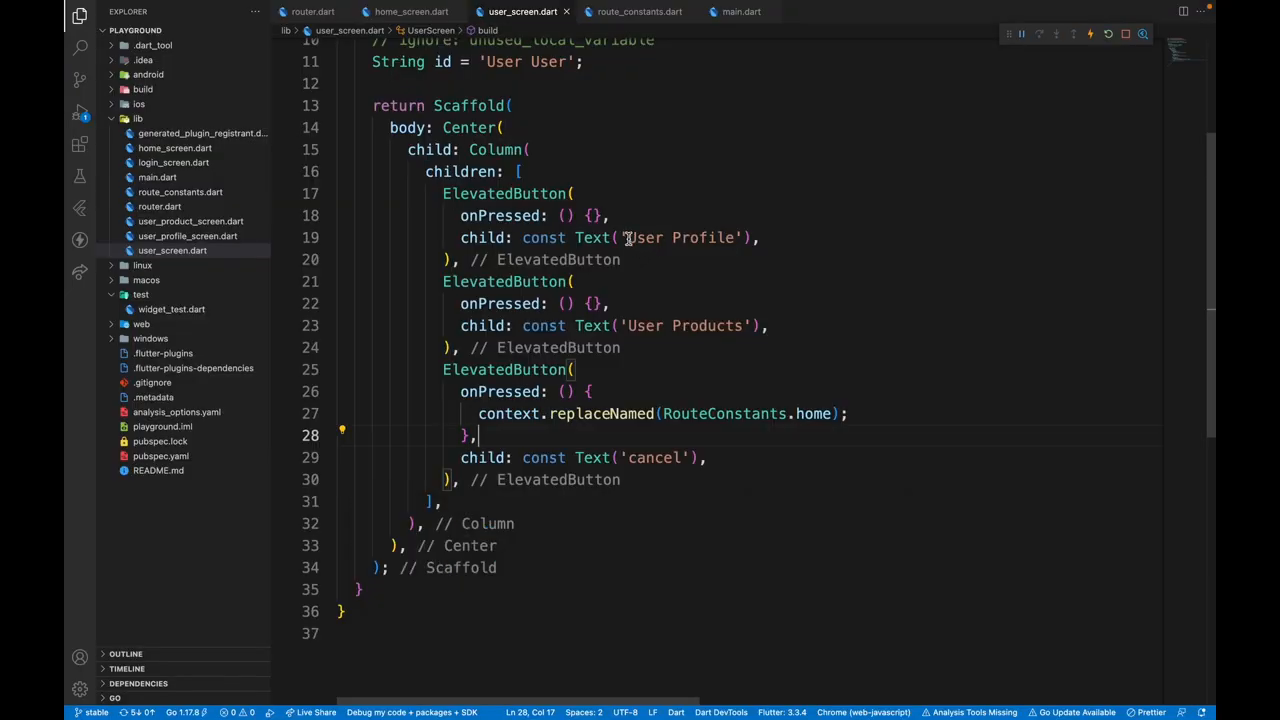
{"action": "double_click", "coordinate": [683, 237]}
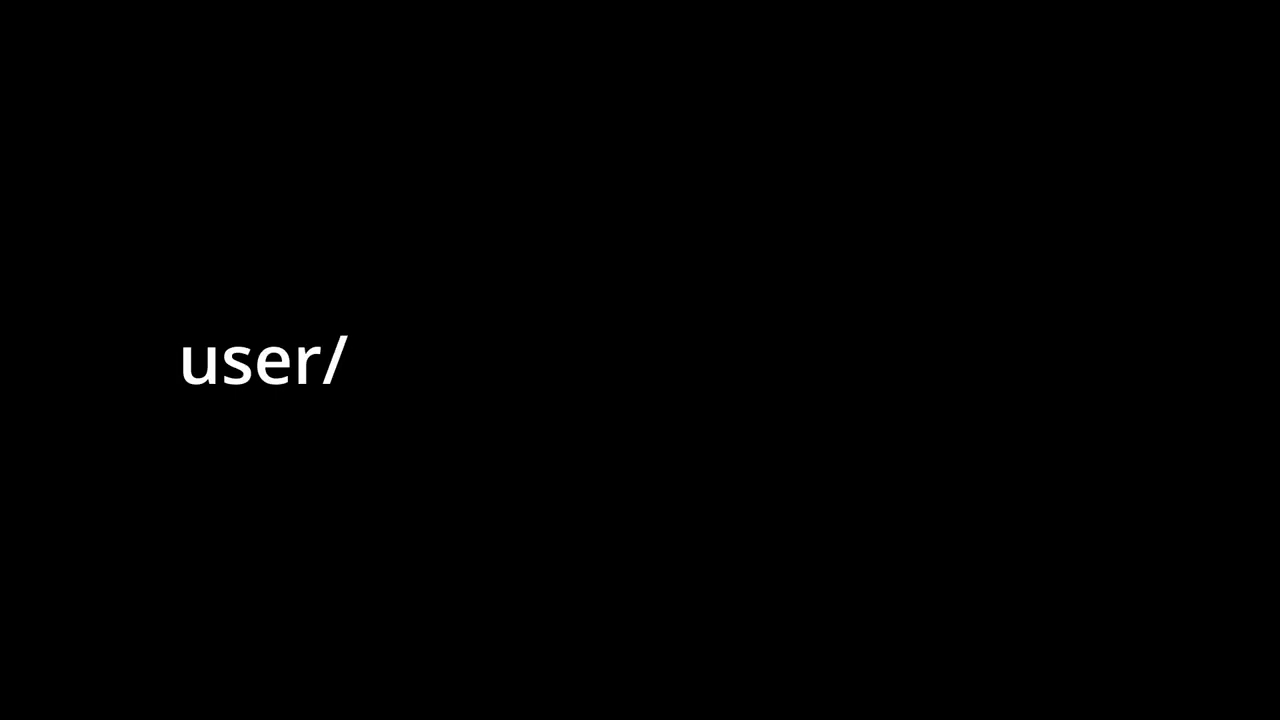
Add a userProfile GoRoute with path '/user/profile/:id' showing UserProfileScreen
{"action": "type", "text": "profile/som"}
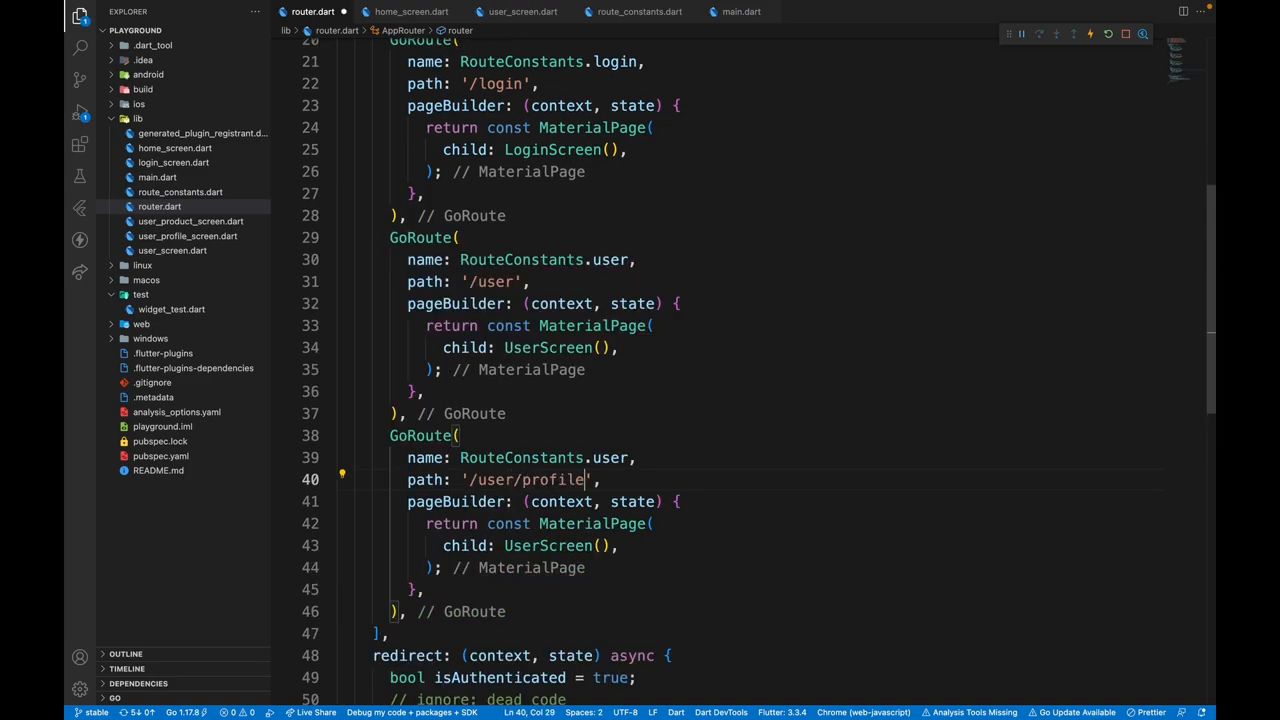
{"action": "type", "text": "/"}
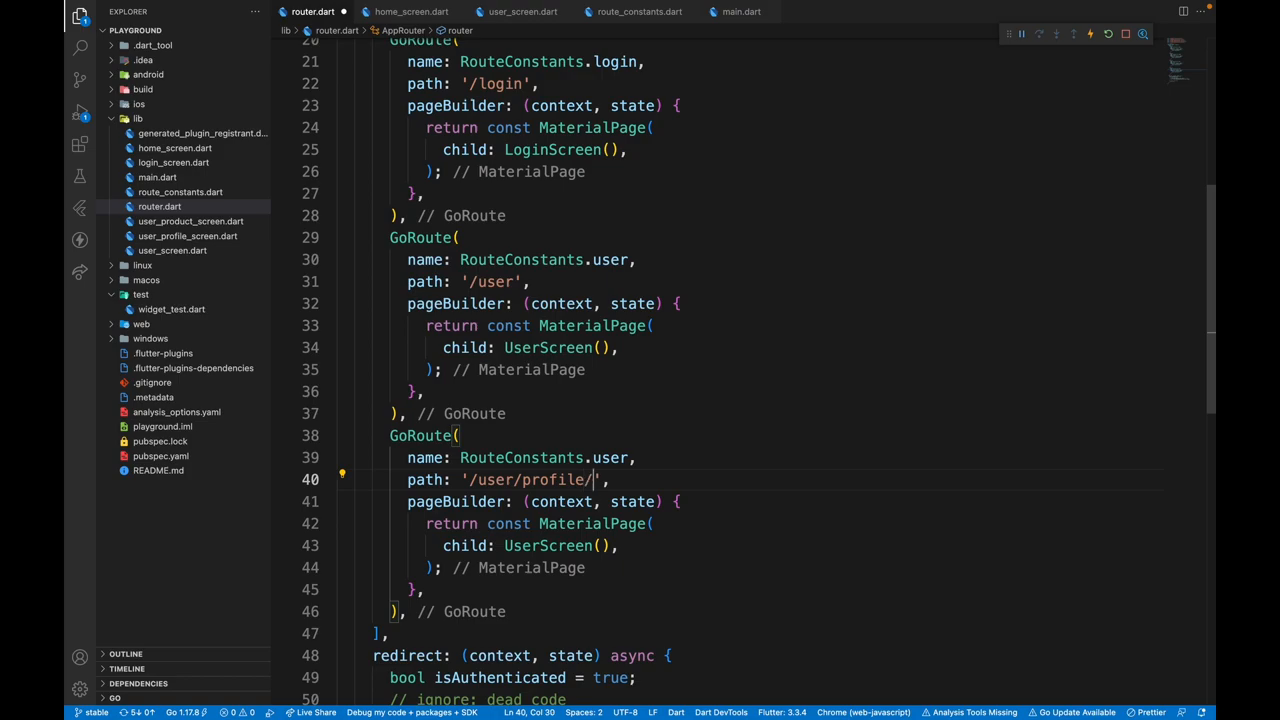
{"action": "type", "text": ":id"}
{"action": "left_click", "coordinate": [531, 546]}
{"action": "type", "text": "P"}
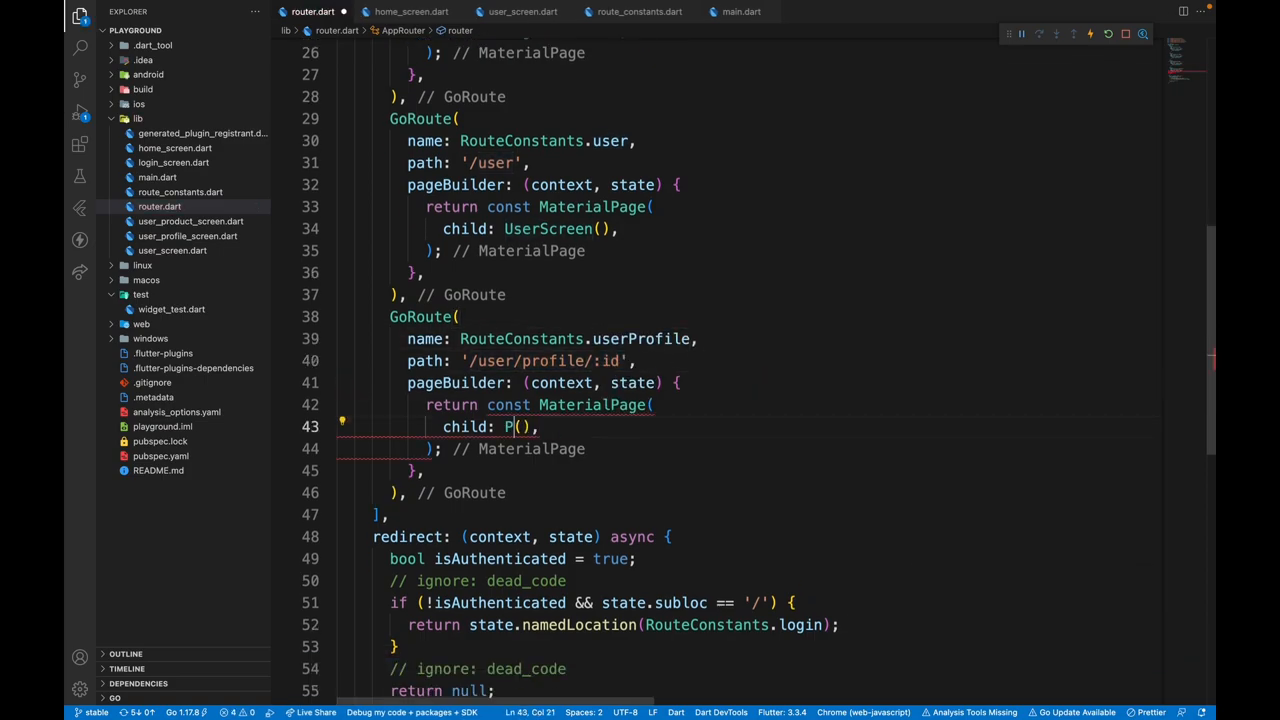
{"action": "type", "text": "rofileScreen"}
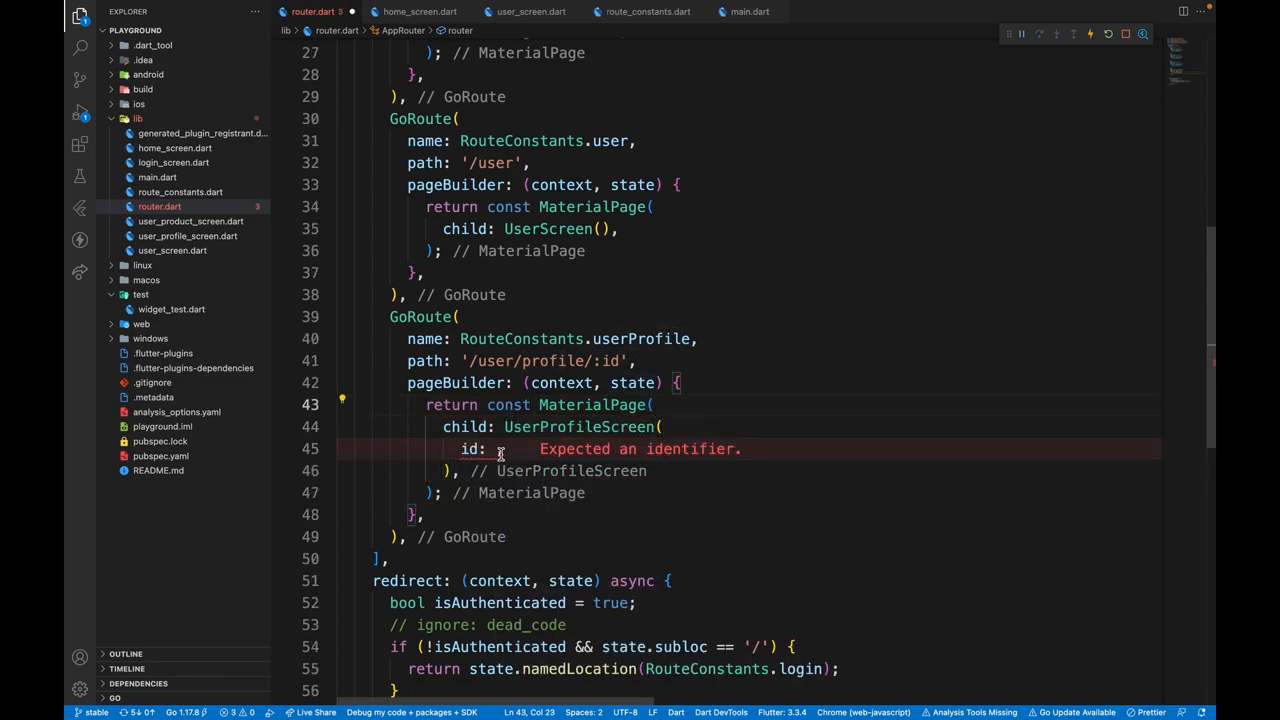
Pass state.params['id']! as the UserProfileScreen id, checking the user screen code
{"action": "type", "text": "state."}
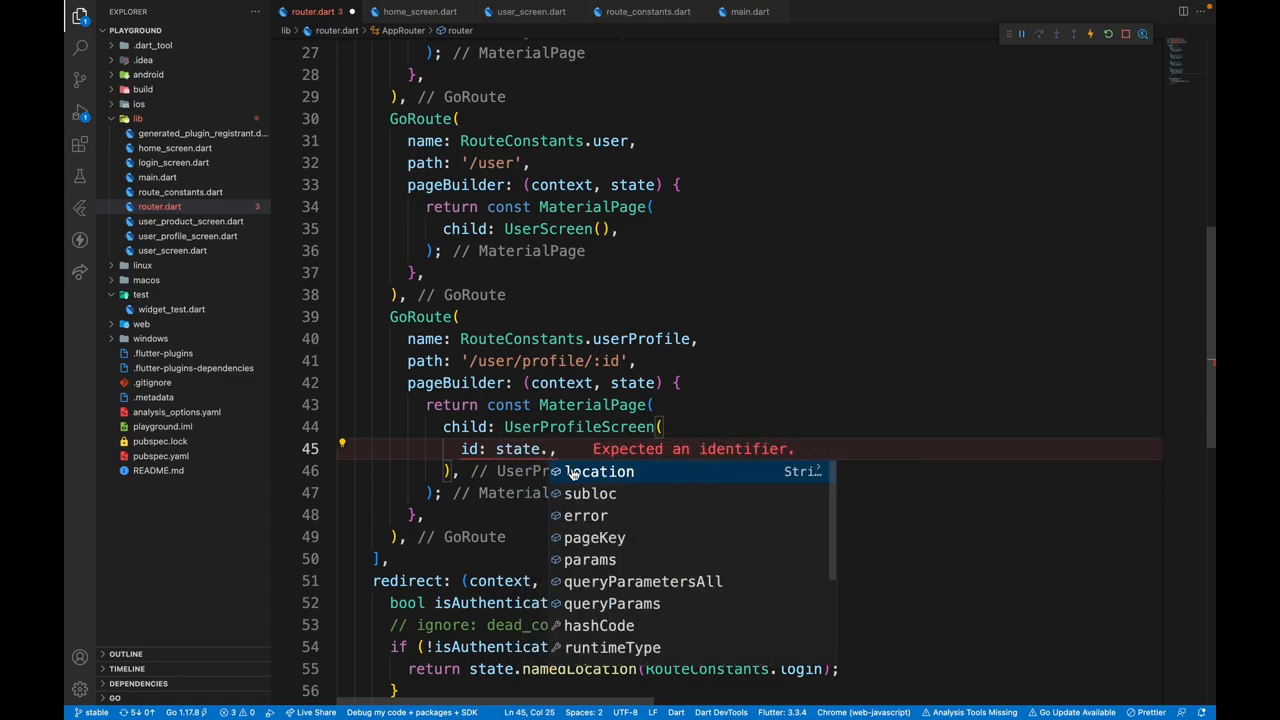
{"action": "type", "text": "params"}
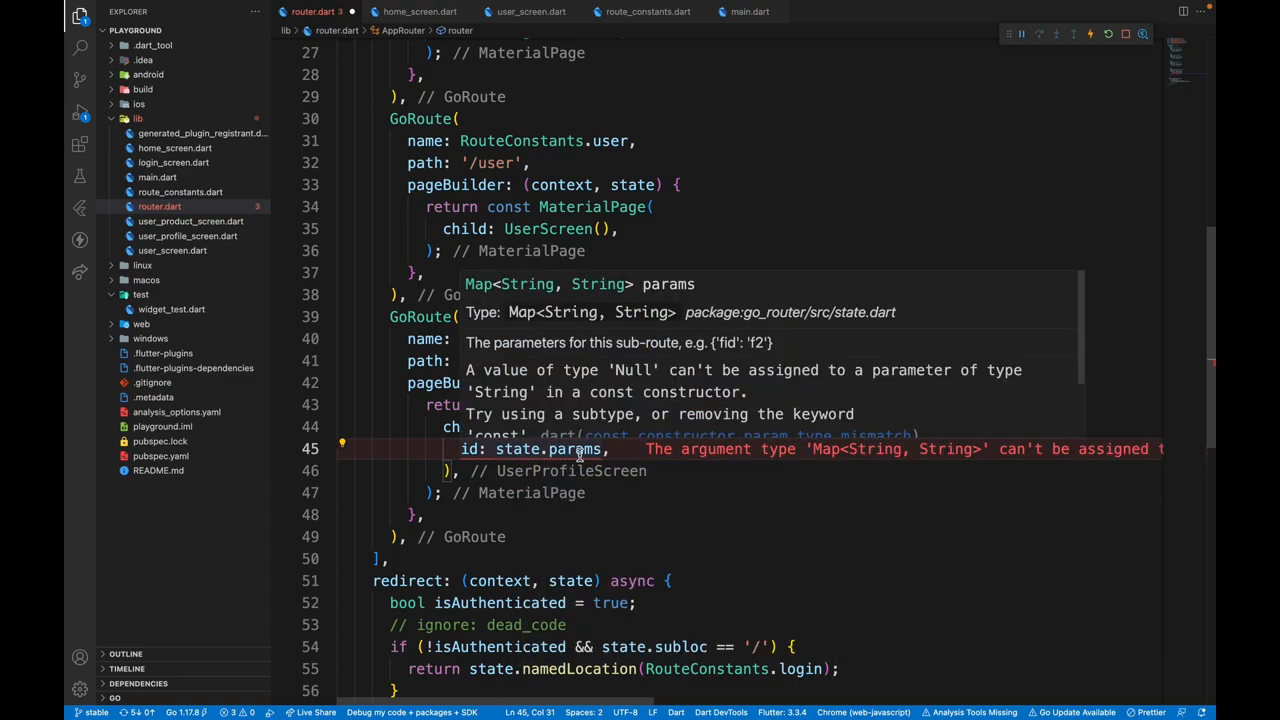
{"action": "mouse_move", "coordinate": [718, 497]}
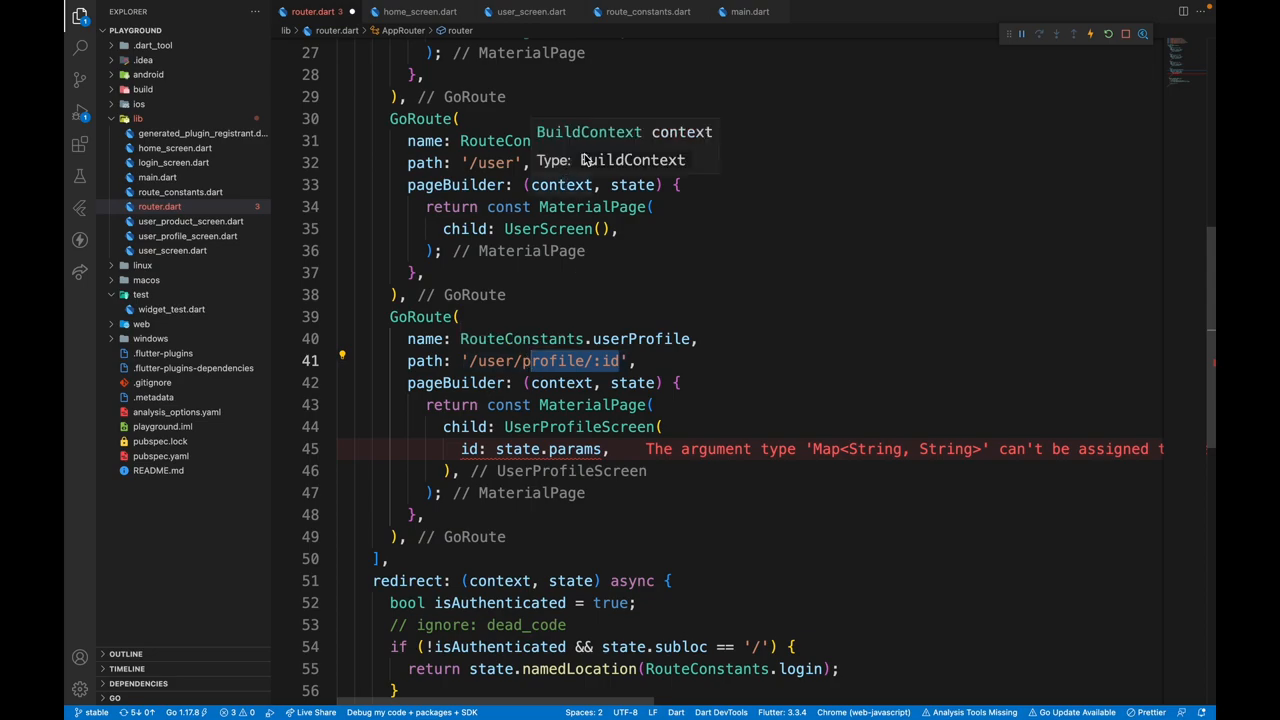
{"action": "left_click", "coordinate": [527, 11]}
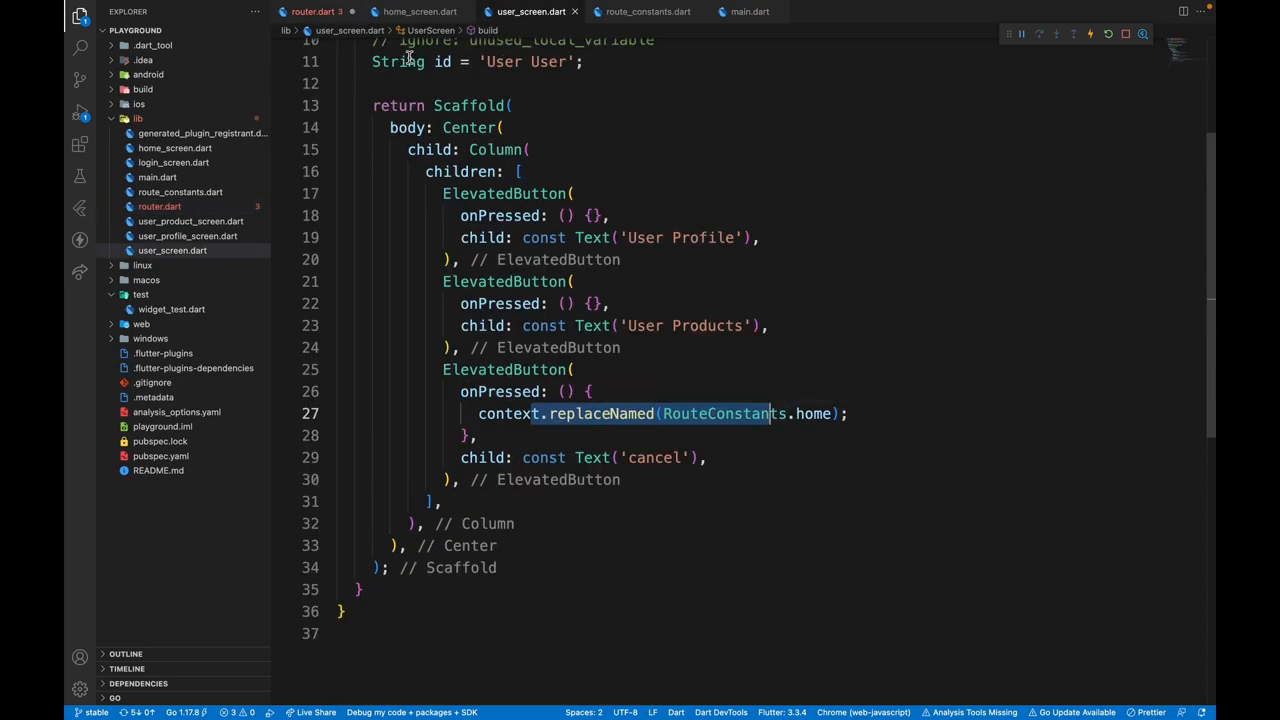
{"action": "left_click", "coordinate": [314, 11]}
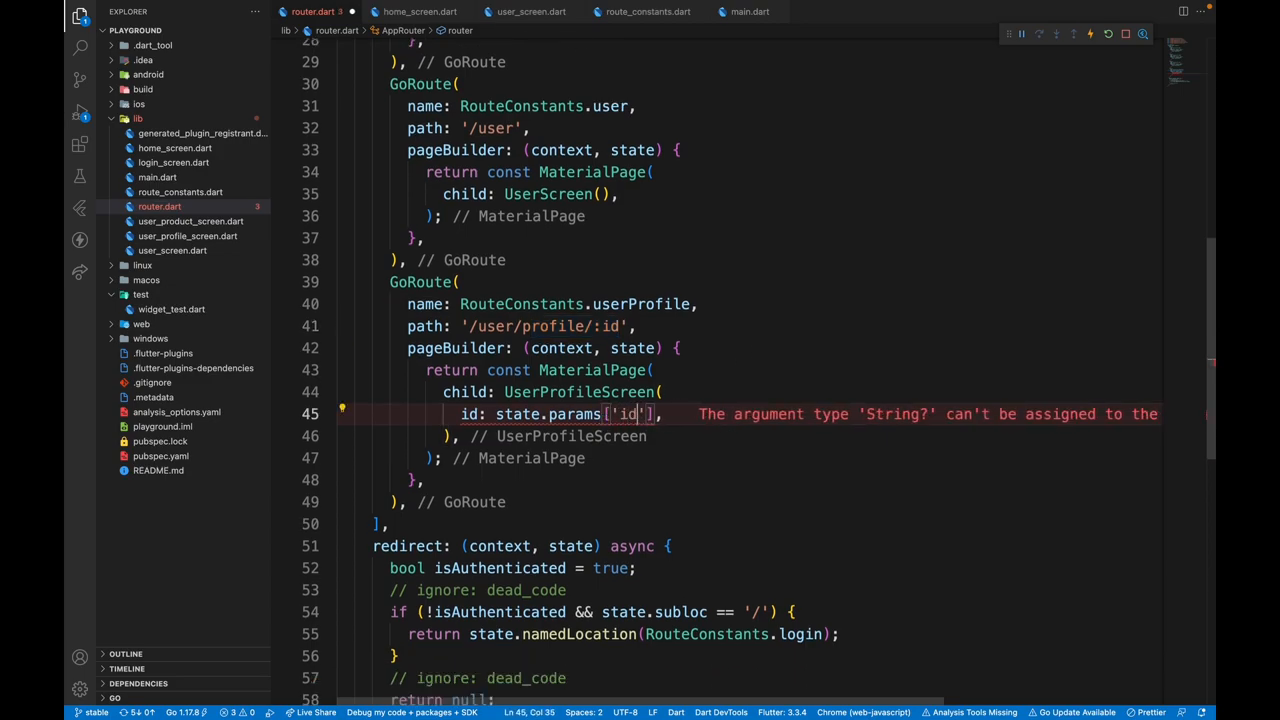
{"action": "type", "text": "!"}
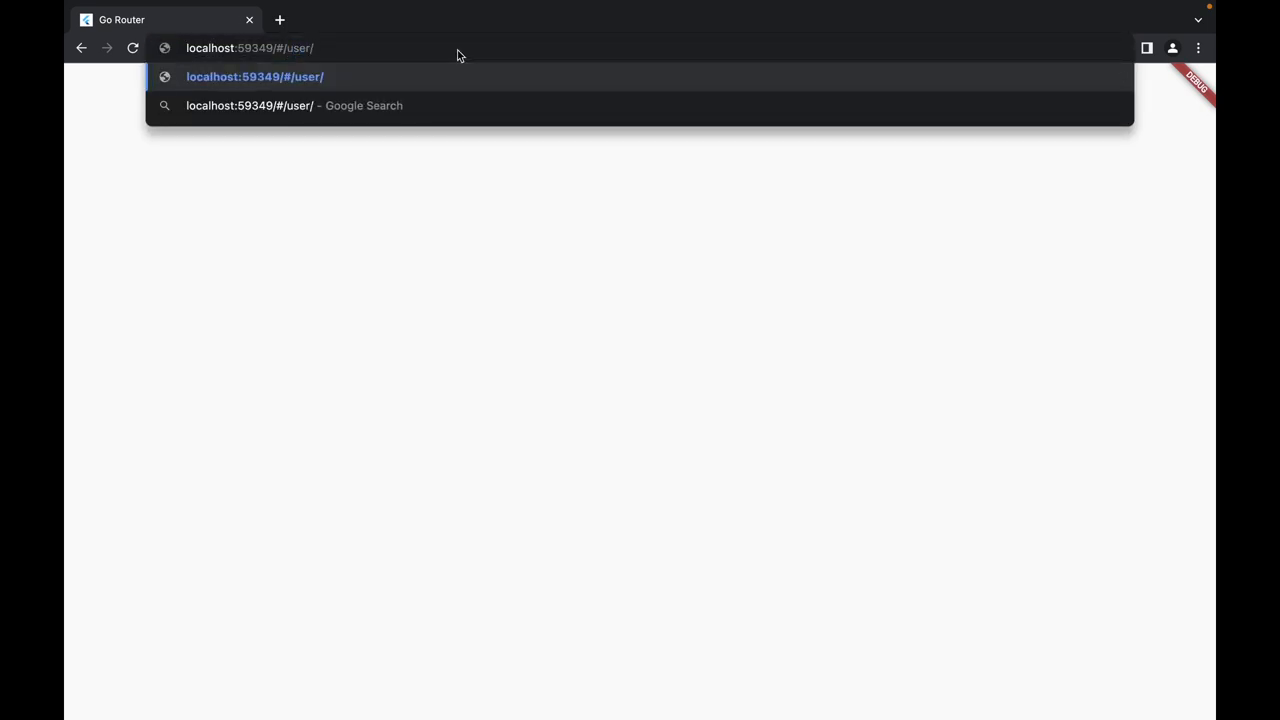
Append profile/aisaisas to the app URL in Chrome's address bar
{"action": "type", "text": "profile/"}
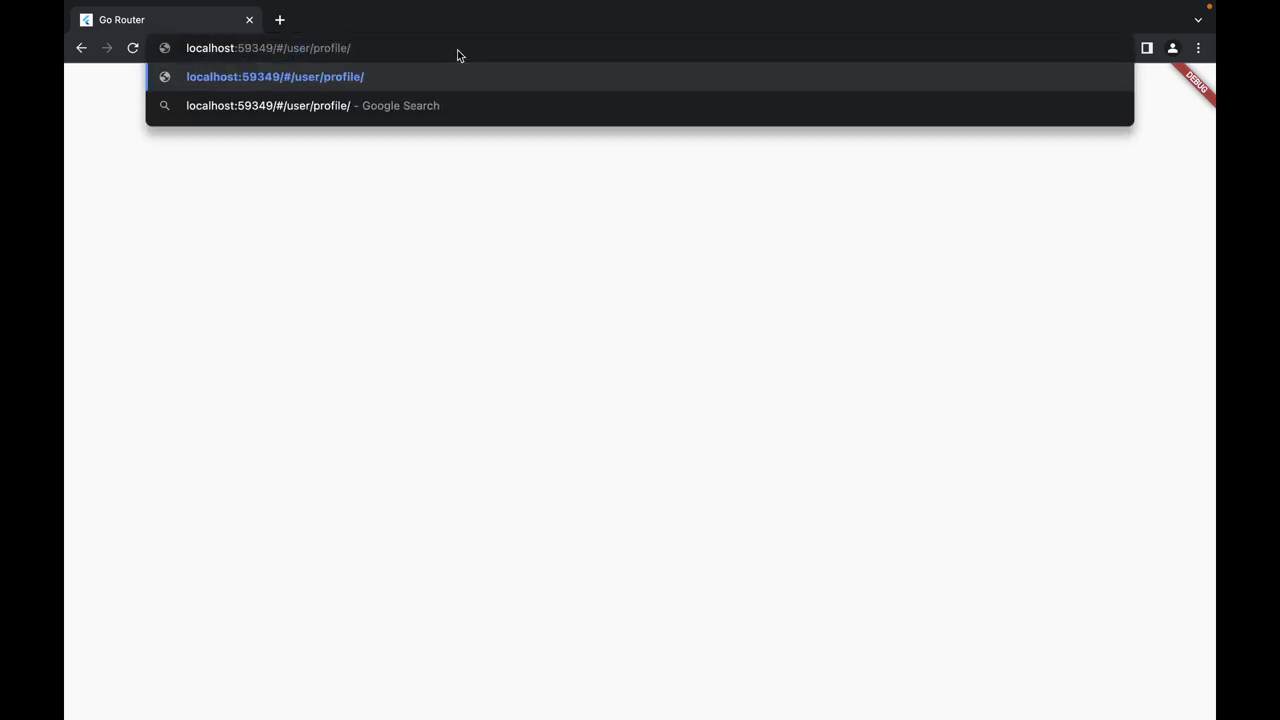
{"action": "type", "text": "aisaisas"}
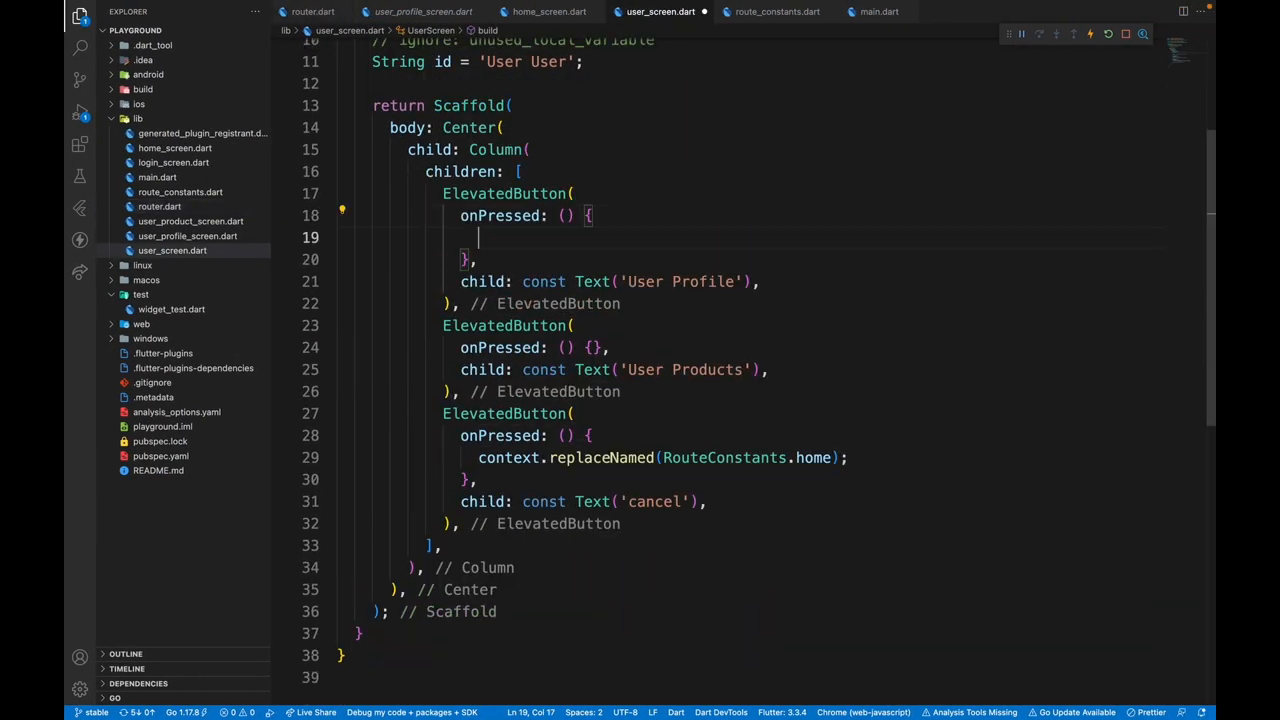
Have User Profile call context.pushNamed(RouteConstants.userProfile, params: {'id': id})
{"action": "type", "text": "context.pushNamed(name"}
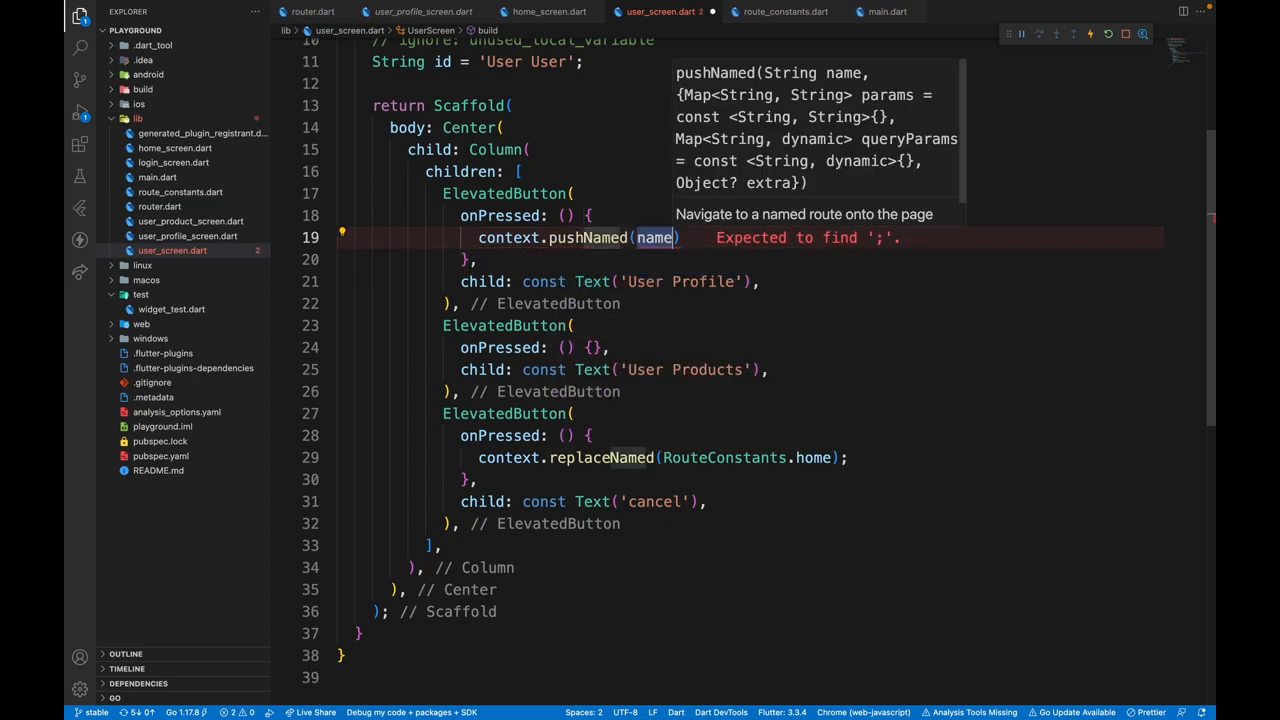
{"action": "type", "text": "RouteConstants.userProfile,"}
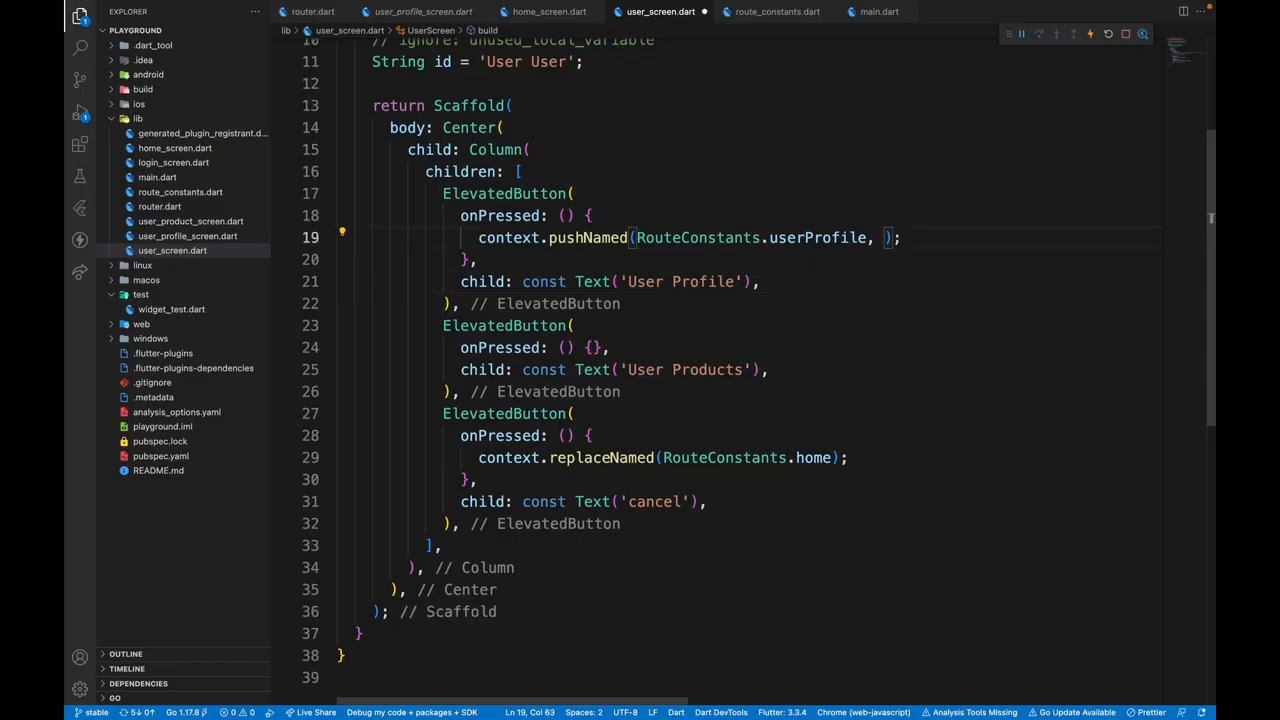
{"action": "type", "text": "params:"}
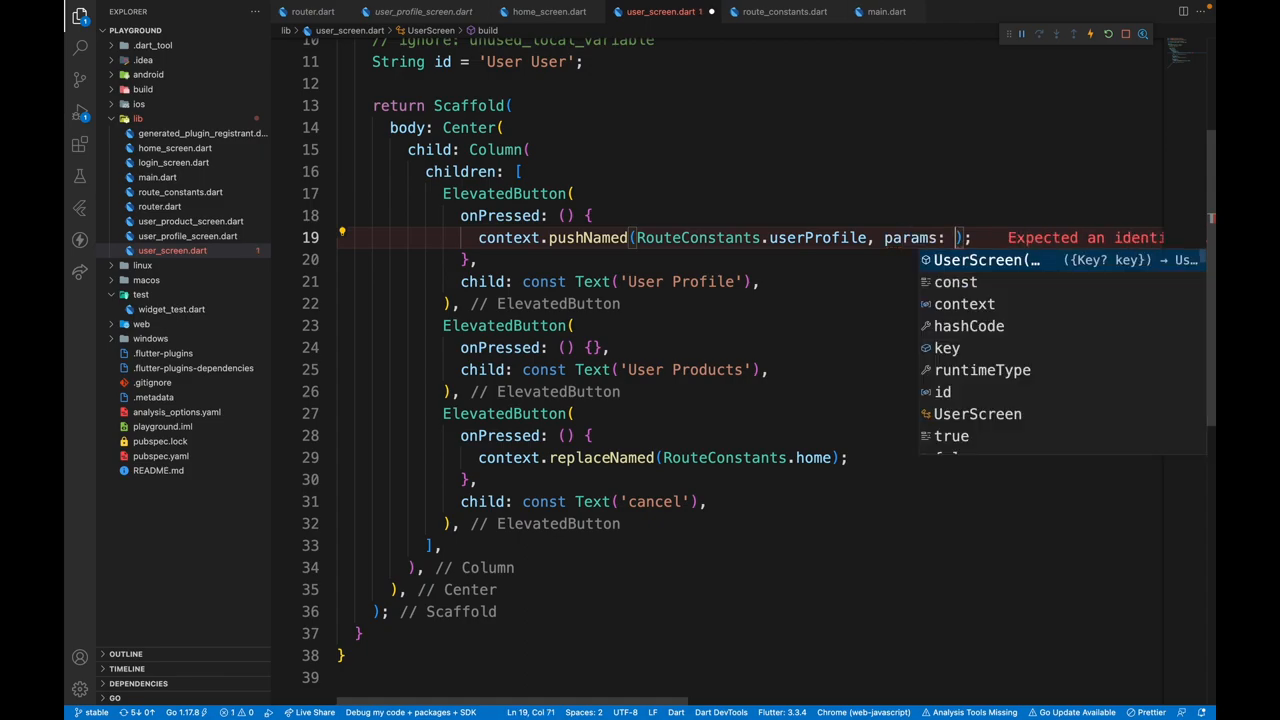
{"action": "type", "text": "'id': id,"}
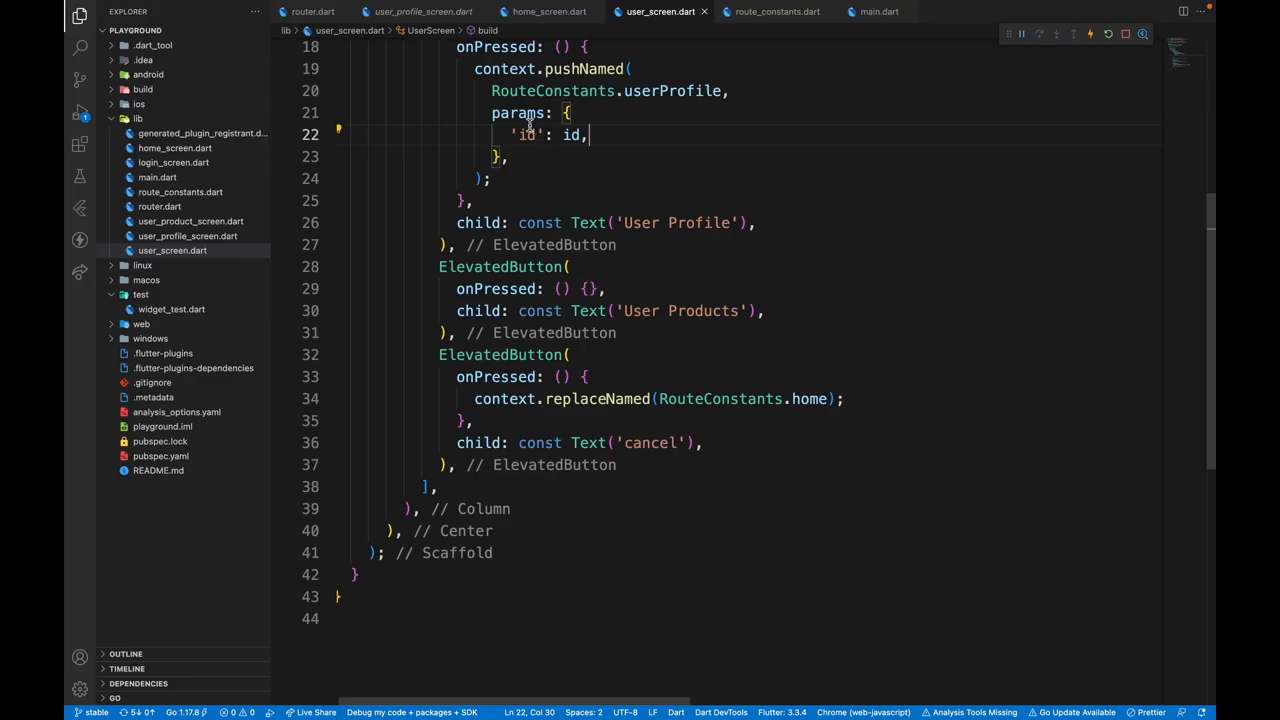
{"action": "left_click", "coordinate": [314, 11]}
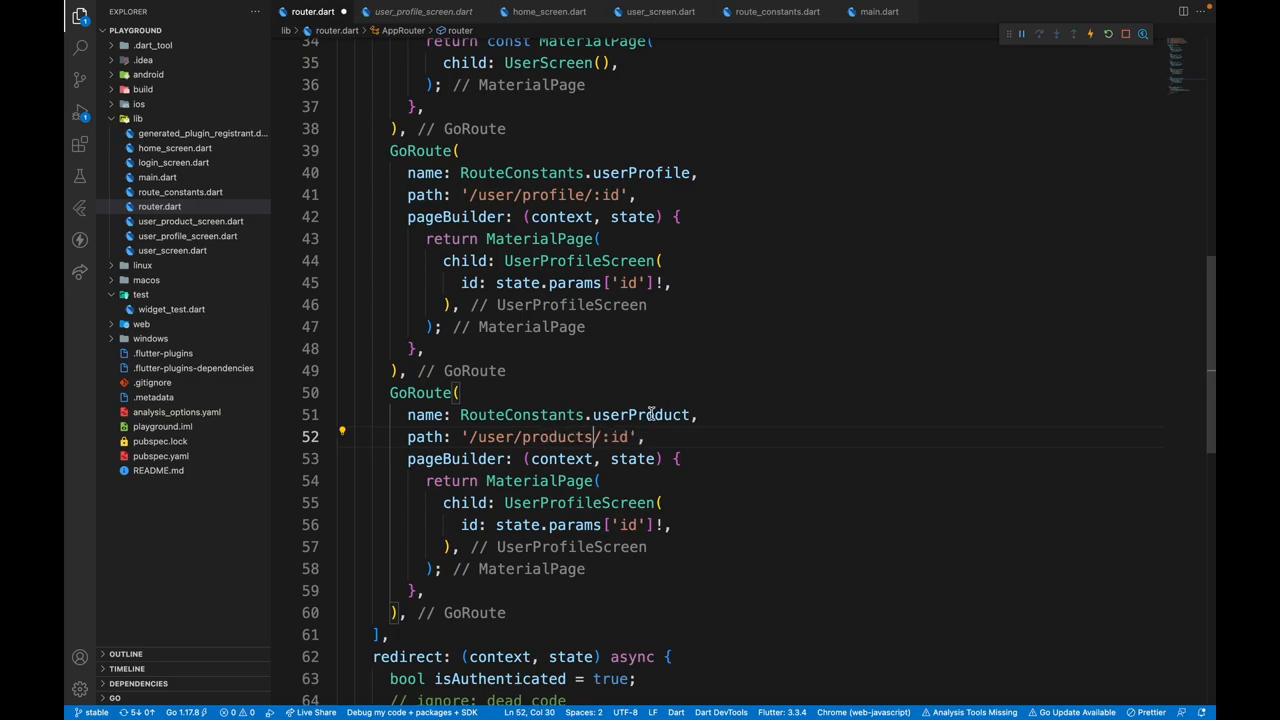
Build UserProductScreen in the product route with productDetails: state.queryParams
{"action": "double_click", "coordinate": [615, 437]}
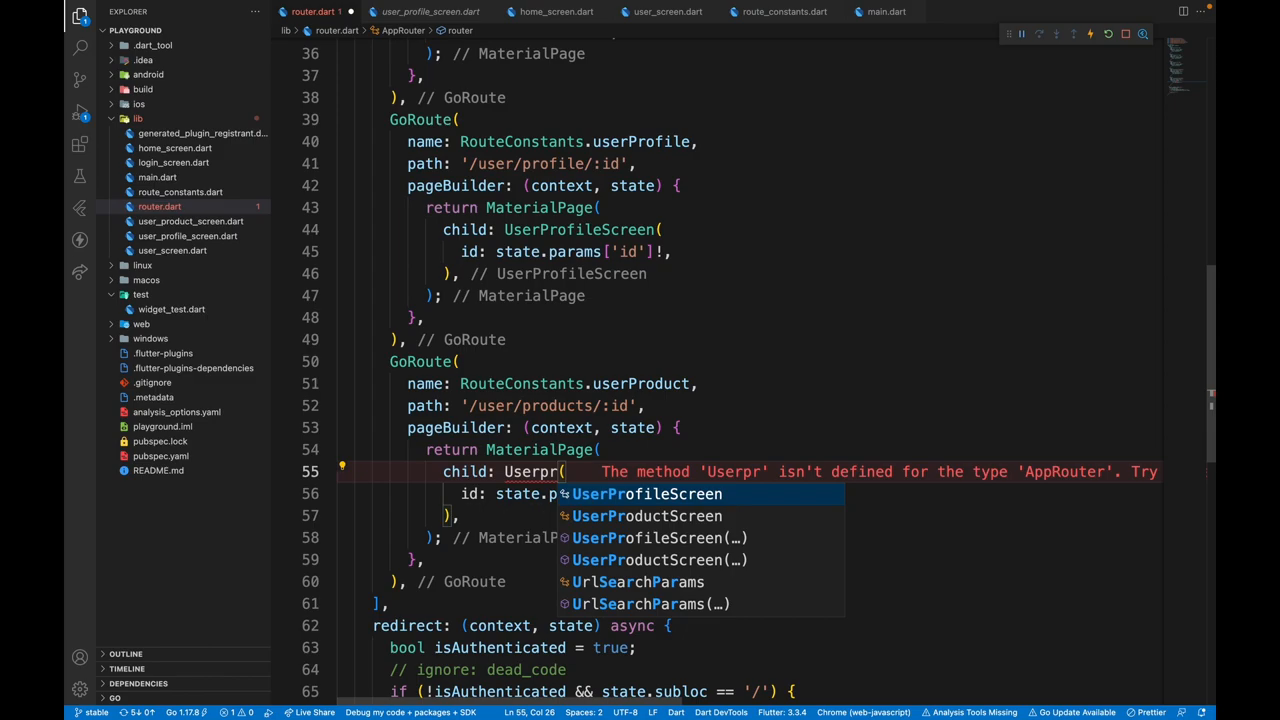
{"action": "left_click", "coordinate": [647, 516]}
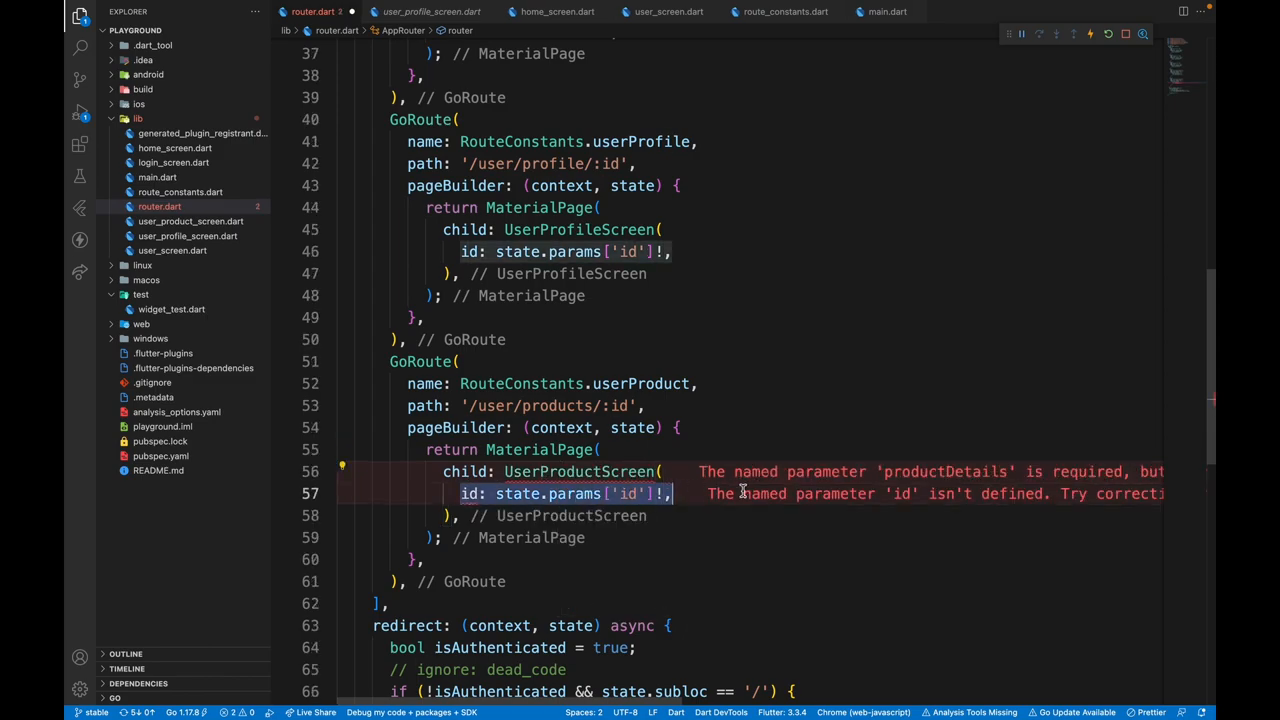
{"action": "type", "text": "pro"}
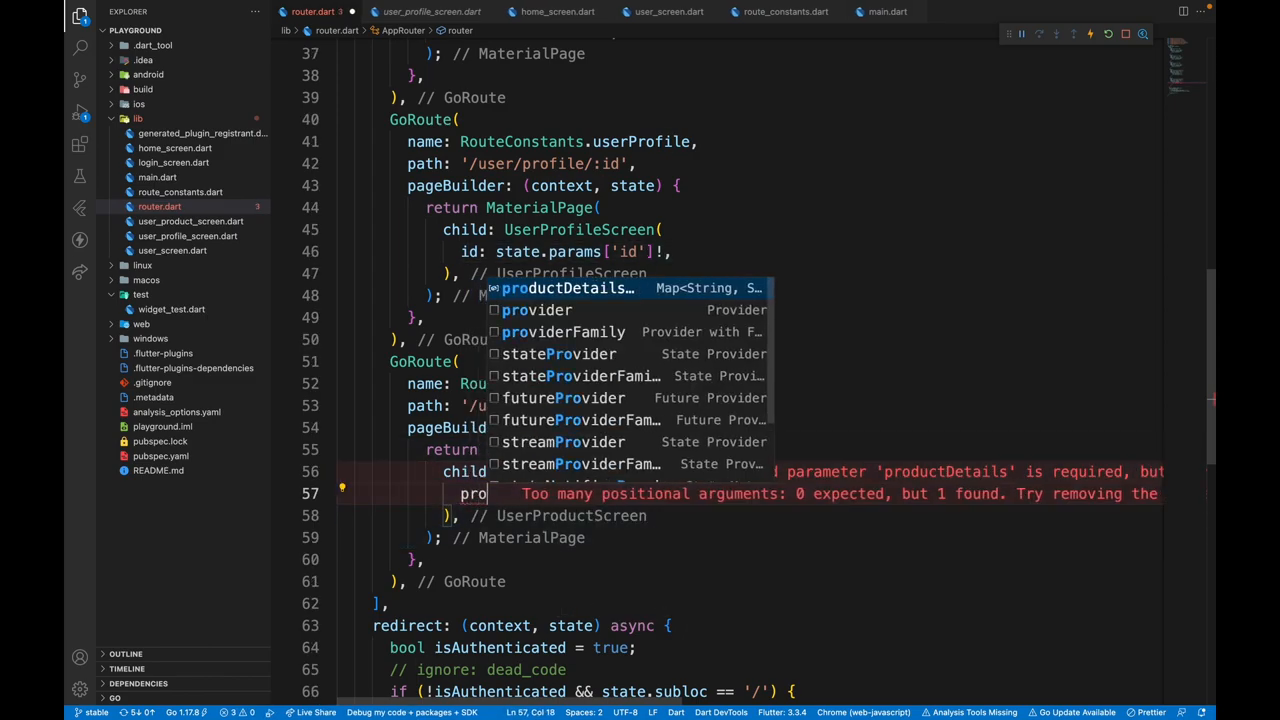
{"action": "type", "text": "state."}
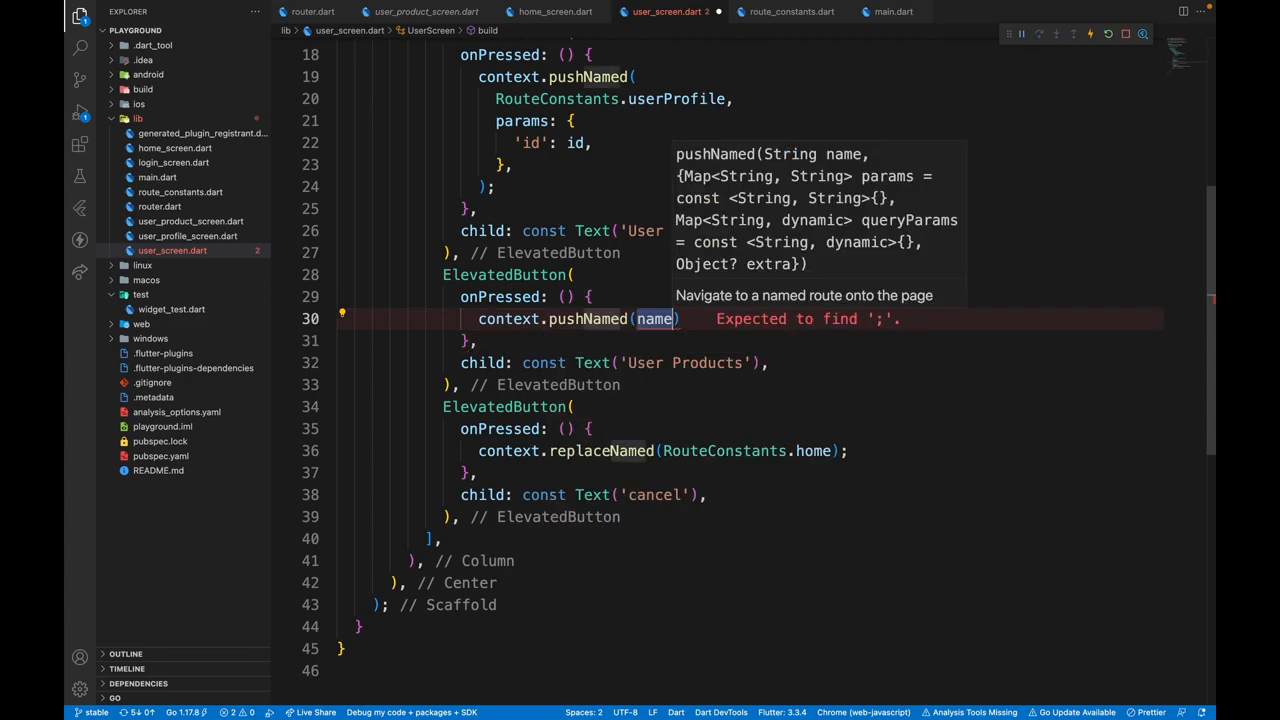
Have User Products push RouteConstants.userProduct with params {'id': id} and queryParams
{"action": "type", "text": "RouteConstants"}
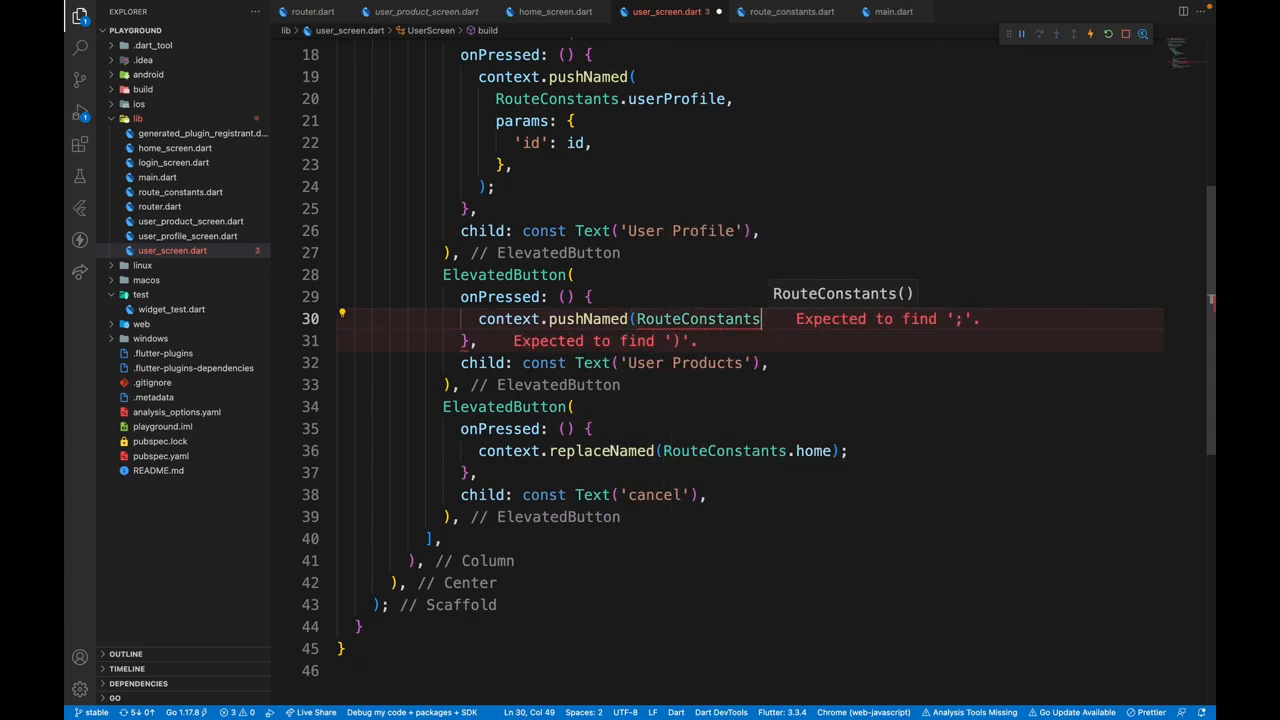
{"action": "type", "text": ".userProduct);"}
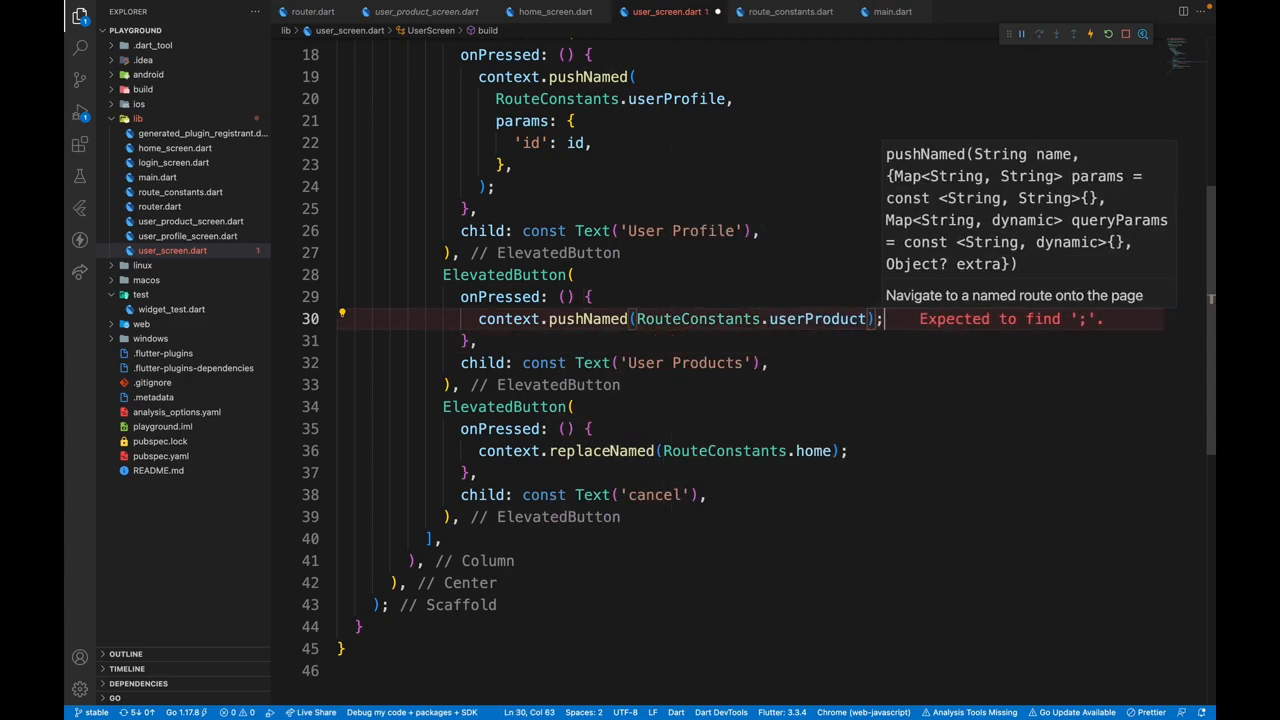
{"action": "type", "text": ", params: {}"}
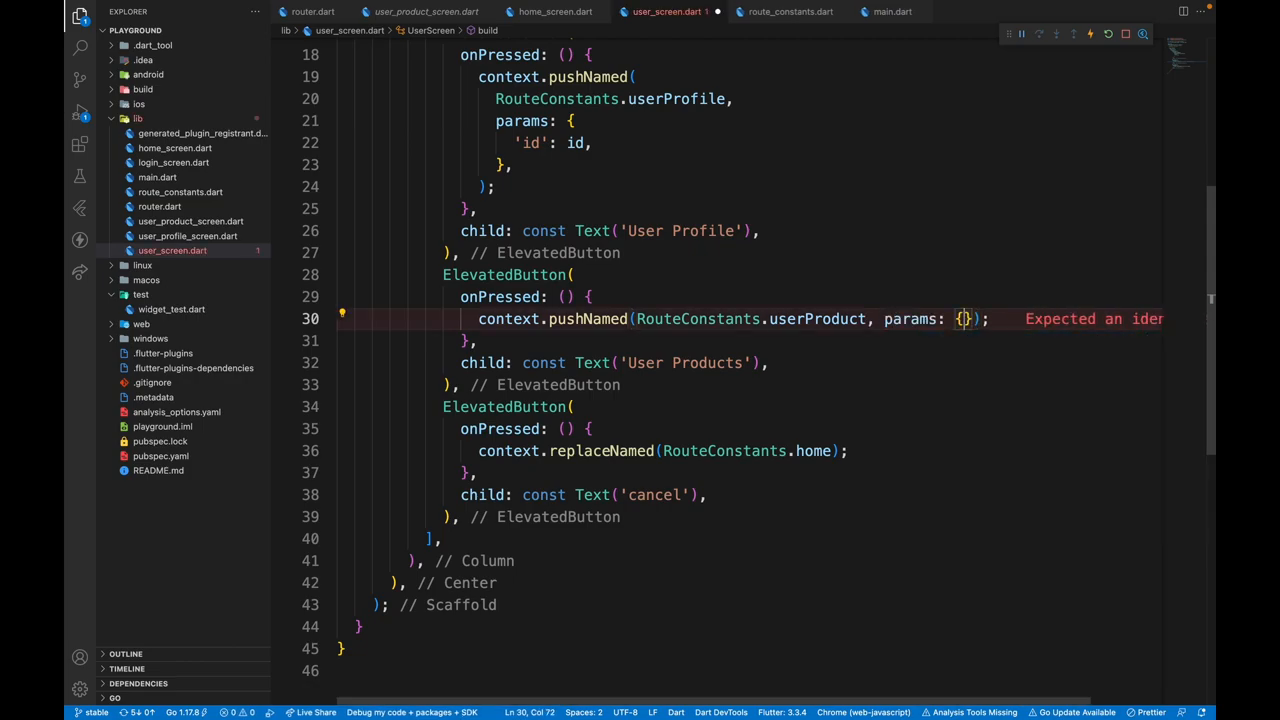
{"action": "type", "text": "'id'"}
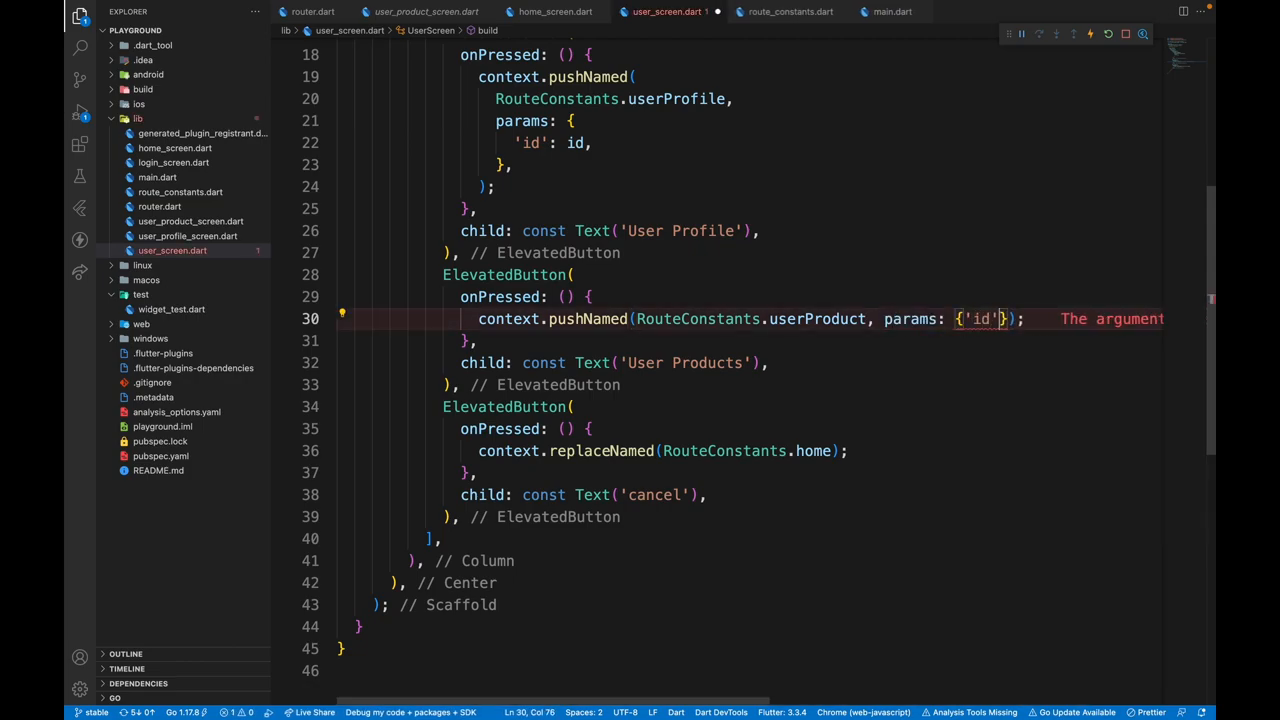
{"action": "type", "text": "quer"}
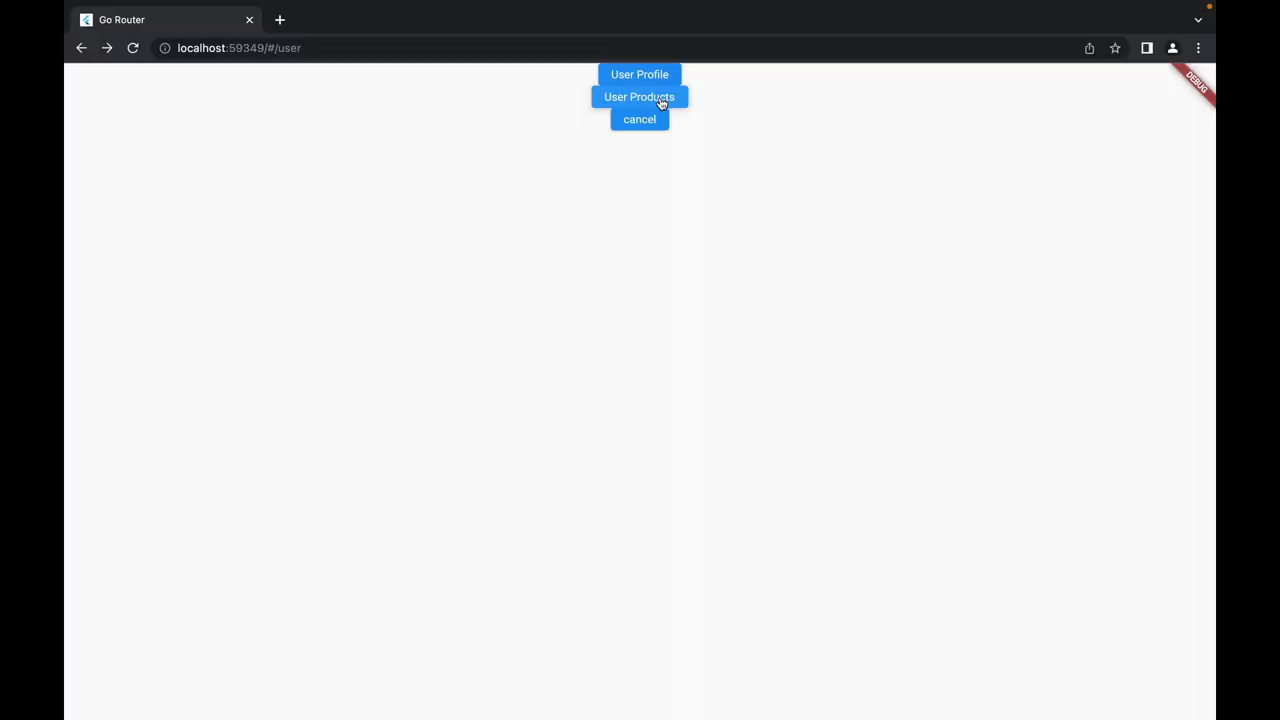
Open User Products in Chrome, then enter the invalid address 'kanskansakns'
{"action": "left_click", "coordinate": [639, 96]}
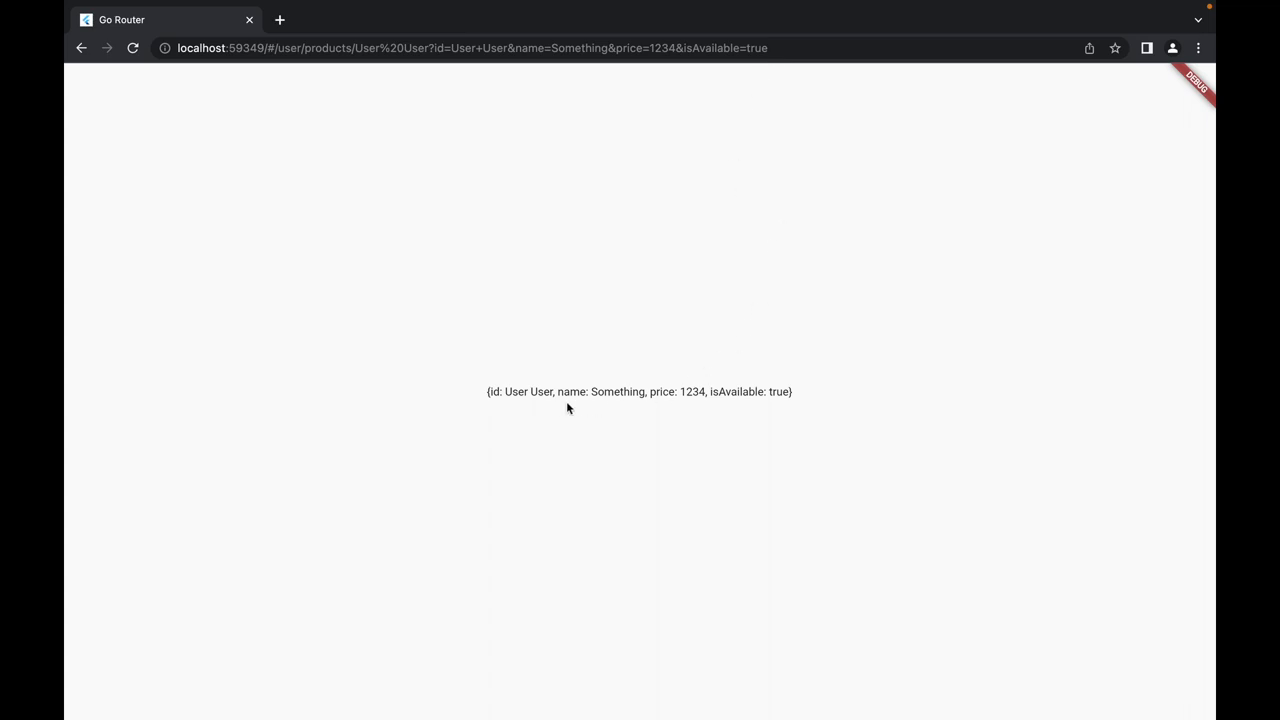
{"action": "left_click", "coordinate": [791, 48]}
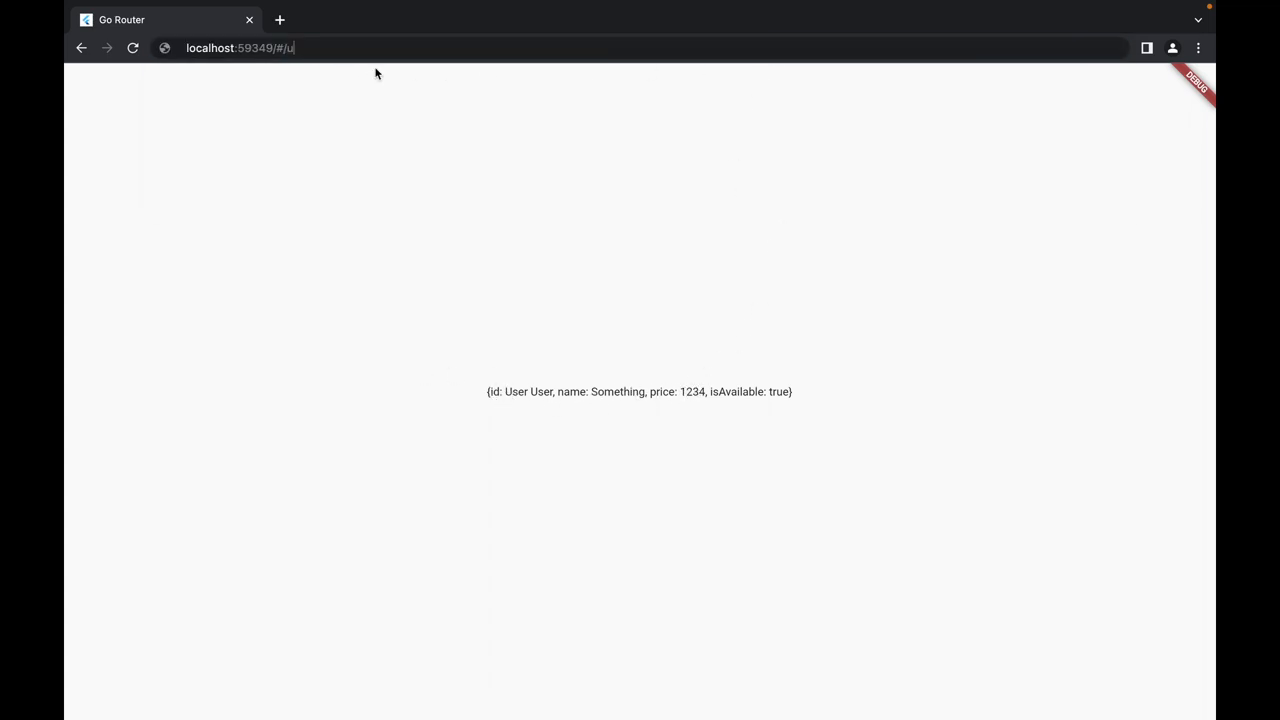
{"action": "type", "text": "kanskansakns"}
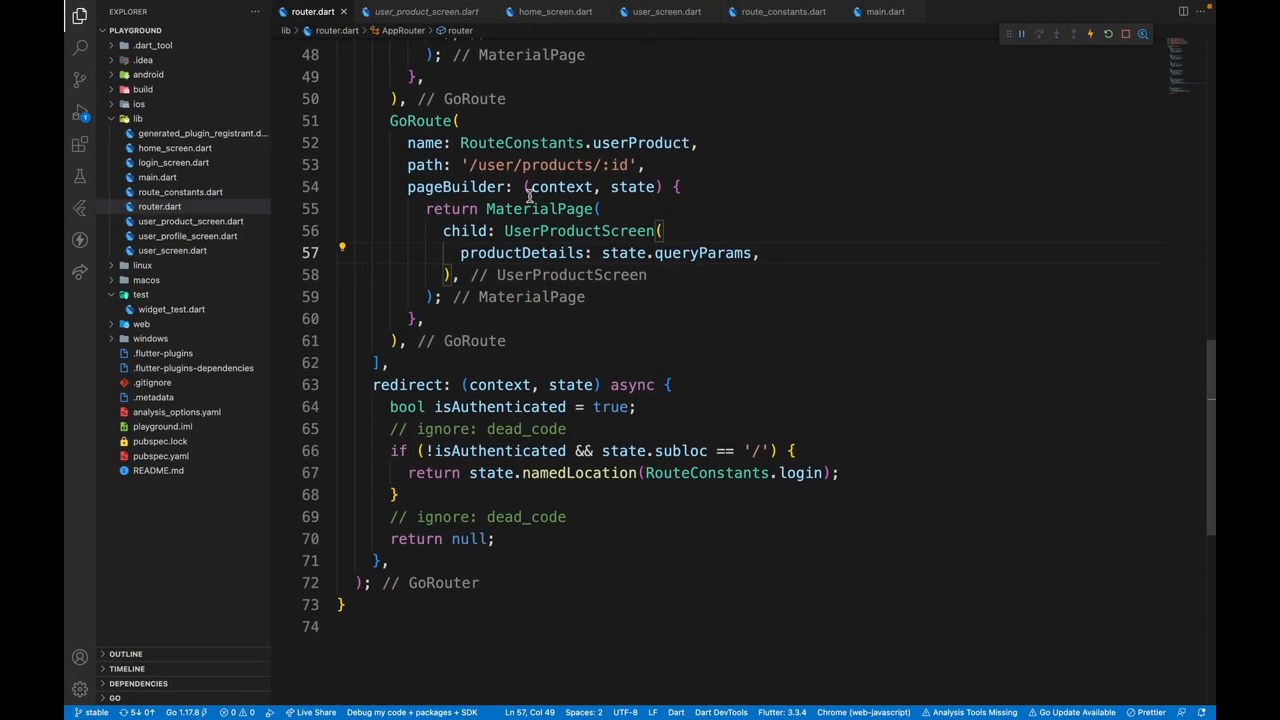
Add an errorPageBuilder to GoRouter that returns a MaterialPage
{"action": "type", "text": "errorPageBuilder: (context, state) {"}
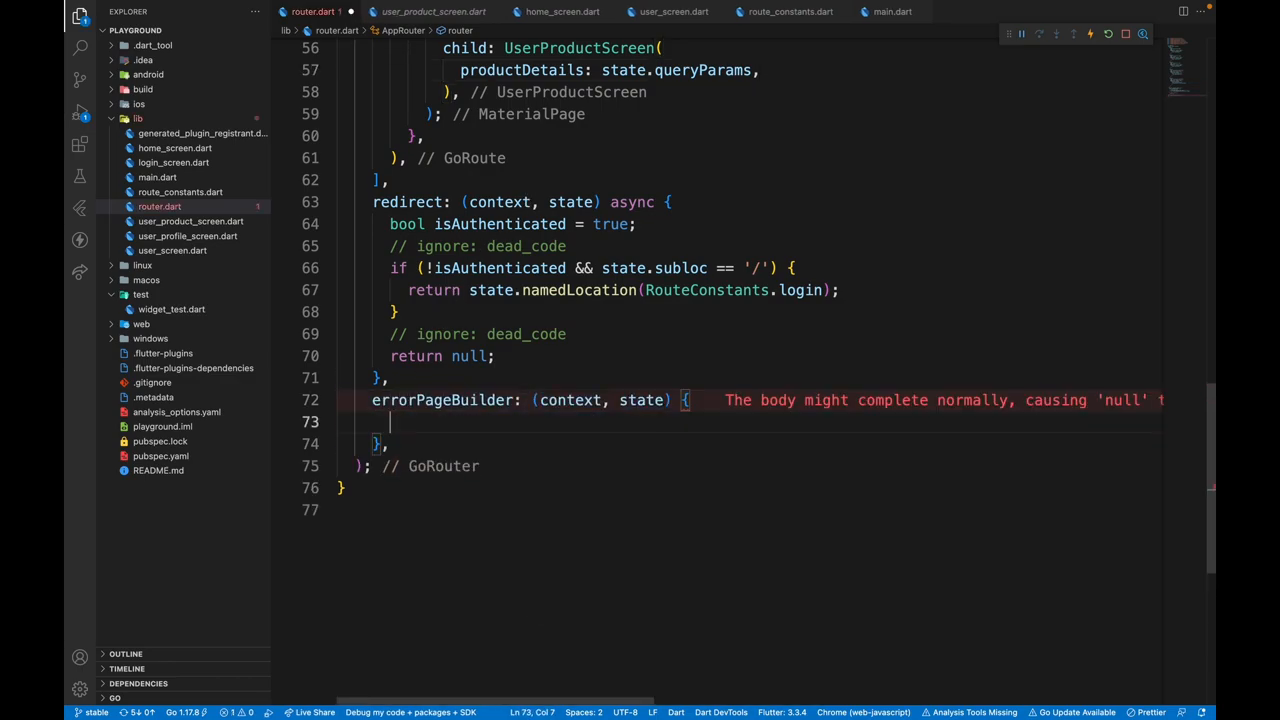
{"action": "type", "text": "return"}
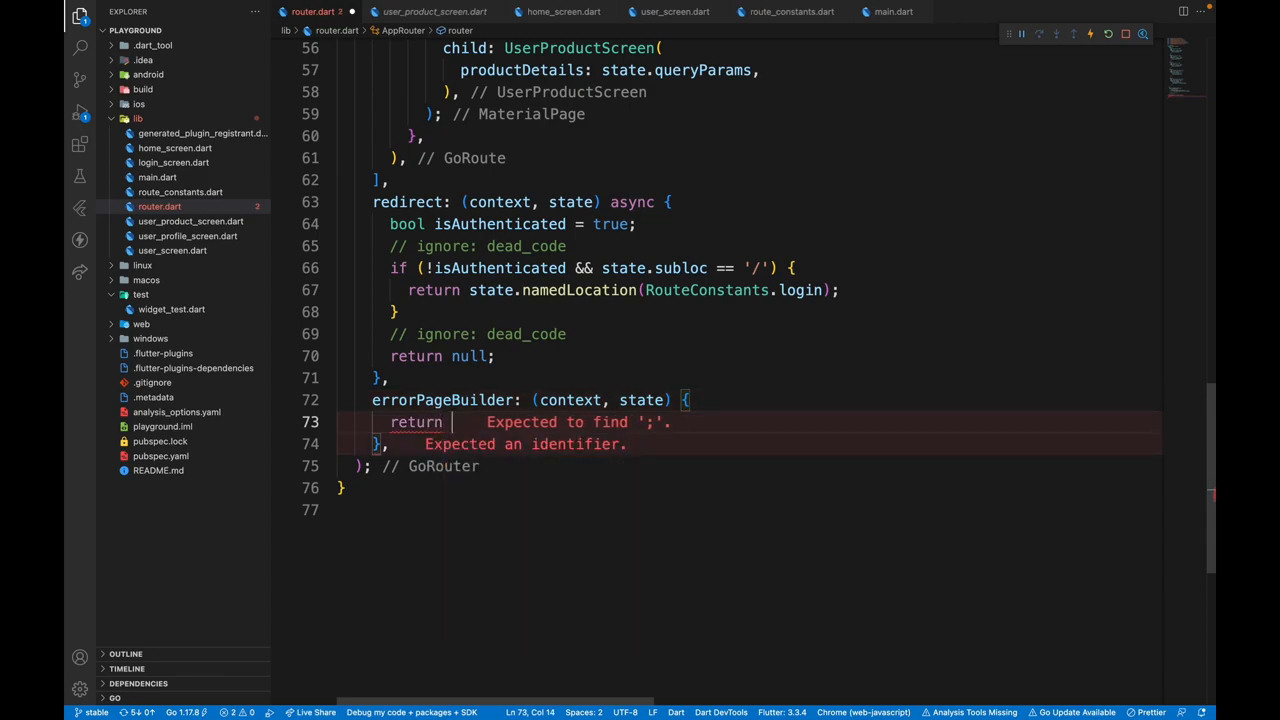
{"action": "type", "text": "Material"}
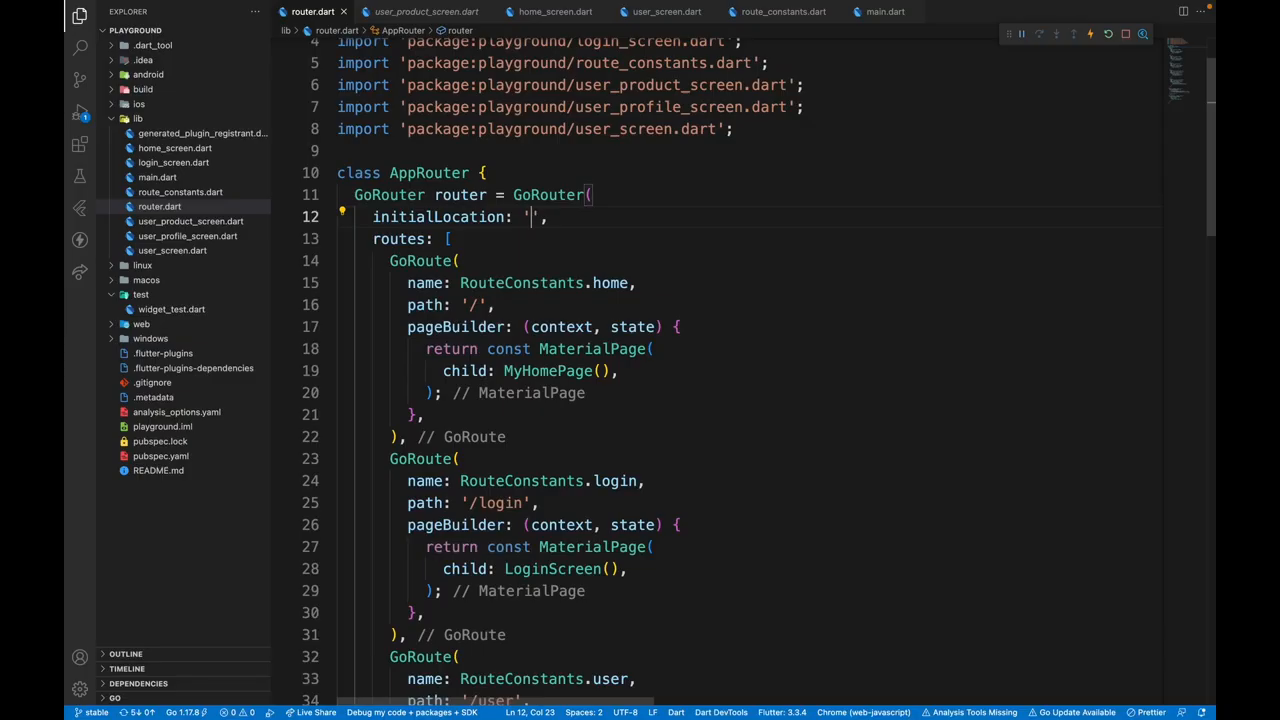
Scroll through router.dart, then switch to main.dart in the Explorer
{"action": "scroll", "scroll_direction": "down", "scroll_amount": 3}
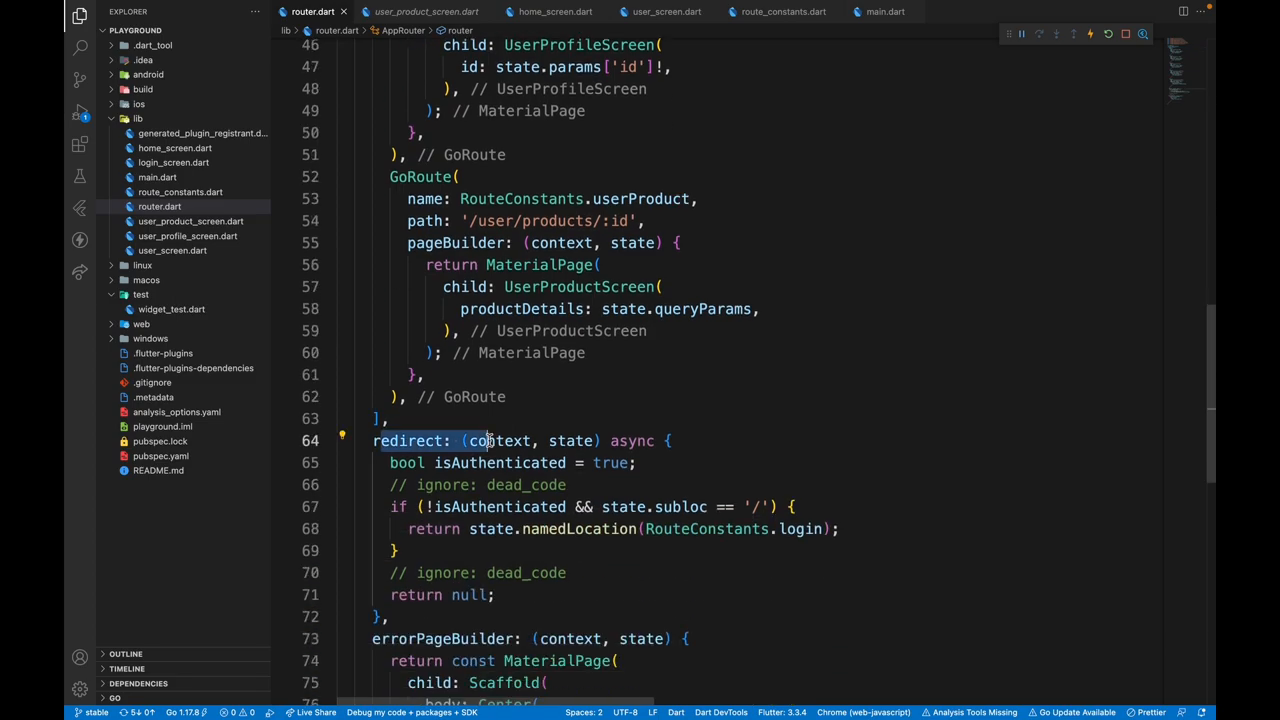
{"action": "mouse_move", "coordinate": [486, 441]}
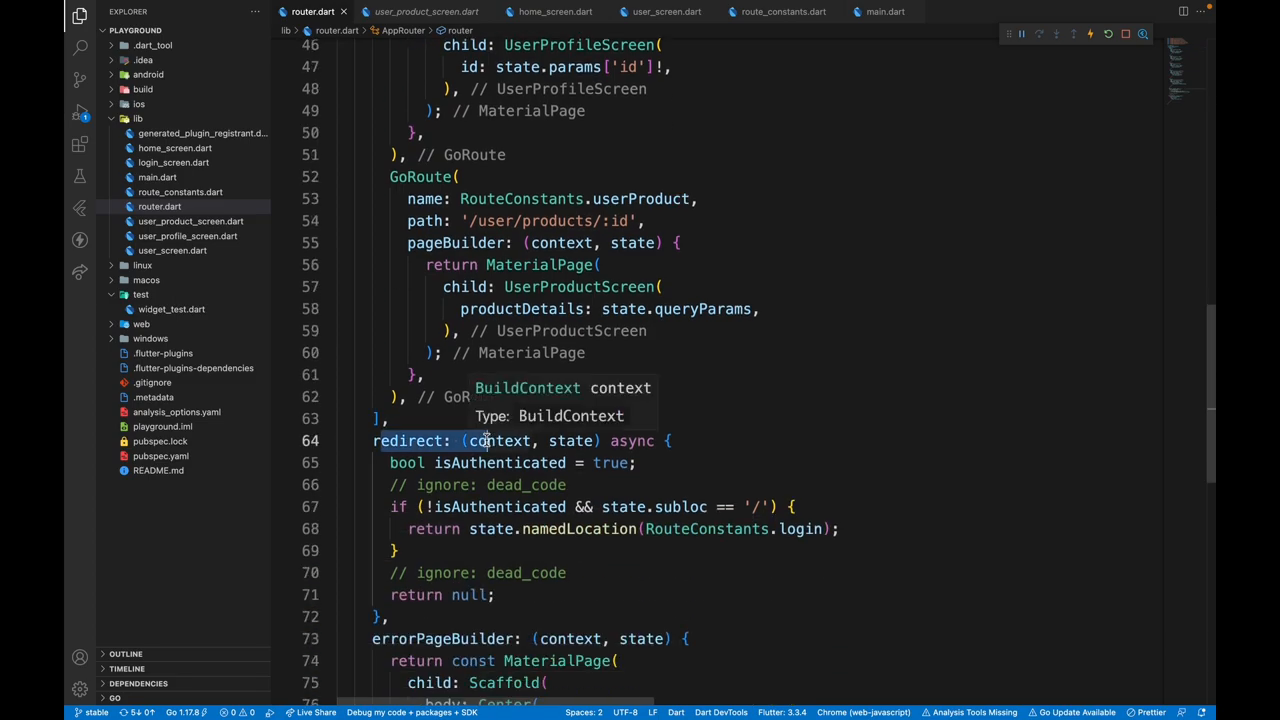
{"action": "mouse_move", "coordinate": [648, 435]}
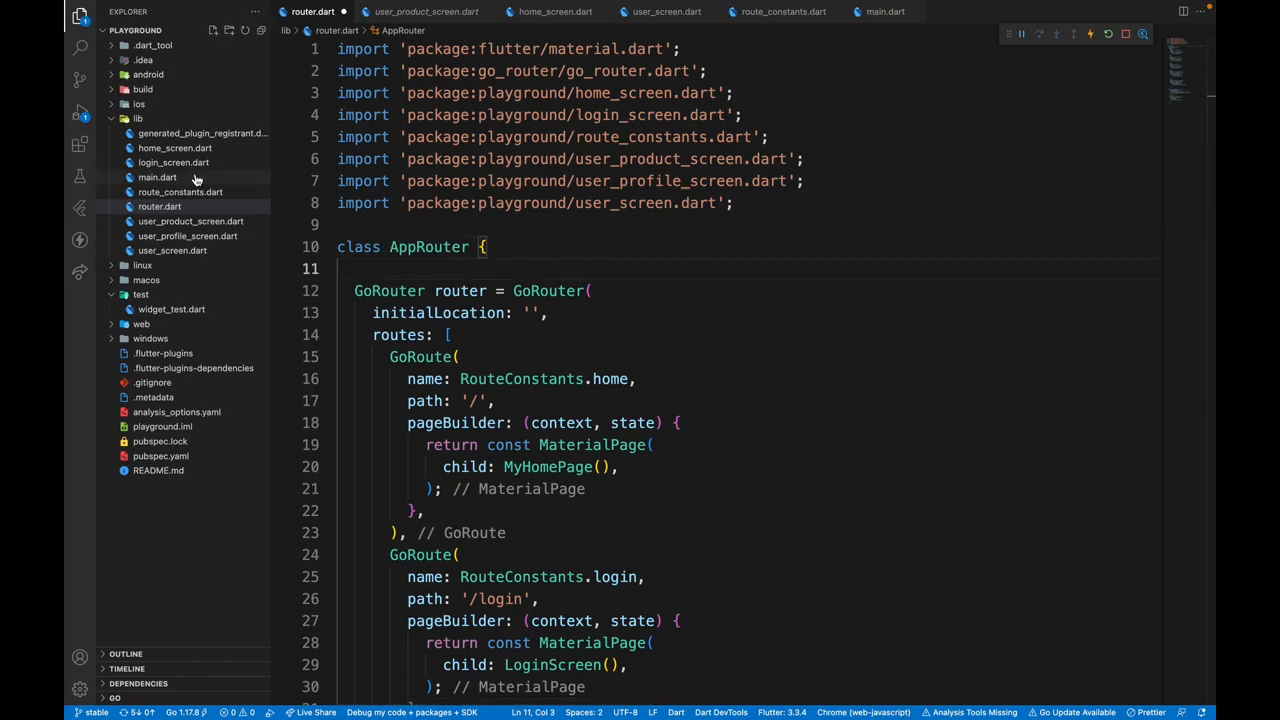
{"action": "left_click", "coordinate": [157, 177]}
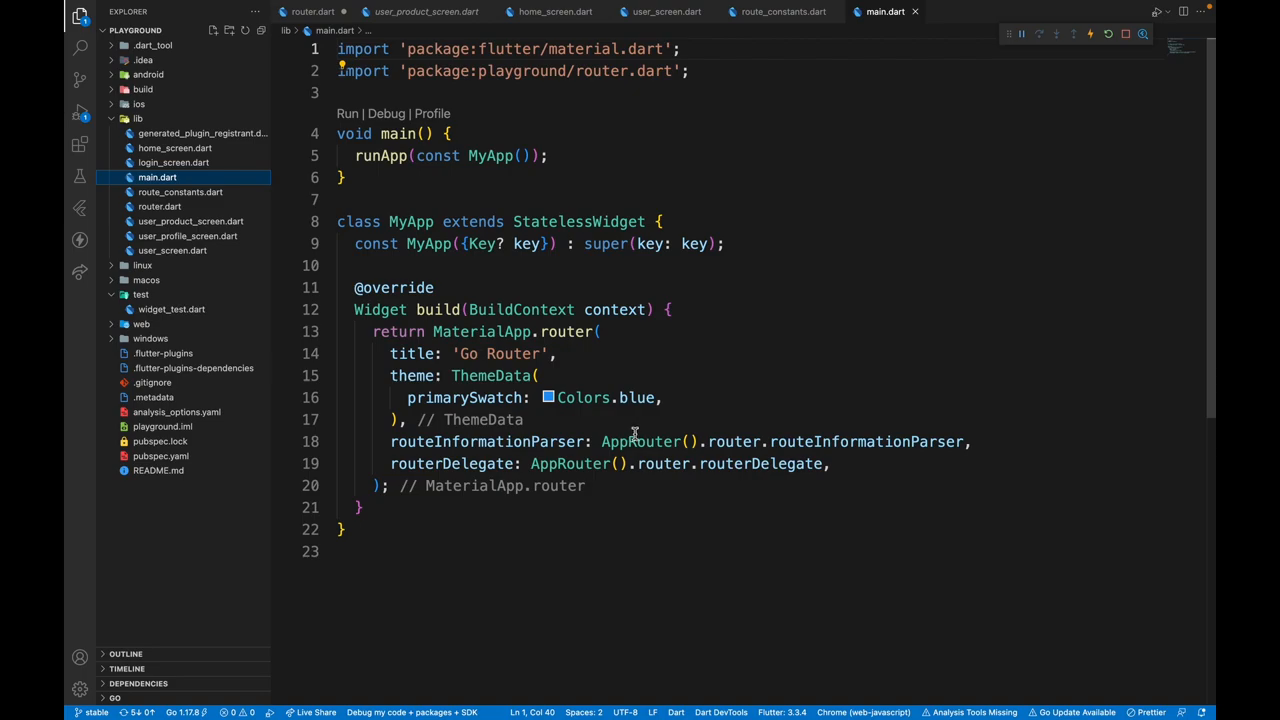